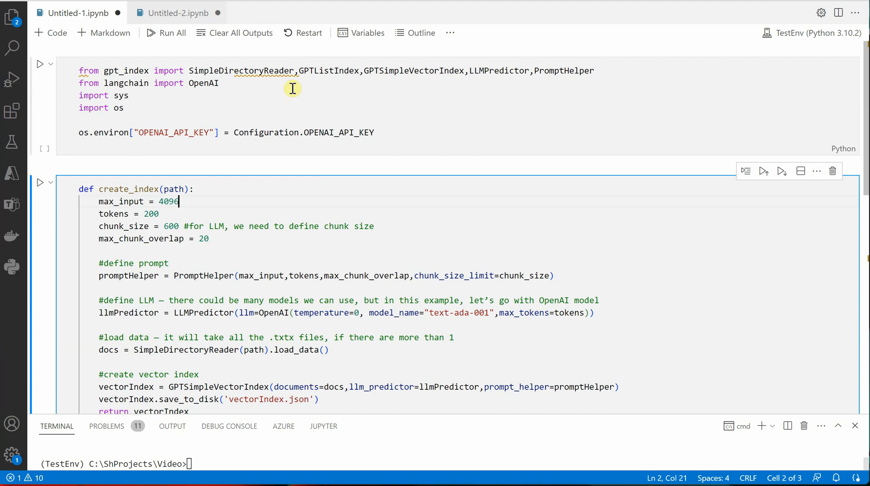
mouse_move(355, 121)
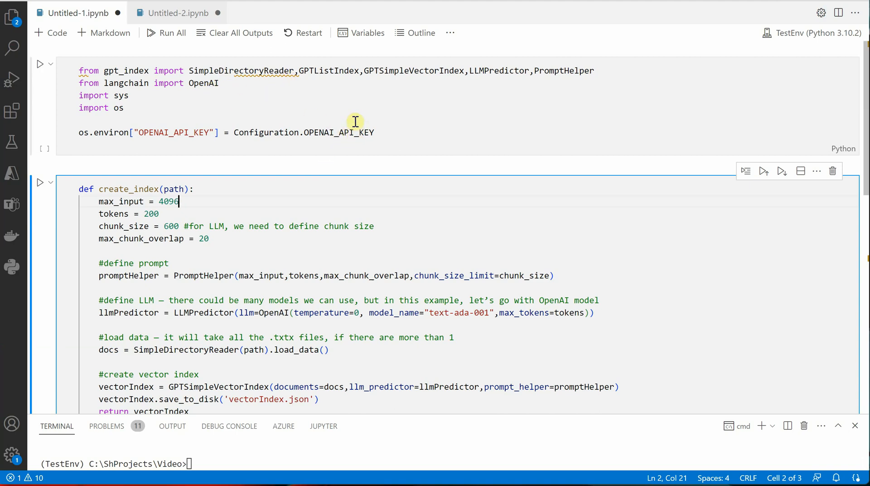
mouse_move(265, 113)
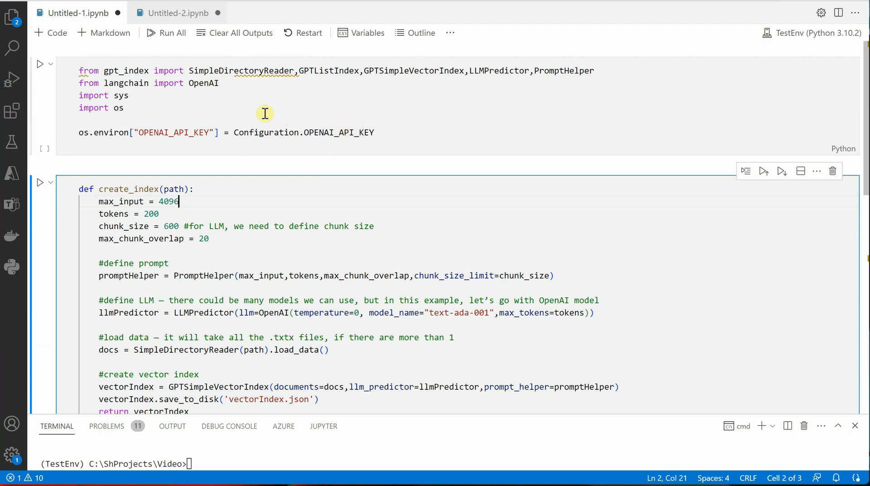
mouse_move(317, 115)
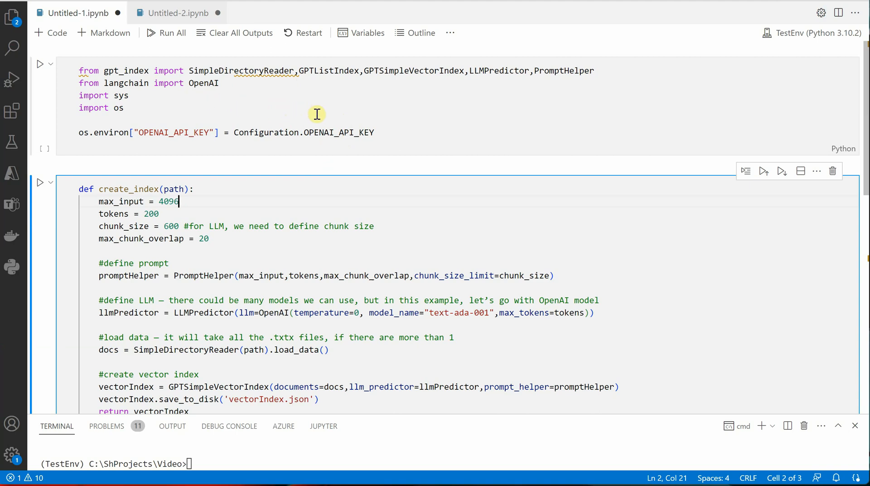
mouse_move(141, 68)
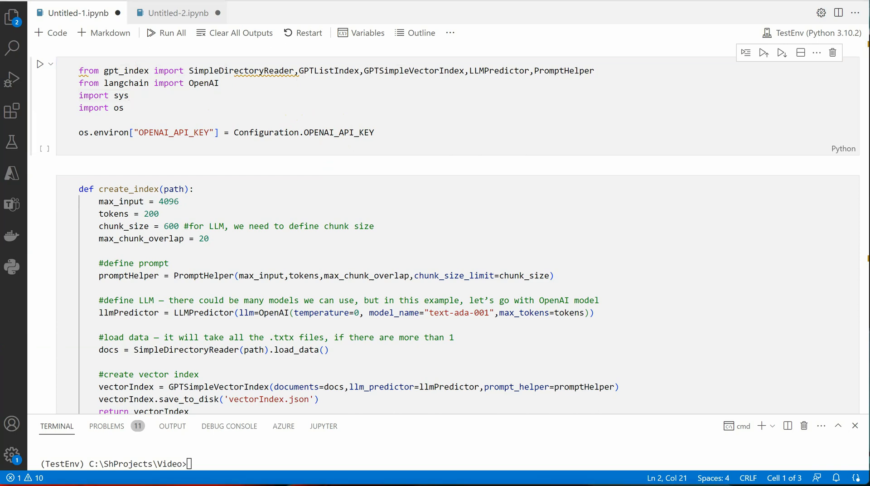
Step: Change the import source from gpt_index to llama_index in the first cell
double_click(118, 71)
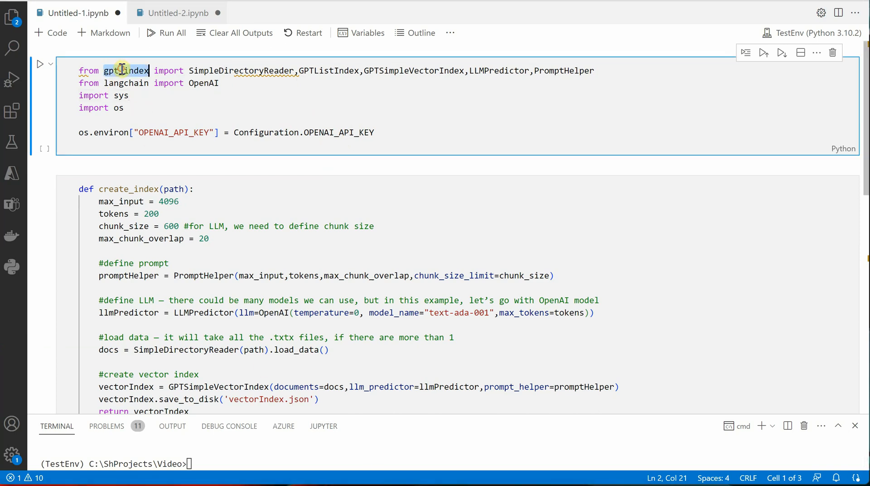
text(lla)
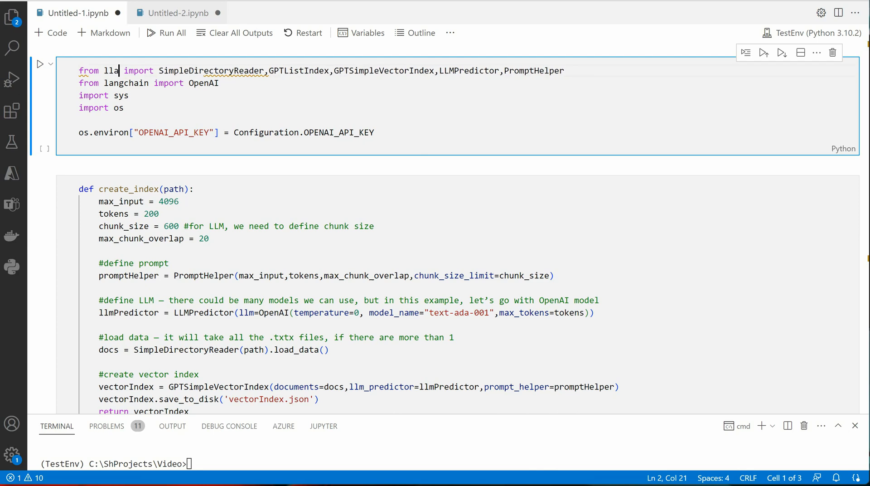
text(a_)
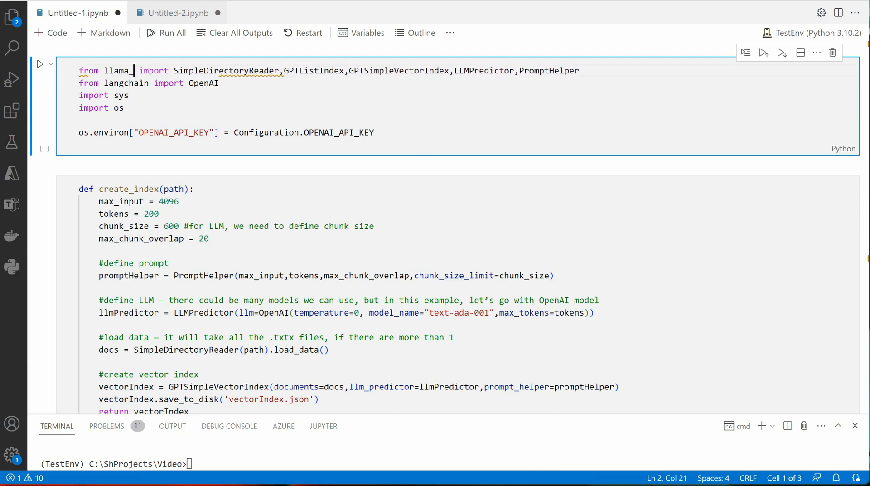
text(index)
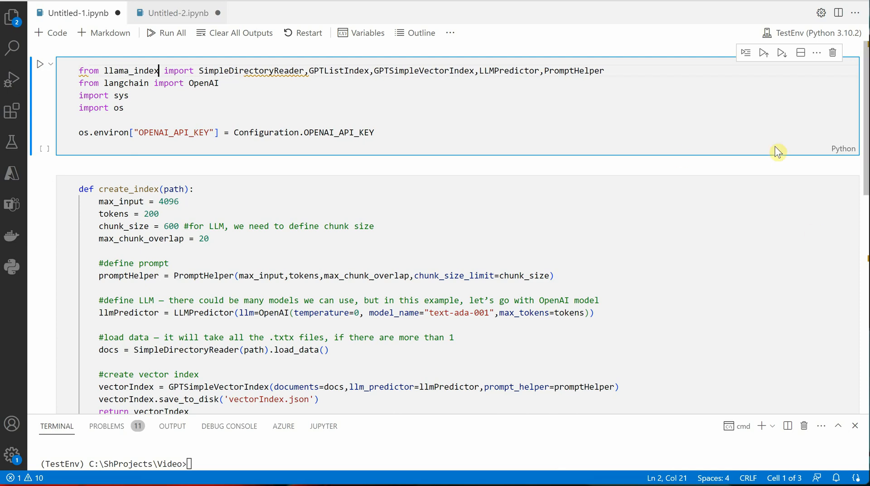
mouse_move(371, 71)
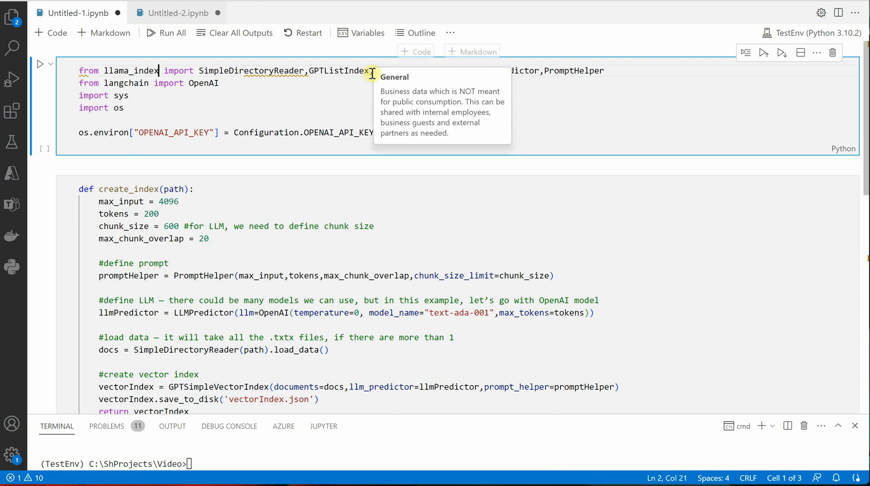
Step: Run the imports cell and select GPTSimpleVectorIndex to replace it with GPTVectorStoreIndex
click(40, 64)
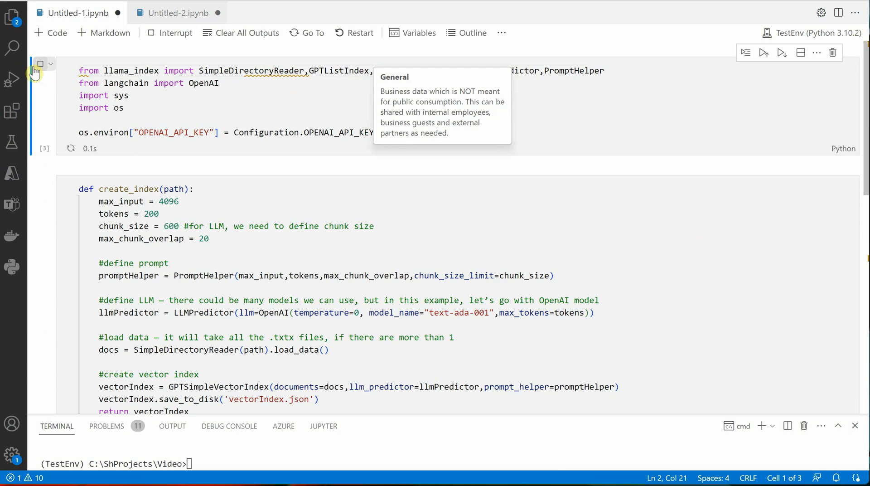
click(40, 63)
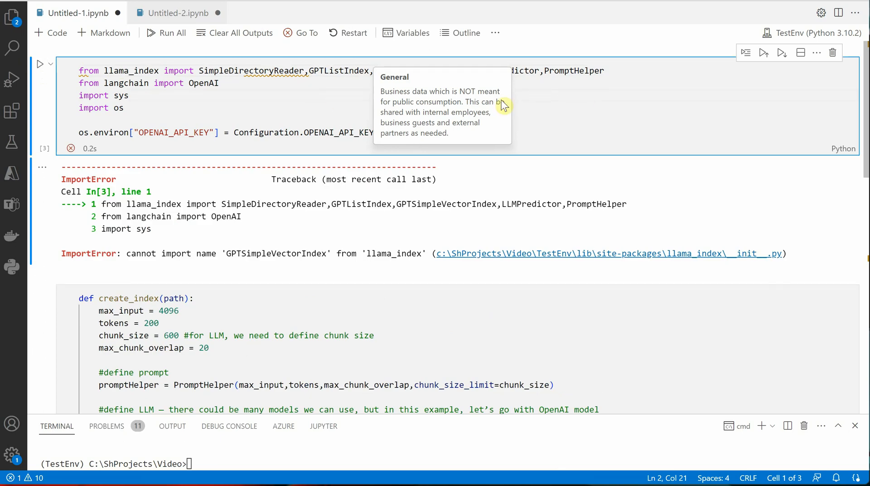
mouse_move(304, 253)
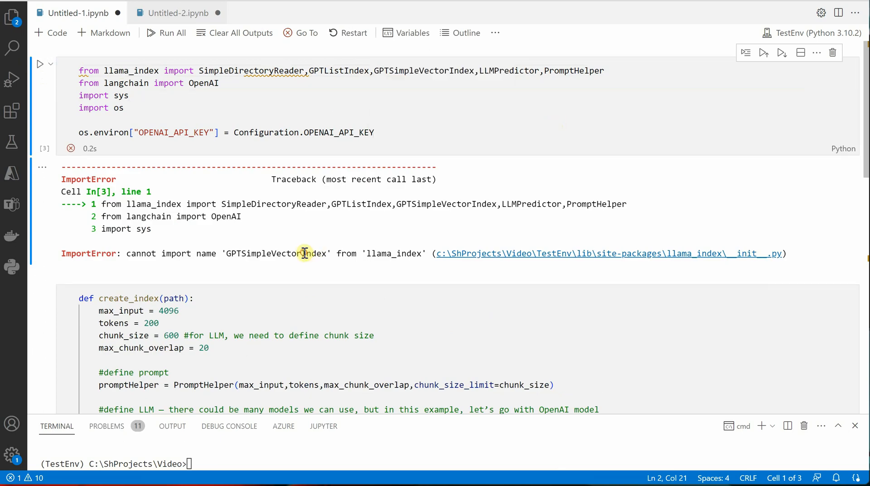
mouse_move(420, 78)
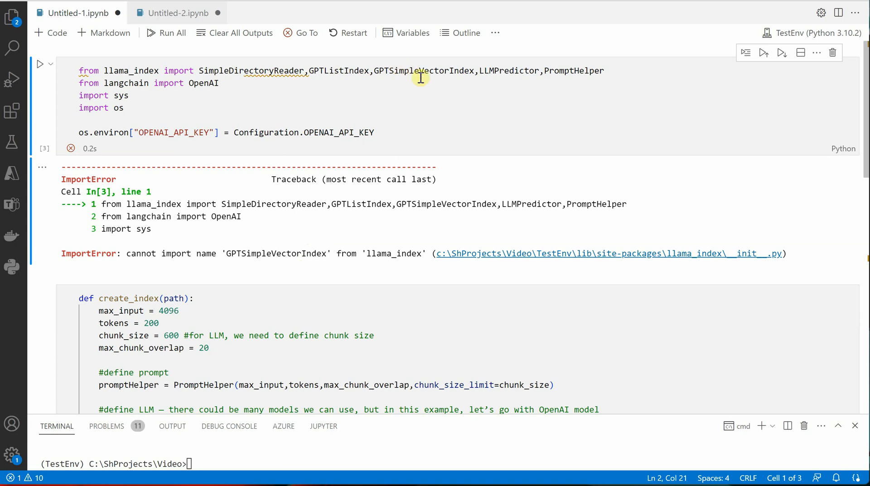
double_click(423, 71)
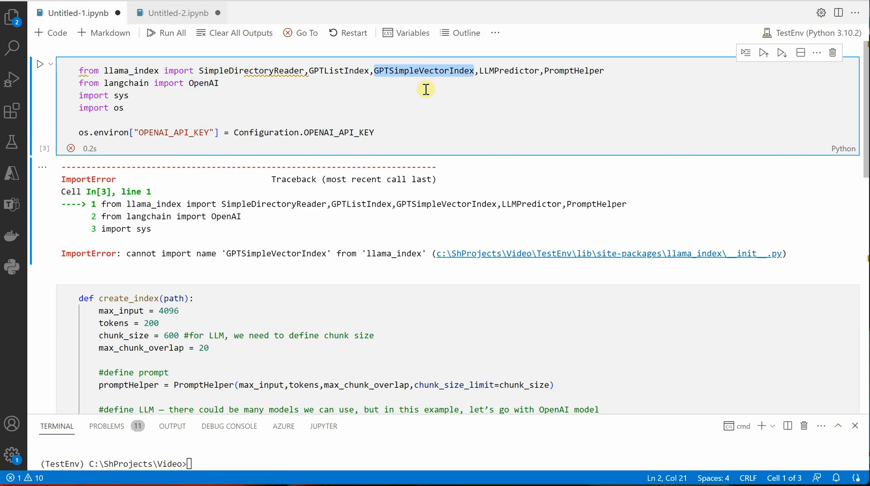
mouse_move(443, 99)
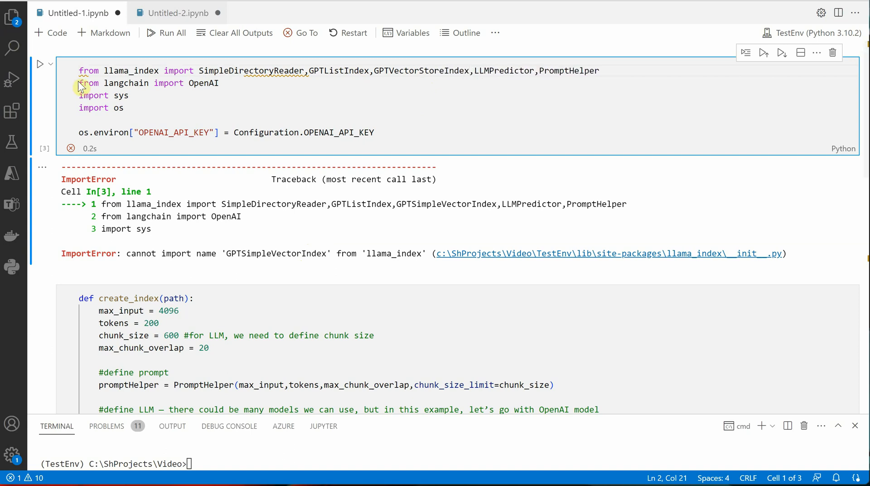
Step: Add 'import Configuration' below 'import os' and rerun the imports cell without errors
click(40, 66)
text(i)
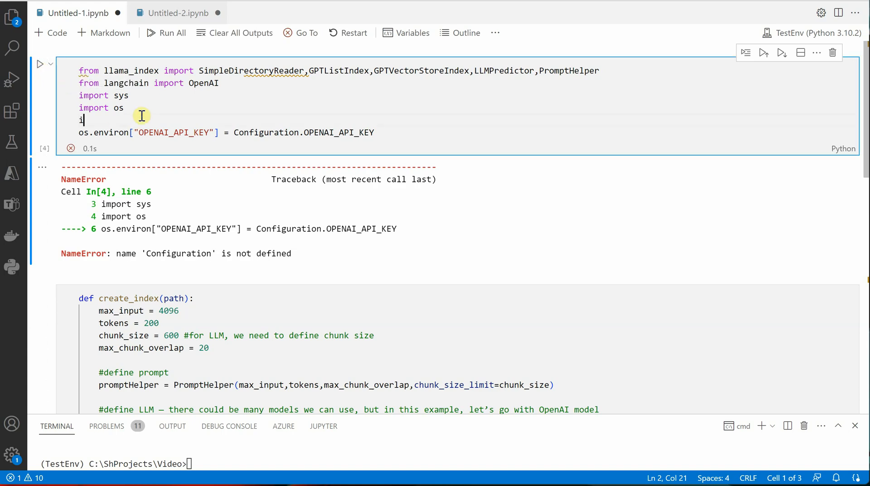
text(mport con)
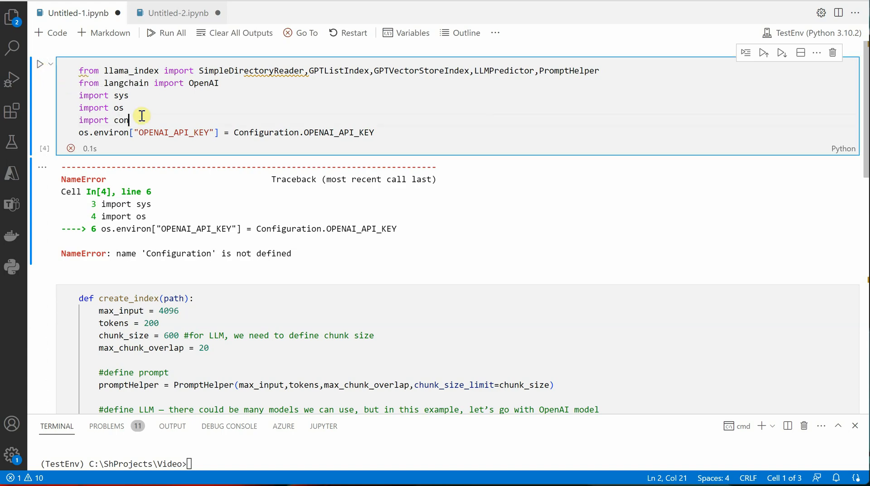
text(fi)
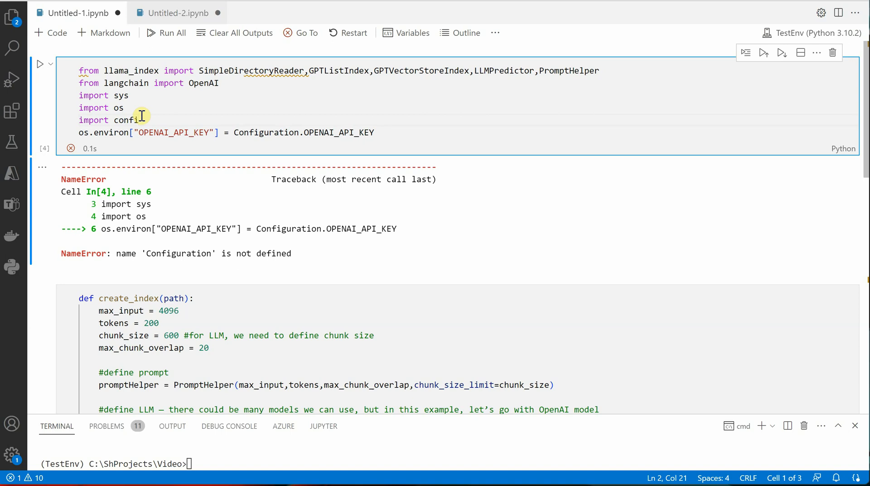
mouse_move(139, 119)
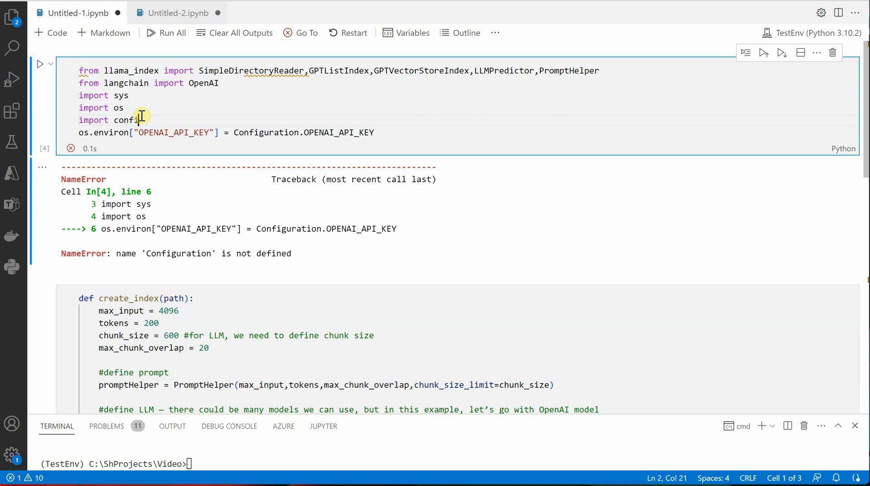
key(Backspace)
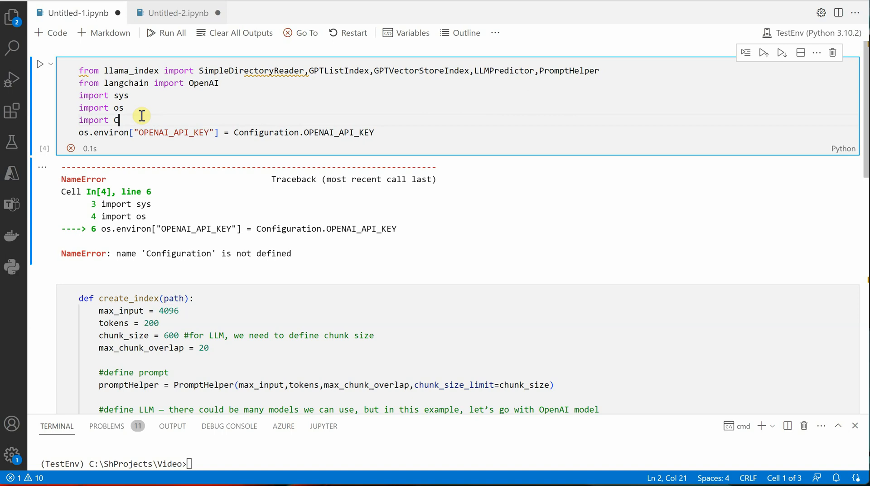
text(onfiguration)
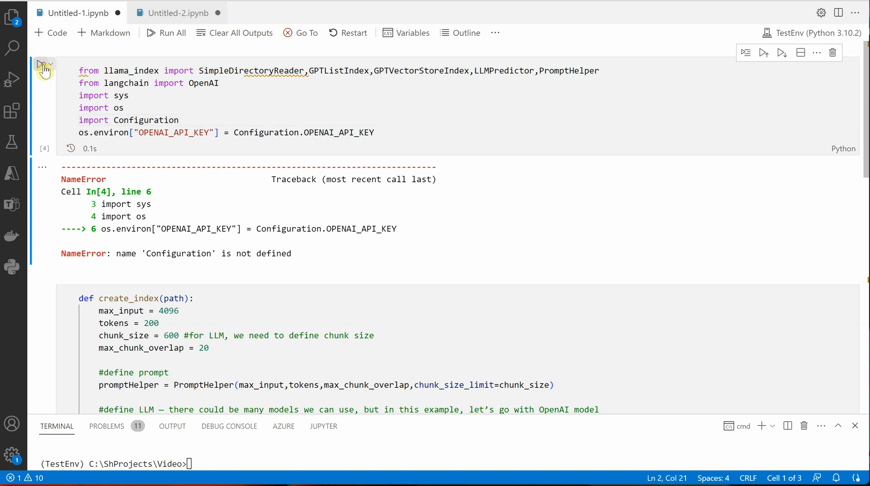
click(40, 63)
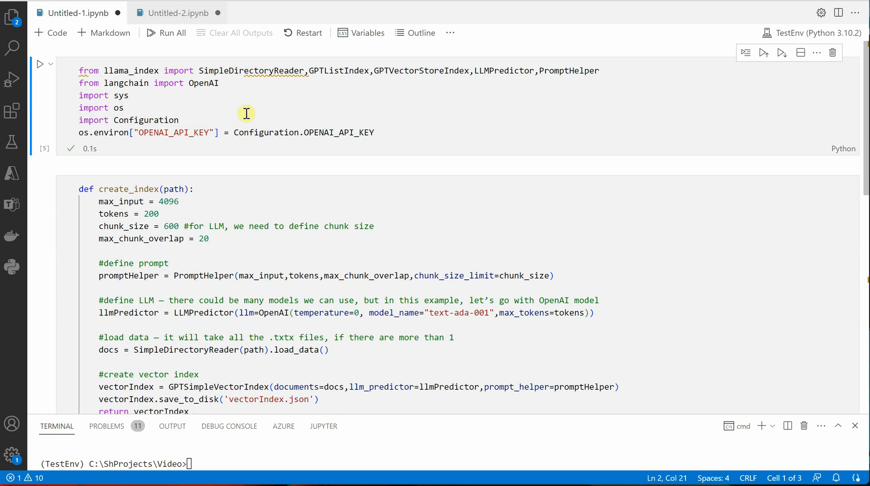
Step: Run the create_index cell and insert blank lines after the '#create vector index' comment
scroll(down, 3)
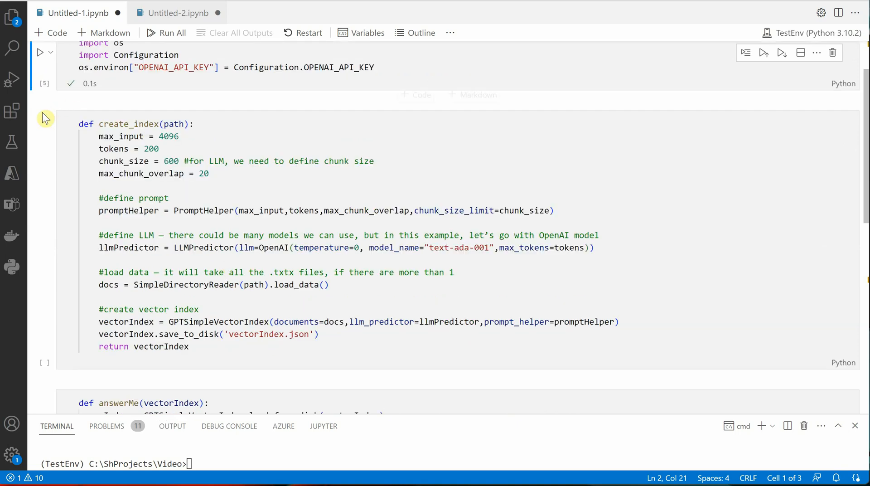
click(40, 117)
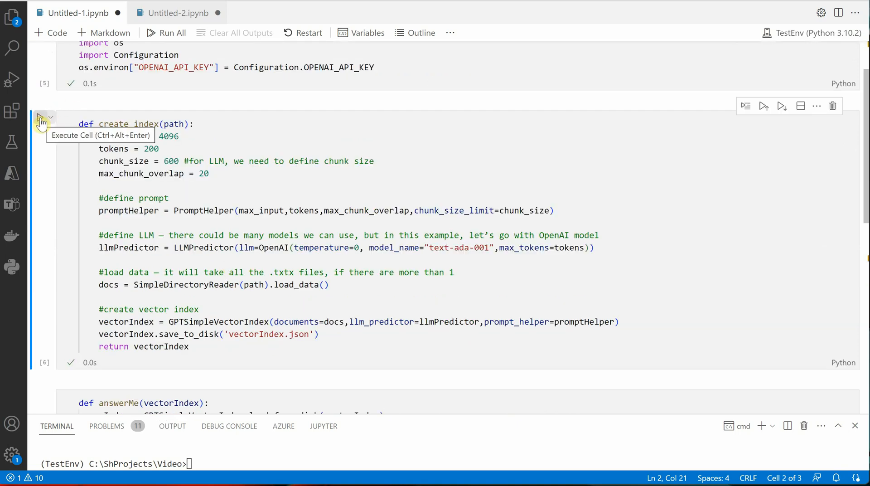
mouse_move(65, 156)
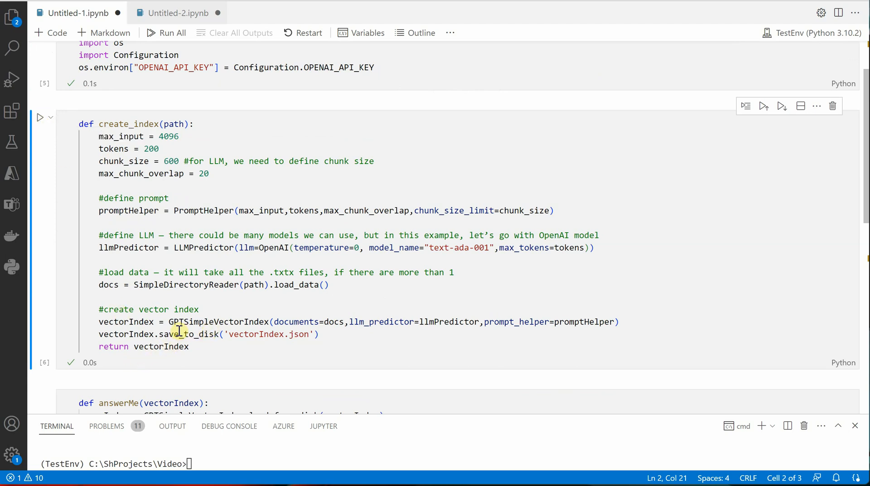
mouse_move(232, 321)
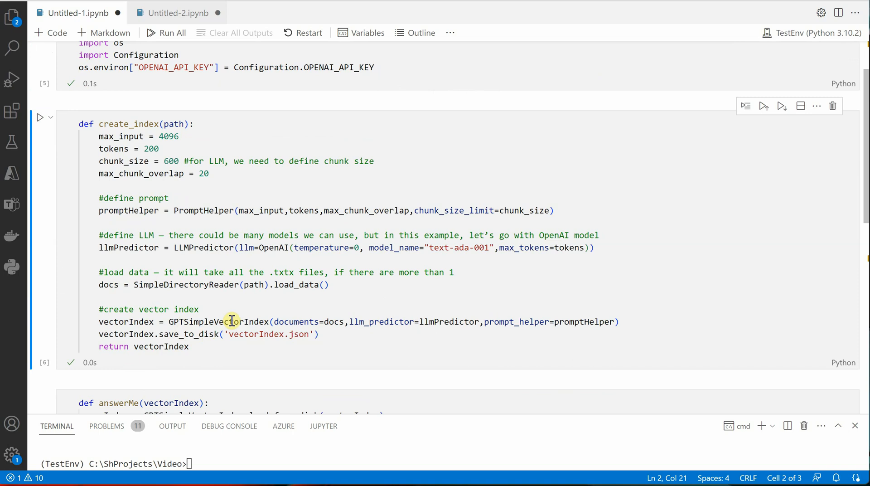
mouse_move(209, 197)
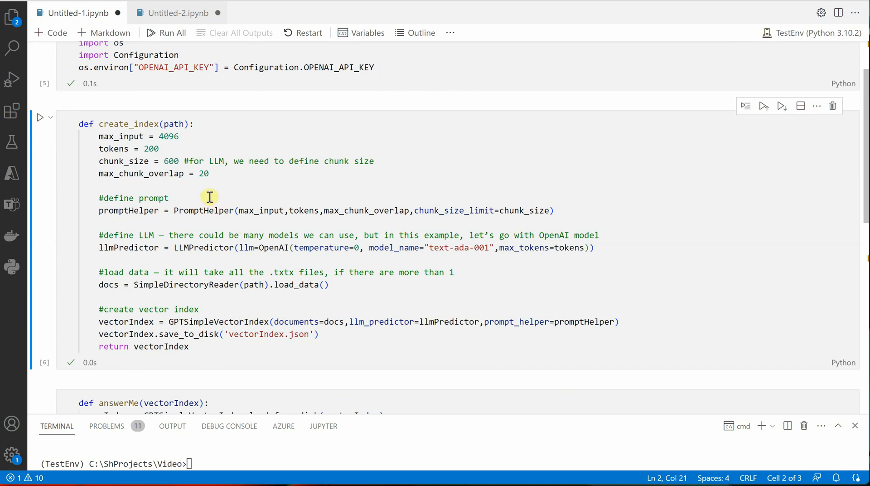
mouse_move(228, 197)
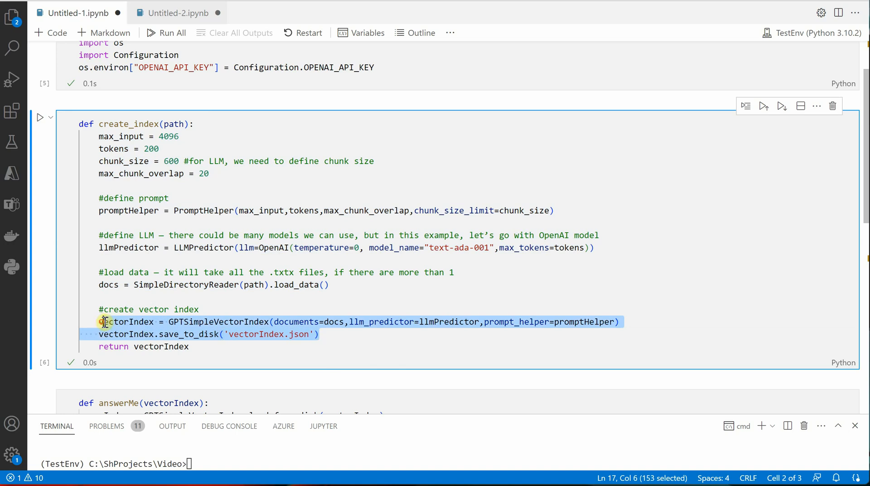
click(189, 347)
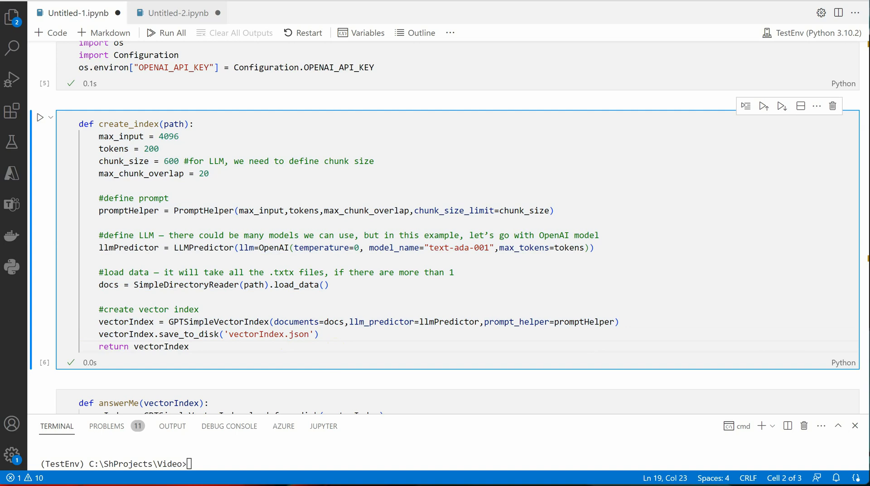
click(199, 309)
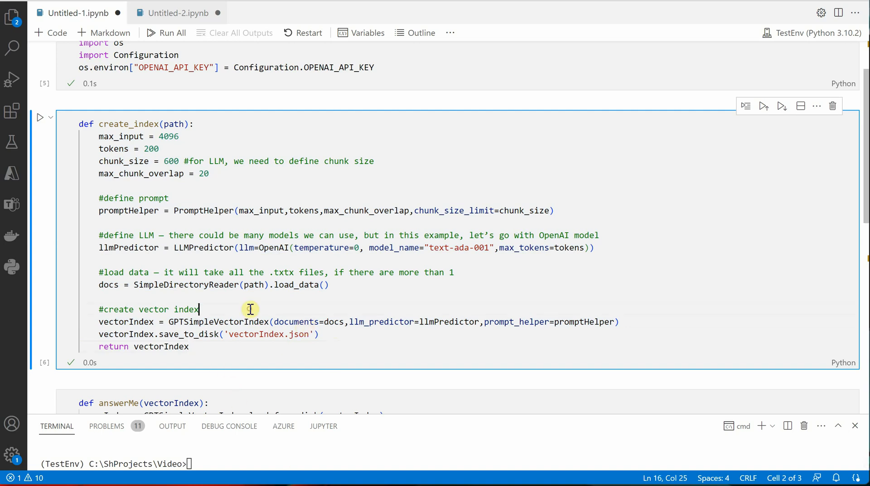
key(Enter)
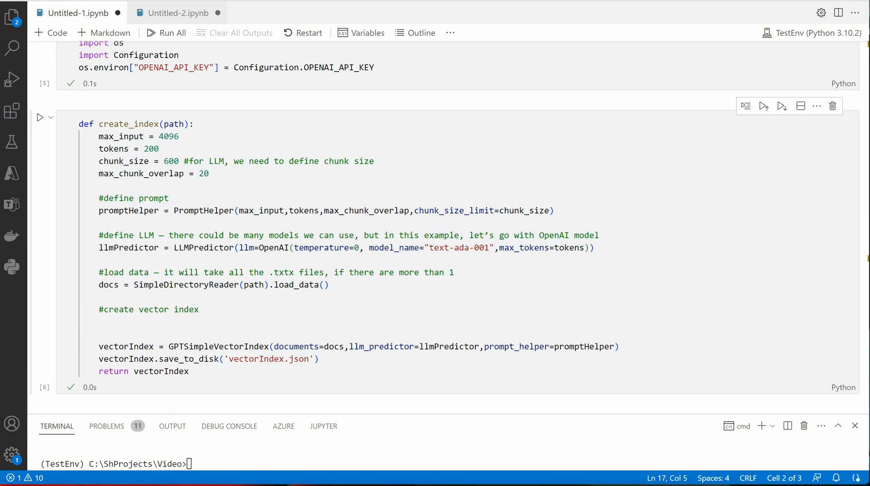
scroll(up, 3)
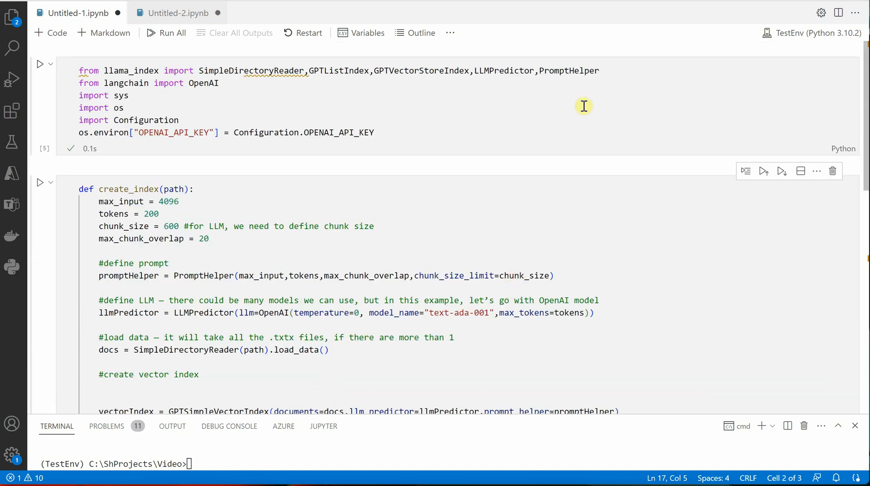
scroll(down, 3)
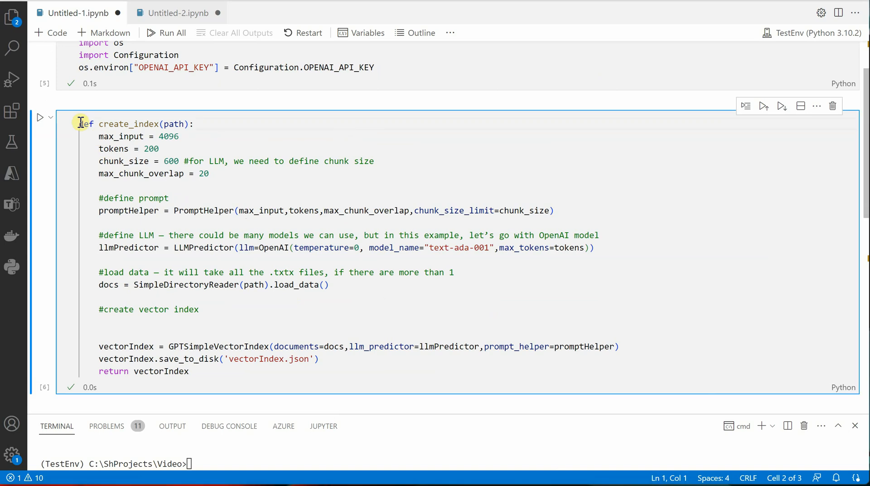
Step: Add 'from llama_index import ServiceContext' at the top of the cell
key(Enter)
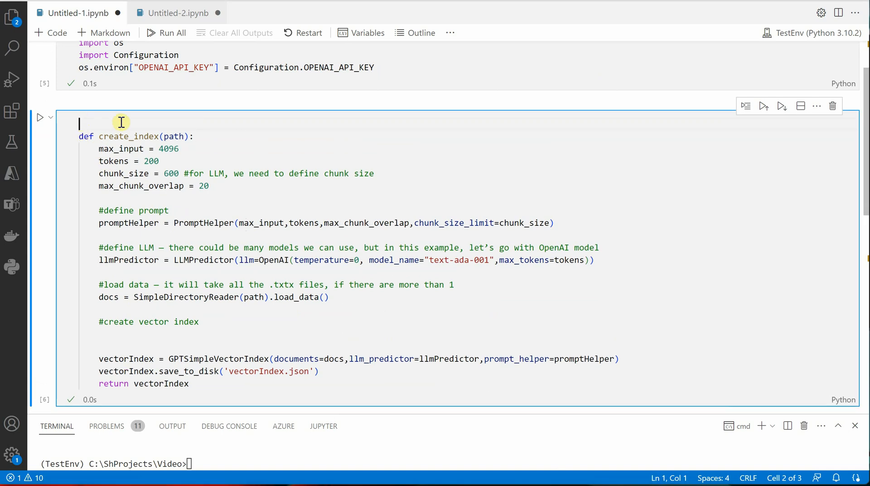
text(from)
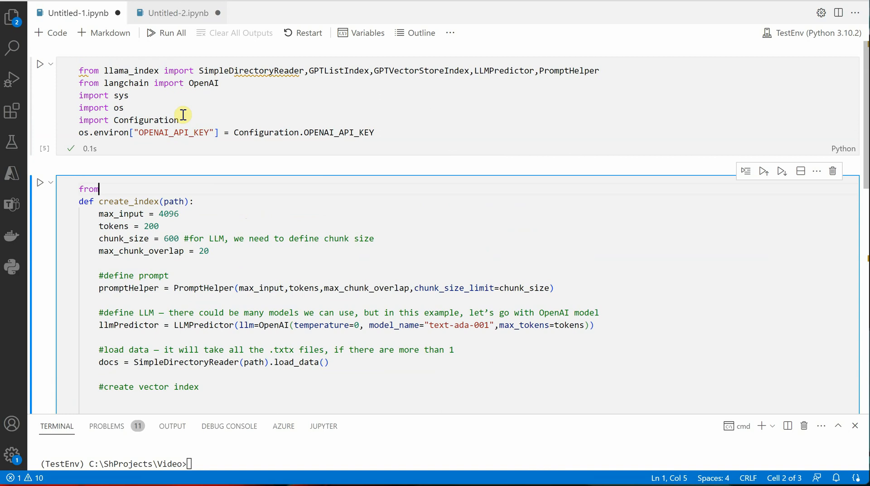
text(lla)
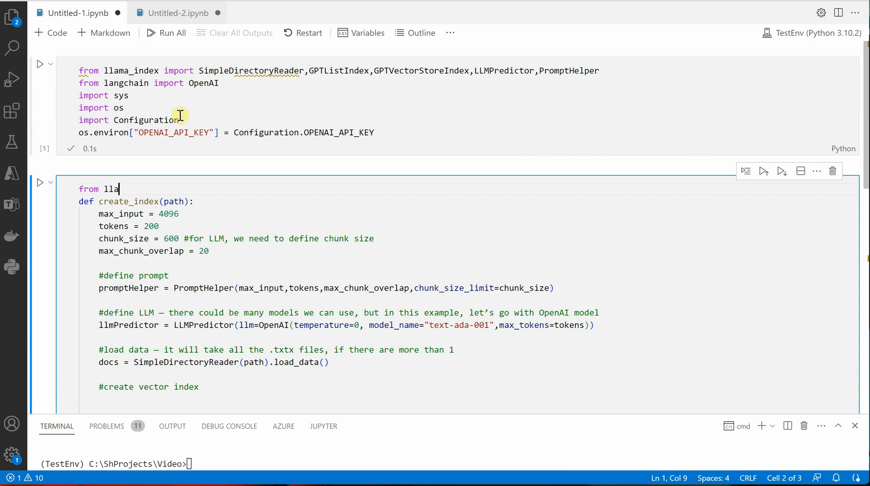
text(ma)
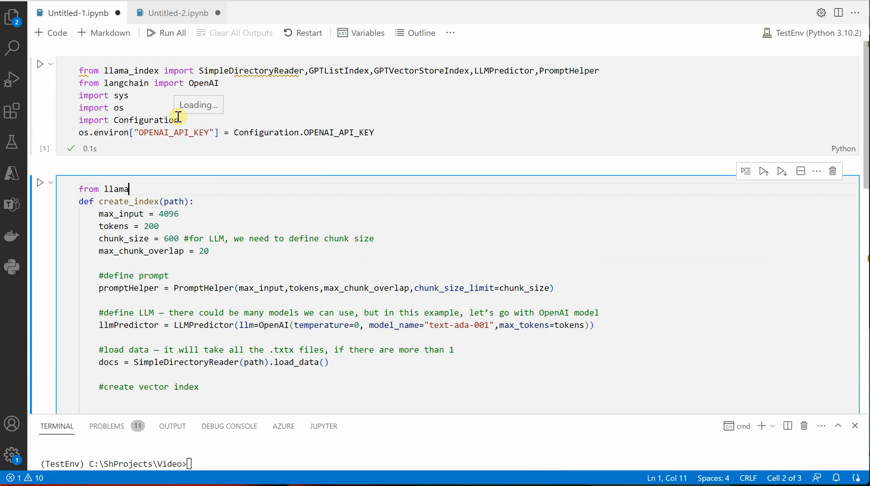
text(_index)
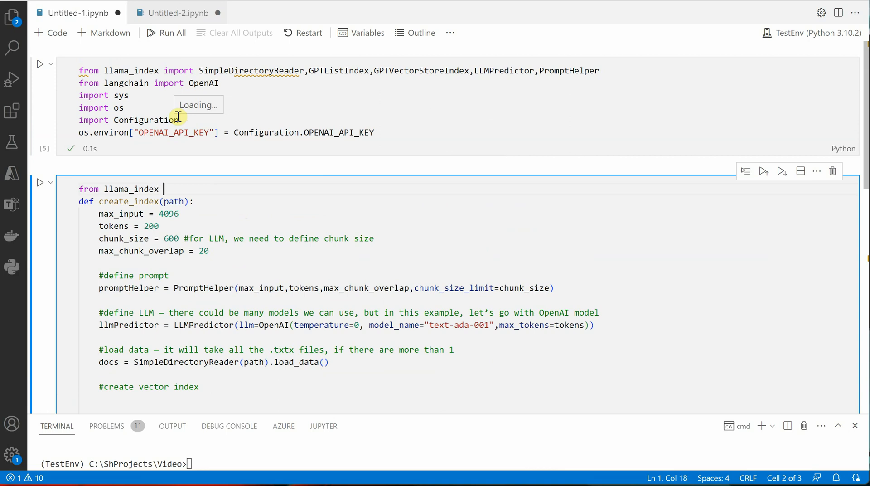
text(import ServiceContext)
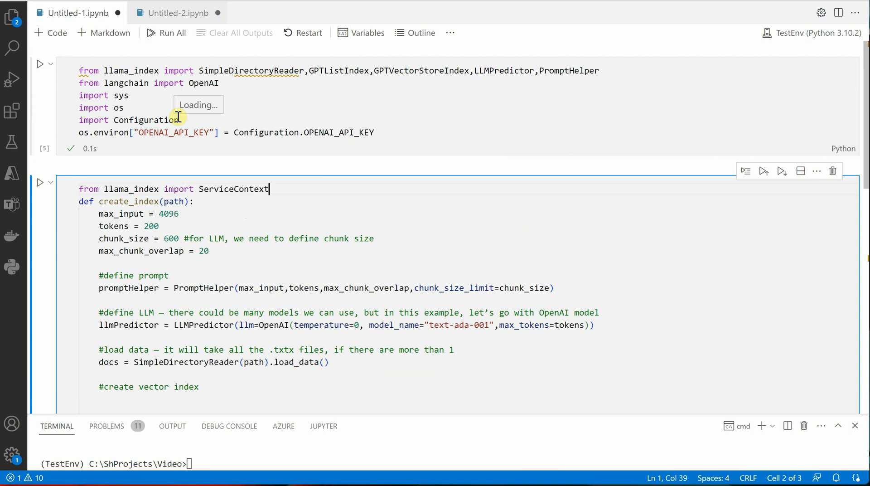
key(Enter)
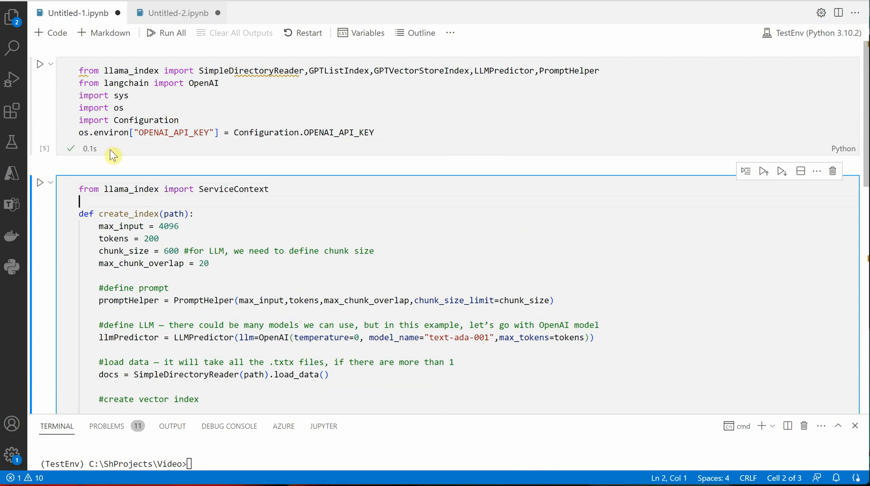
mouse_move(192, 378)
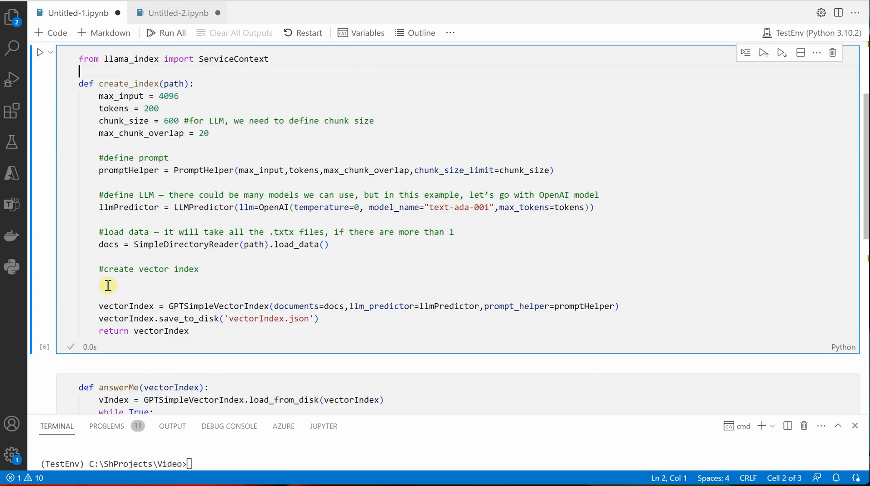
Step: Define service_context = ServiceContext.from_defaults(llm_predictor=llmPredictor, prompt_helper=promptHelper), moving those arguments out of the index call
text(service_c)
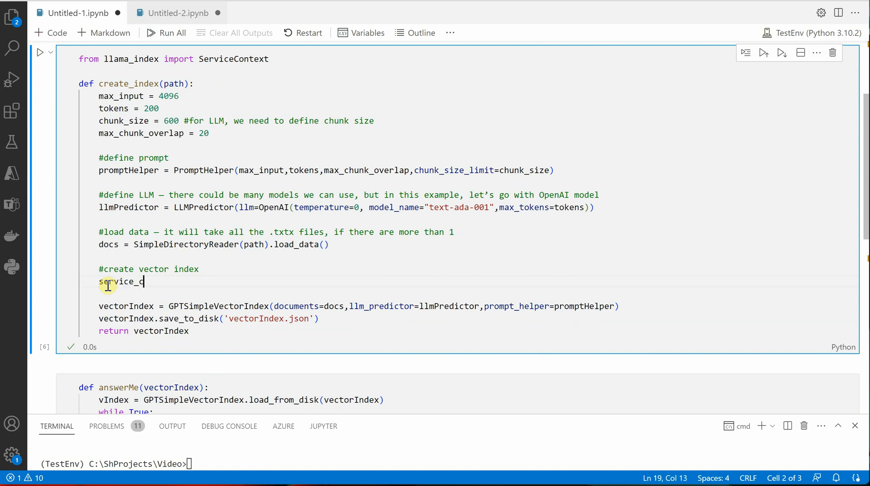
text(ontext =)
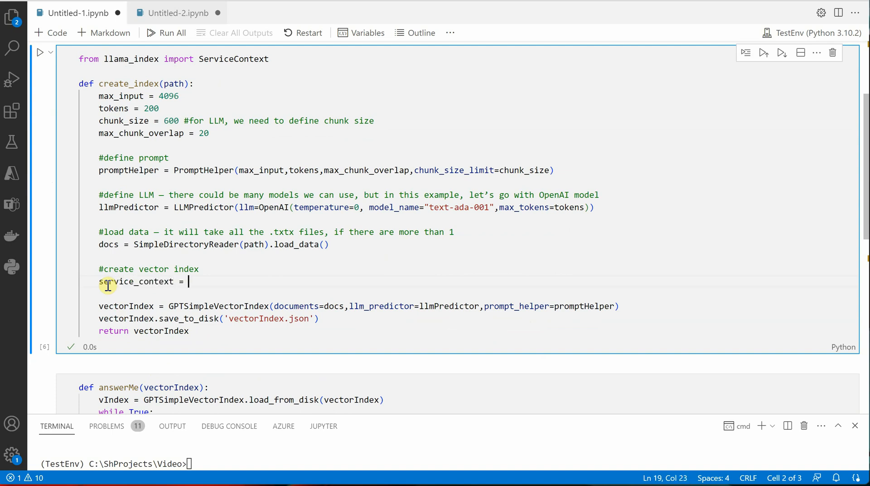
text(ServiceContext)
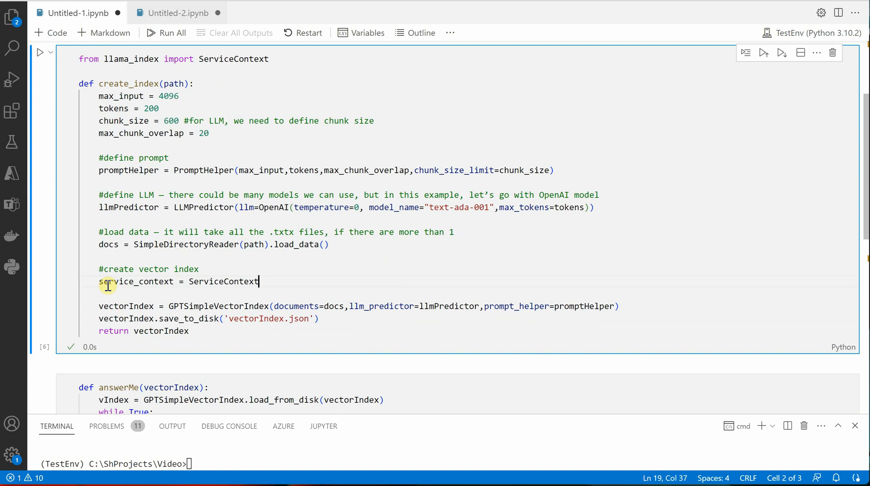
text(.fro)
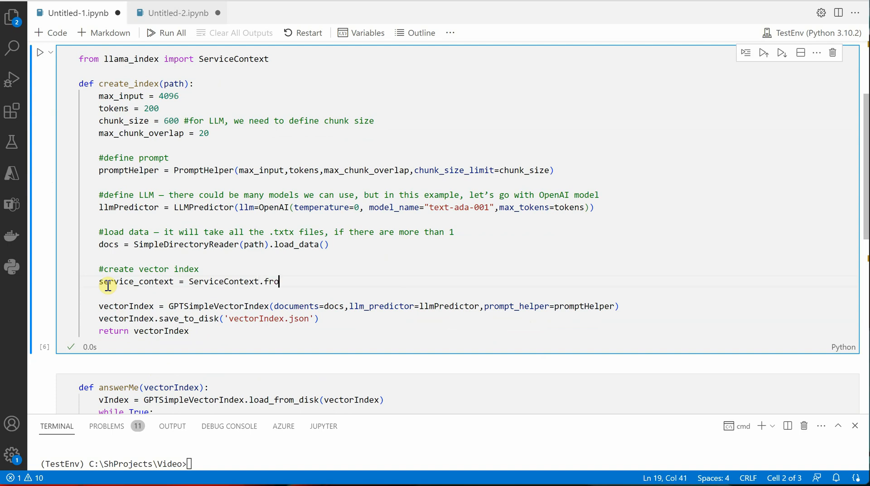
text(m_d)
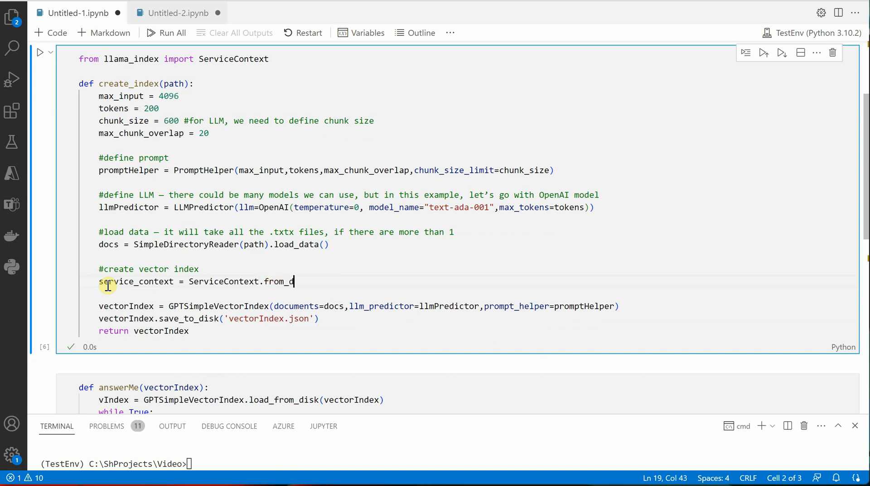
text(efaults)
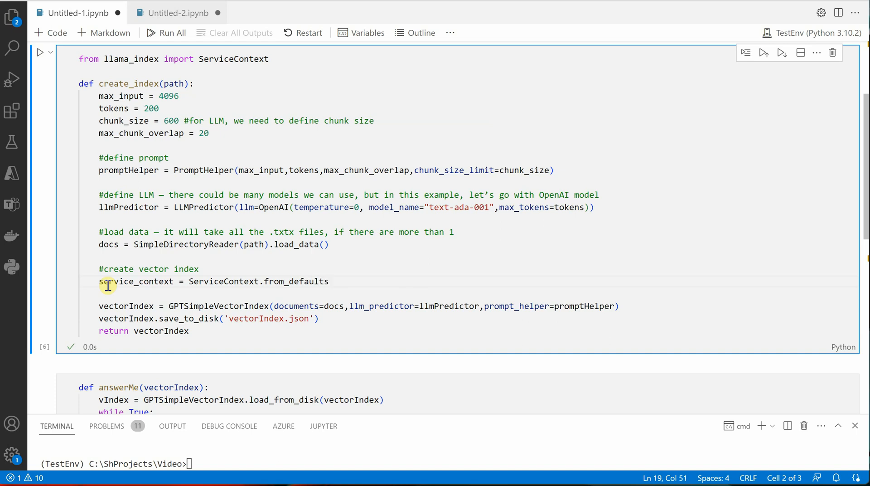
text(())
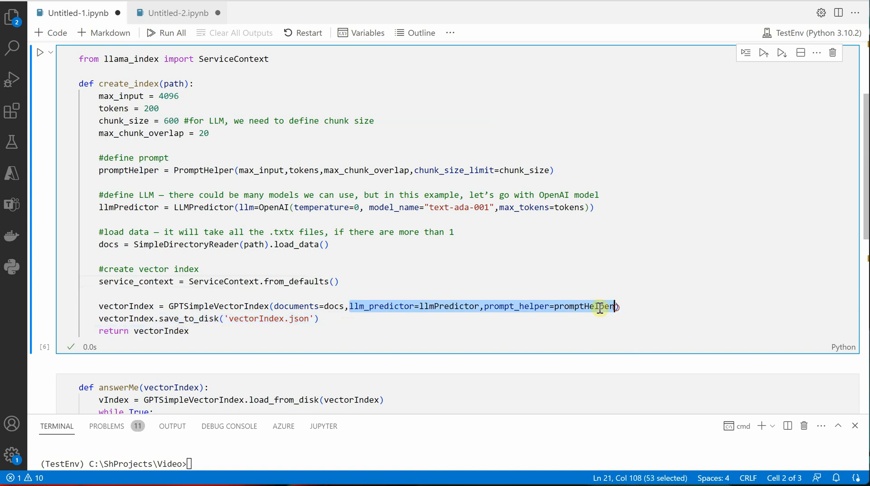
key(Delete)
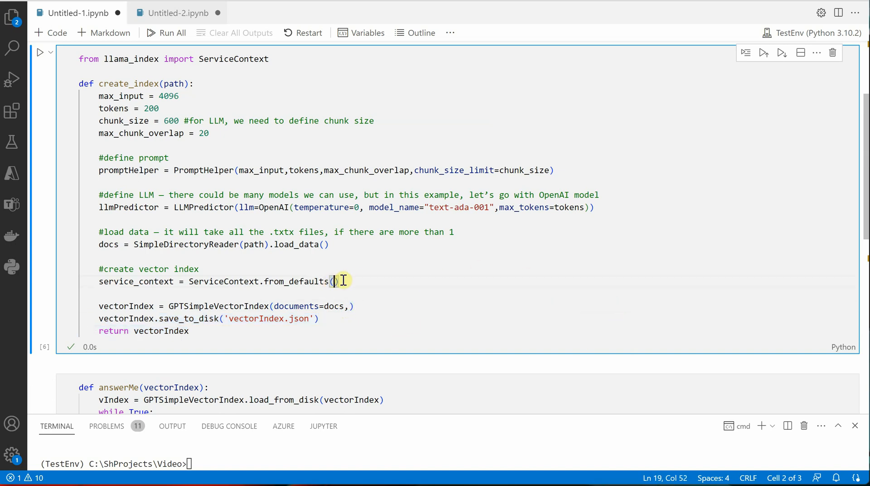
text(llm_predictor=llmPredictor,prompt_helper=promptHelper)
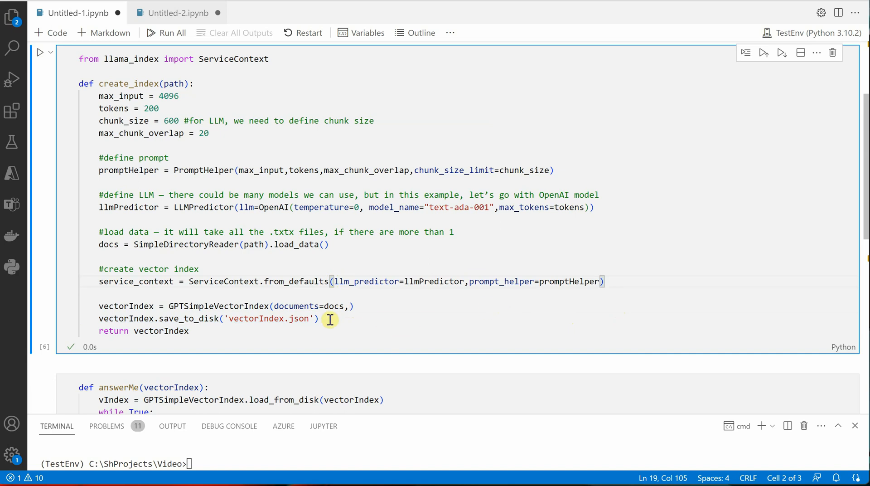
mouse_move(135, 306)
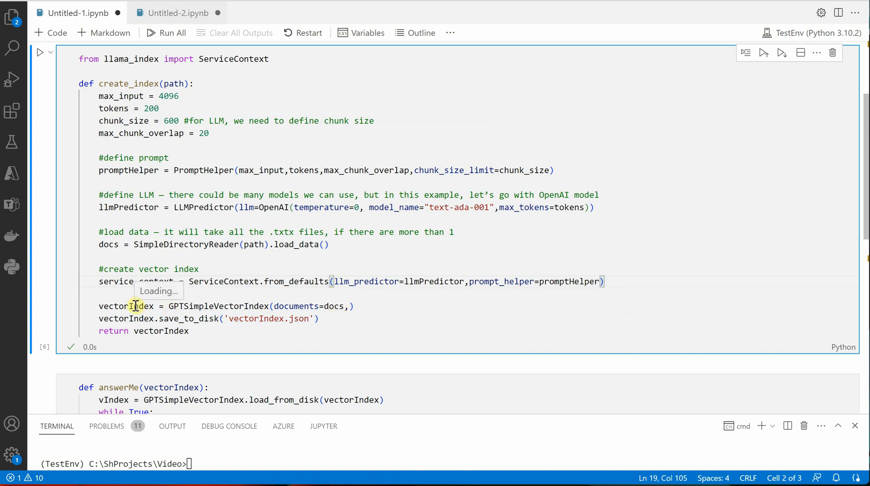
double_click(125, 306)
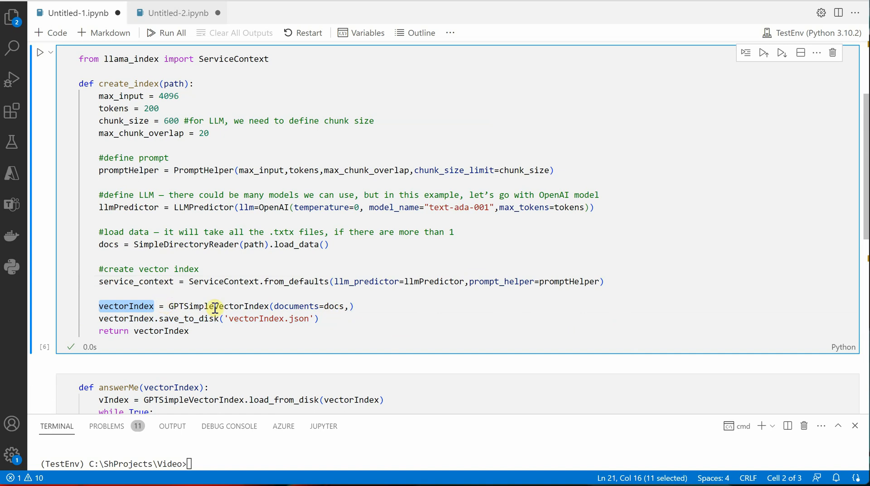
Step: Build the index with GPTVectorStoreIndex.from_documents(documents=docs)
click(214, 306)
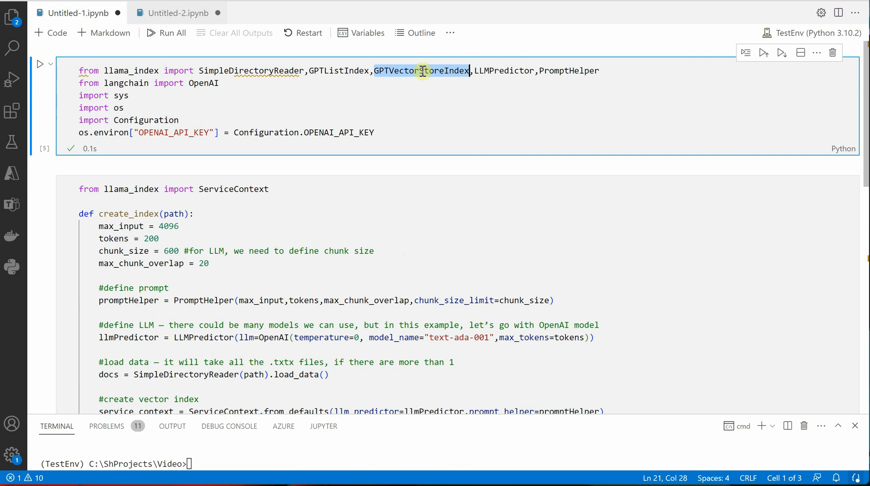
scroll(down, 3)
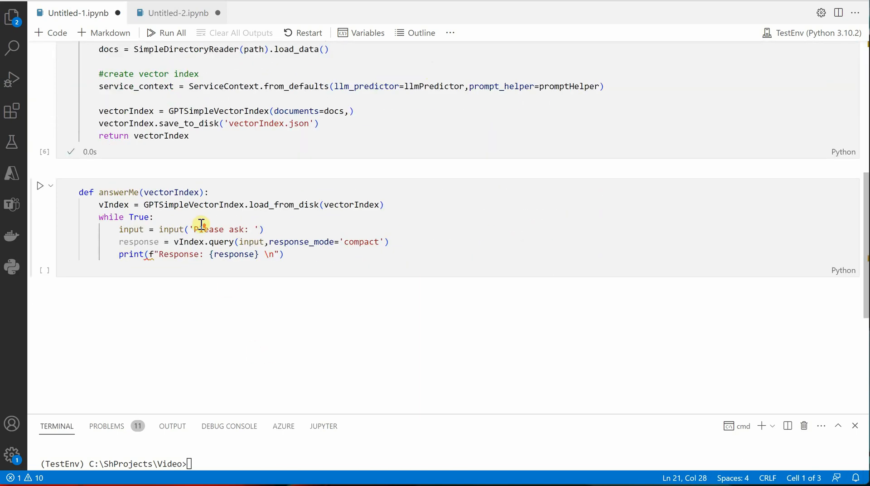
scroll(up, 3)
text(Store)
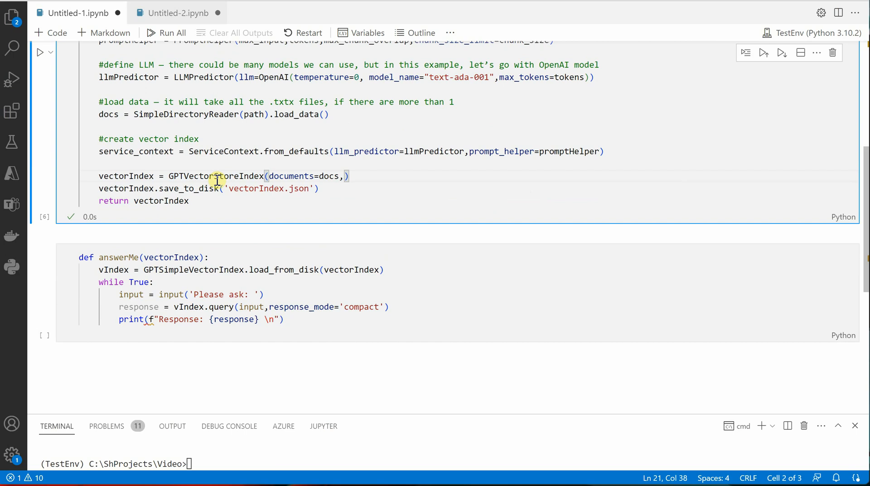
text(.f)
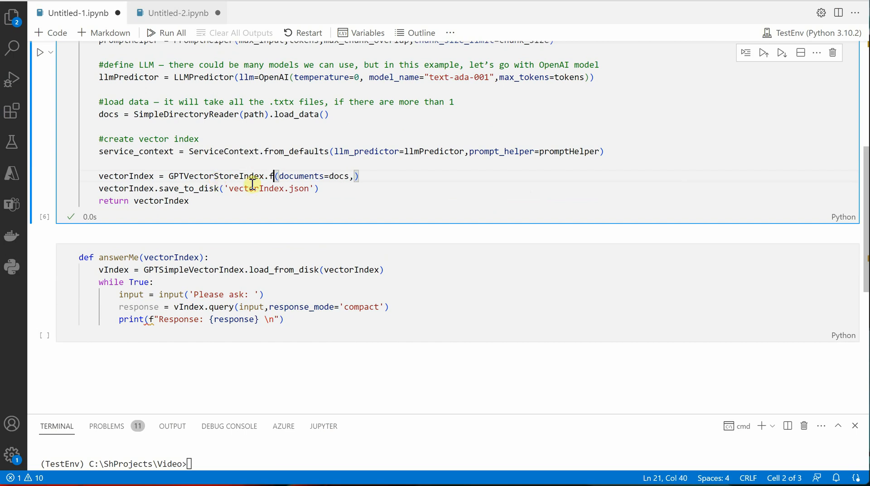
text(rom_d)
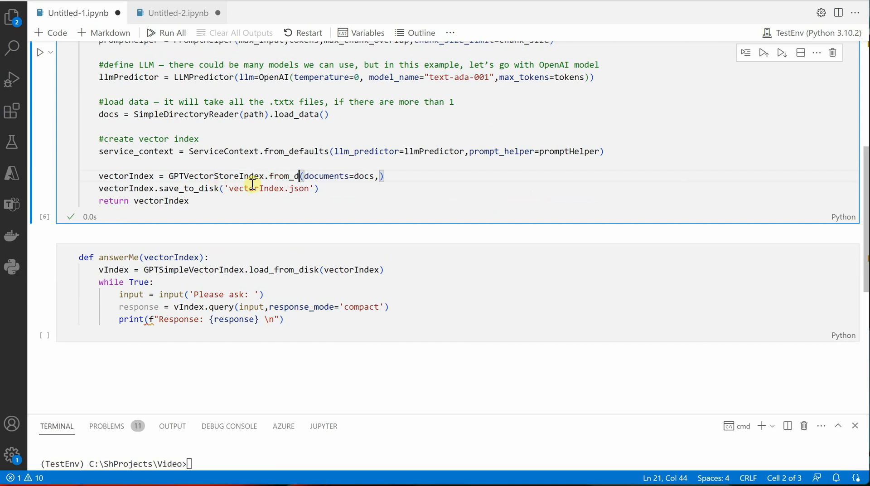
text(ocuments)
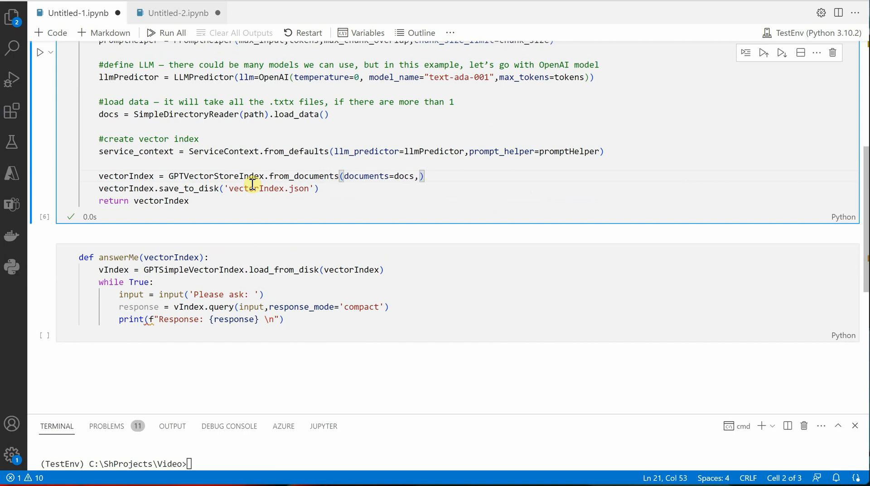
mouse_move(413, 177)
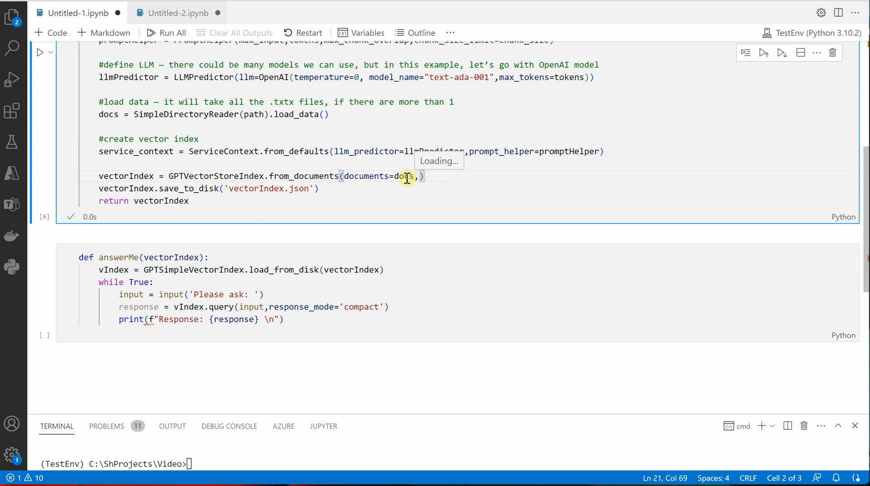
Step: Pass service_context=service_context to from_documents and select the old save_to_disk line for removal
double_click(136, 151)
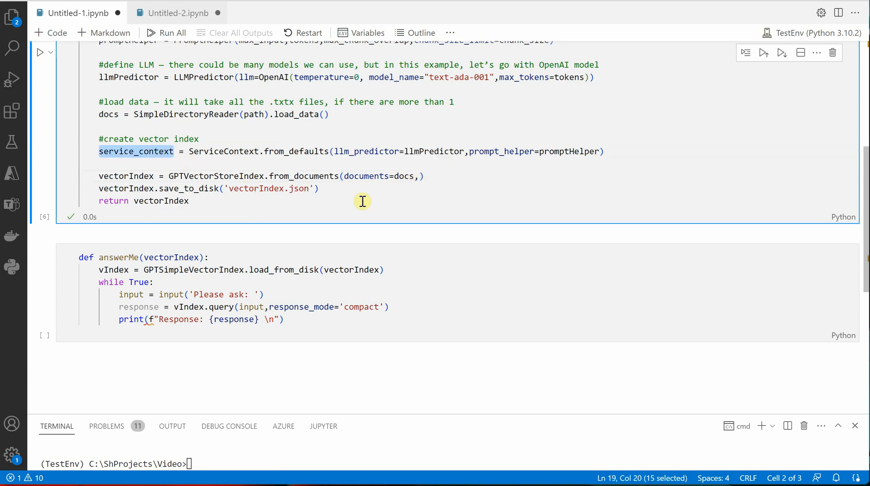
text(,service_context=service_context)
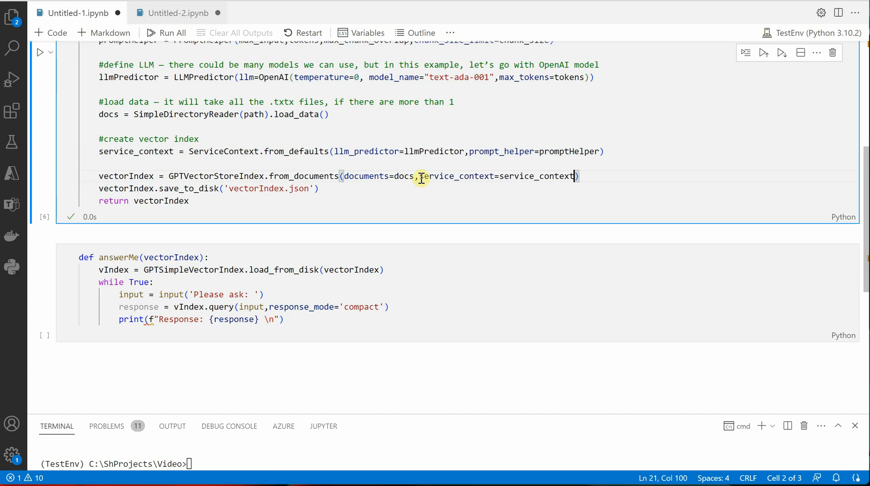
mouse_move(417, 171)
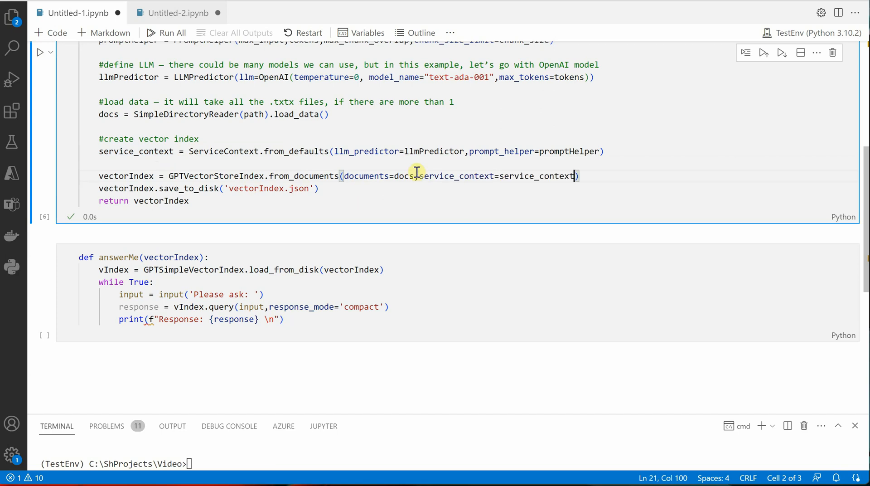
mouse_move(154, 162)
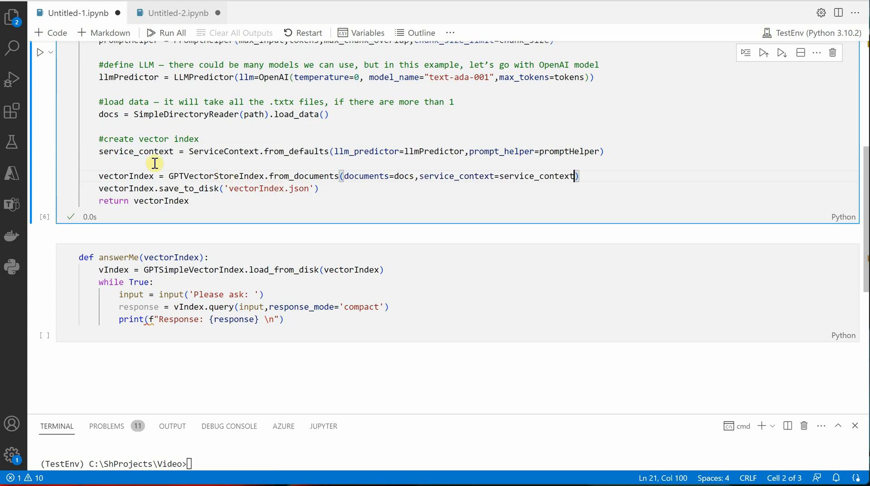
mouse_move(126, 188)
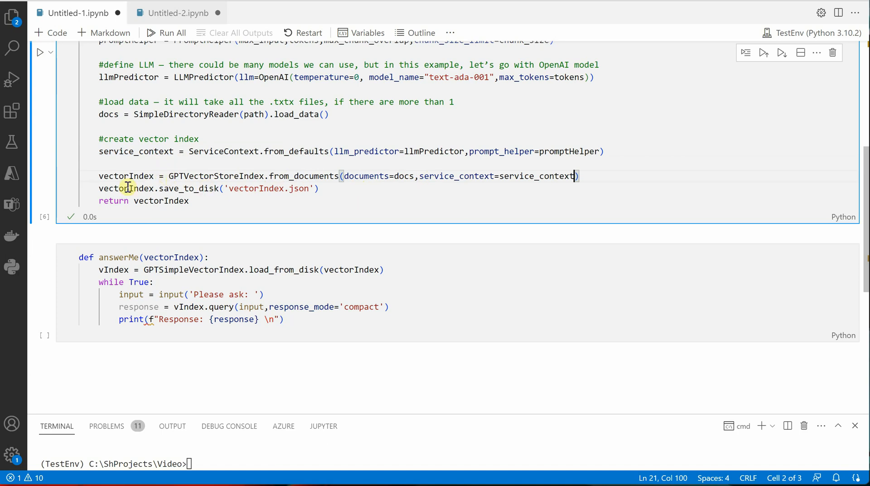
drag(98, 189, 319, 188)
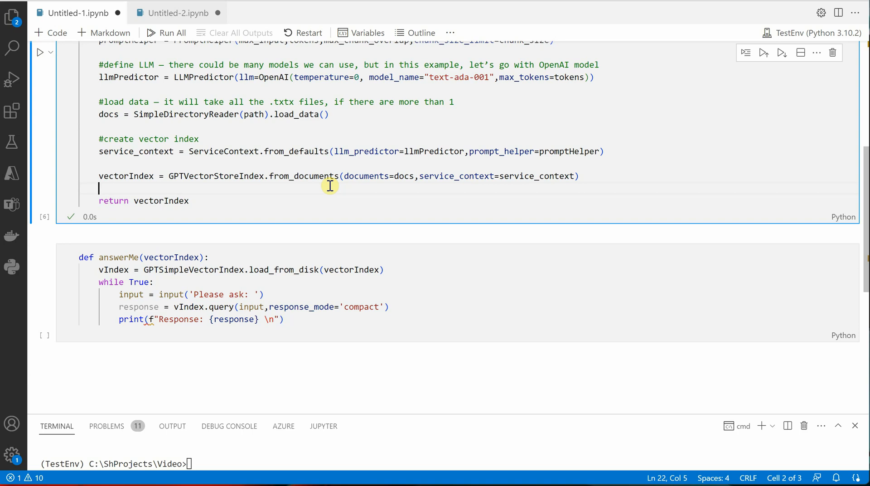
mouse_move(329, 185)
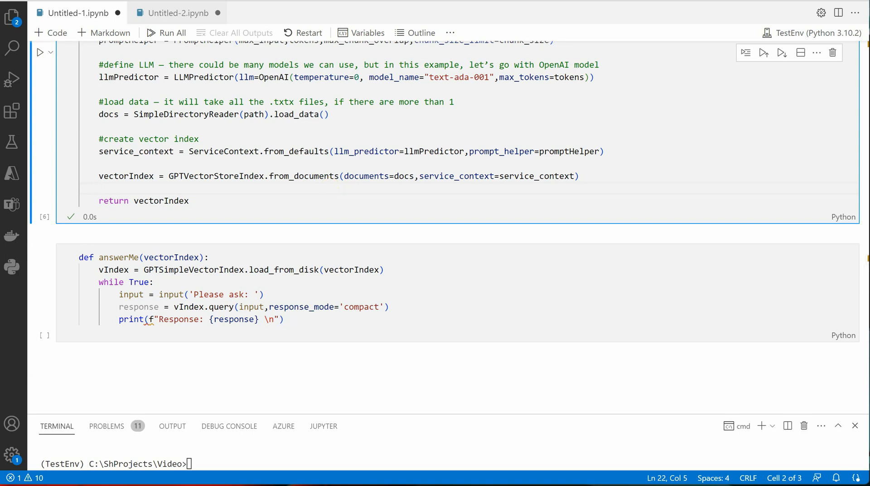
Step: Add StorageContext to the llama_index import line
scroll(up, 3)
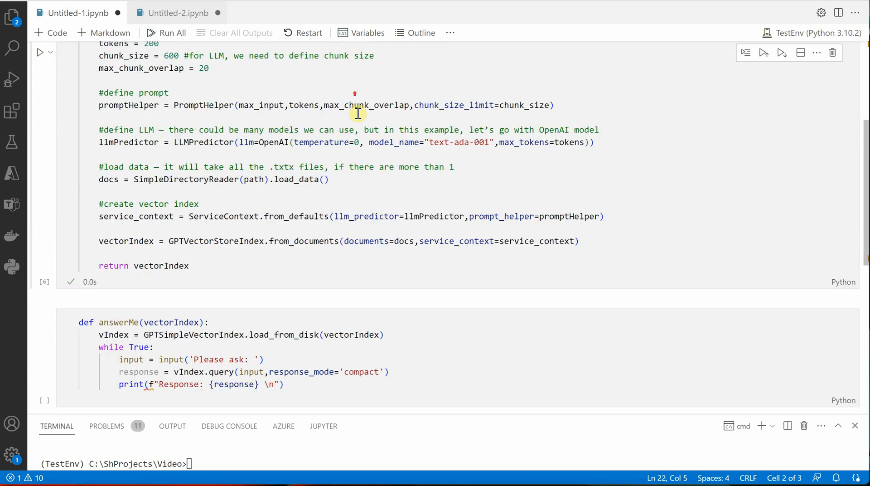
scroll(up, 3)
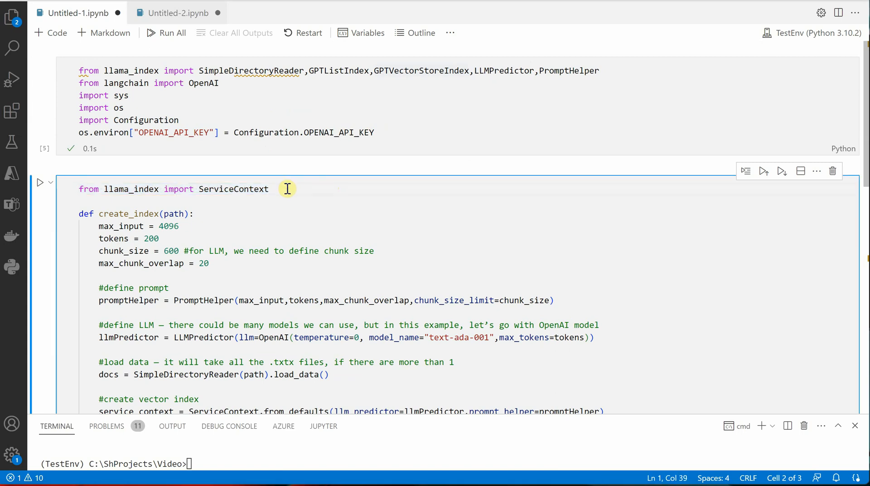
text(,StorageContext)
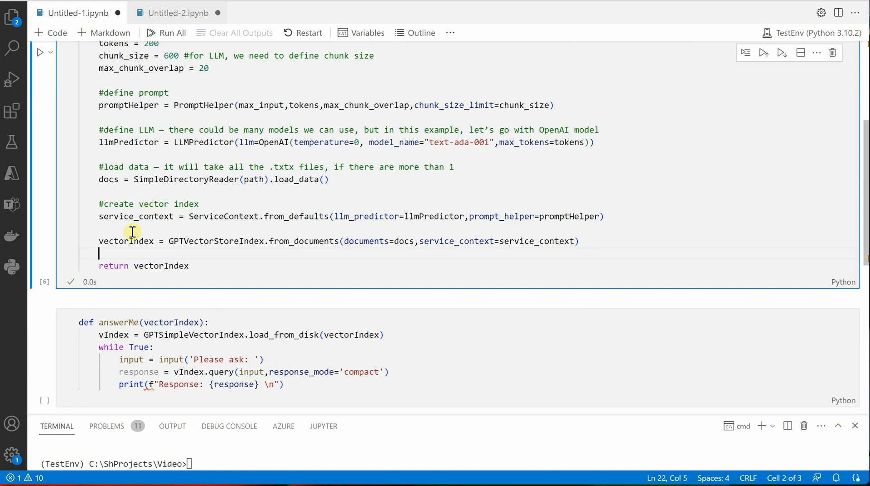
Step: Persist the index with vectorIndex.storage_context.persist(persist_dir = 'Store')
text(vector)
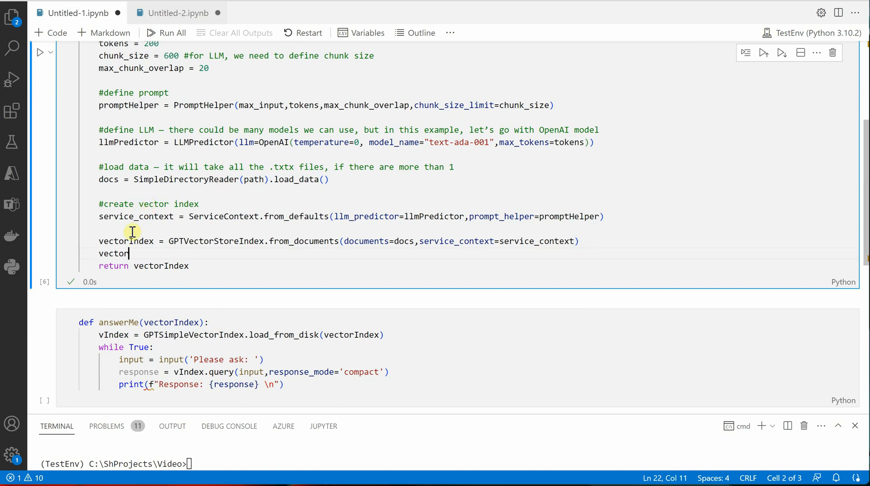
text(Index)
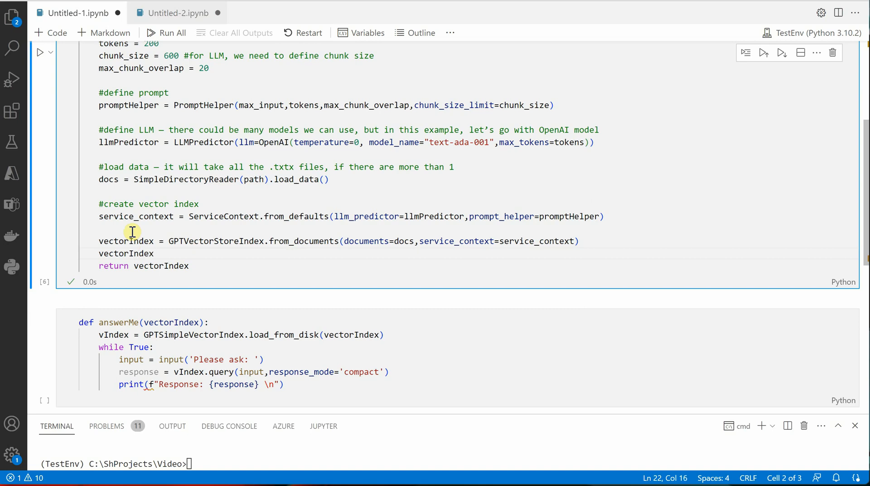
text(.stora)
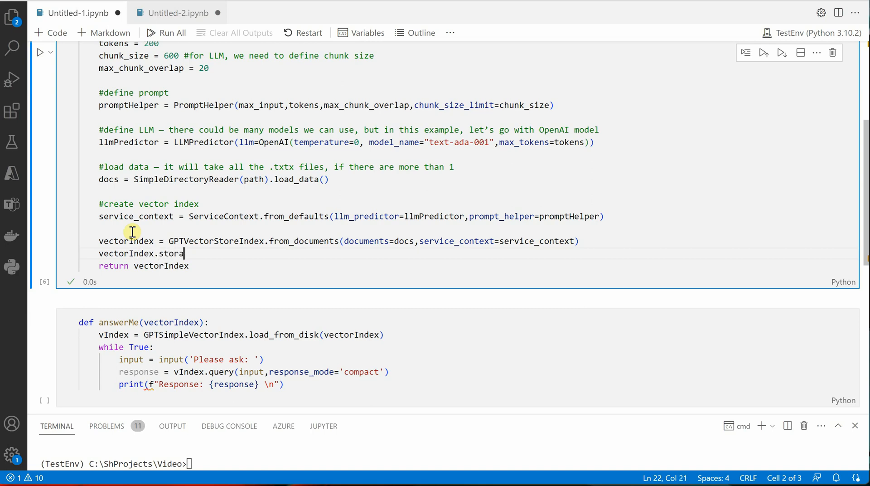
text(ge_context)
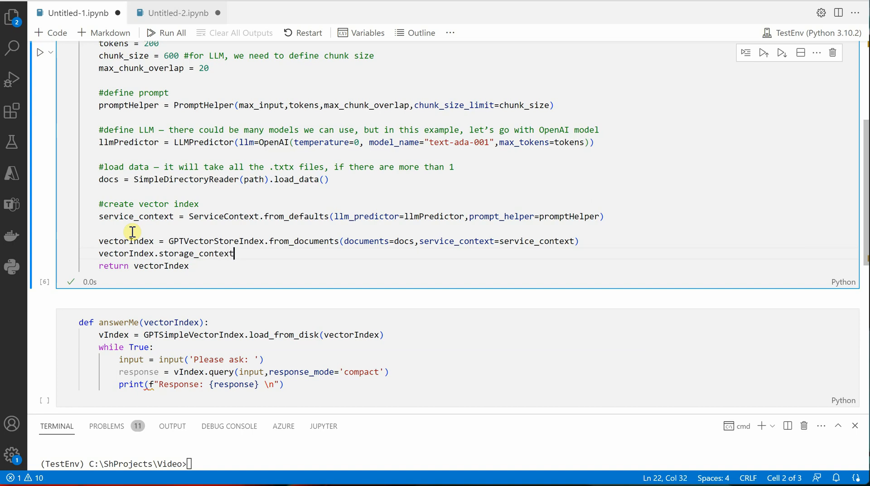
text(.persis)
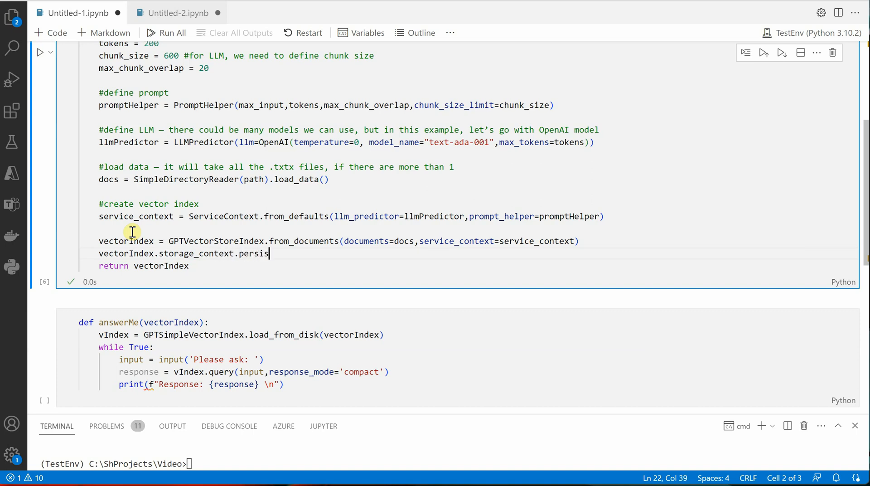
text(t)
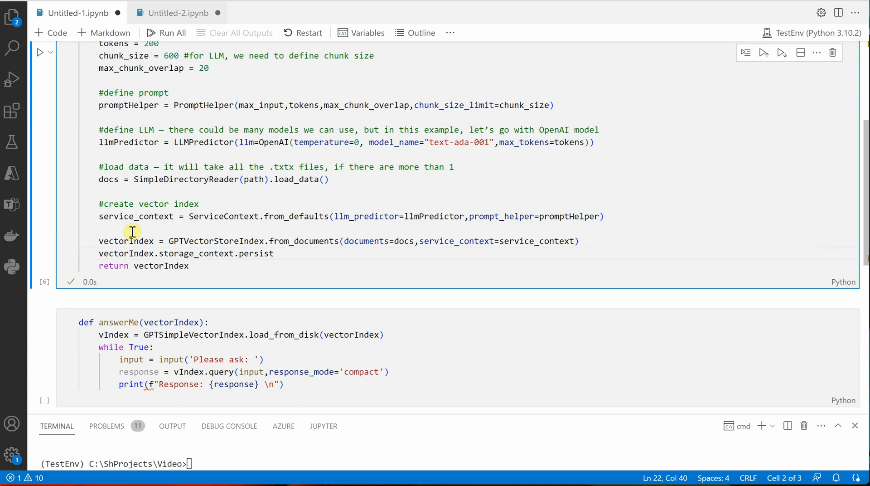
text(())
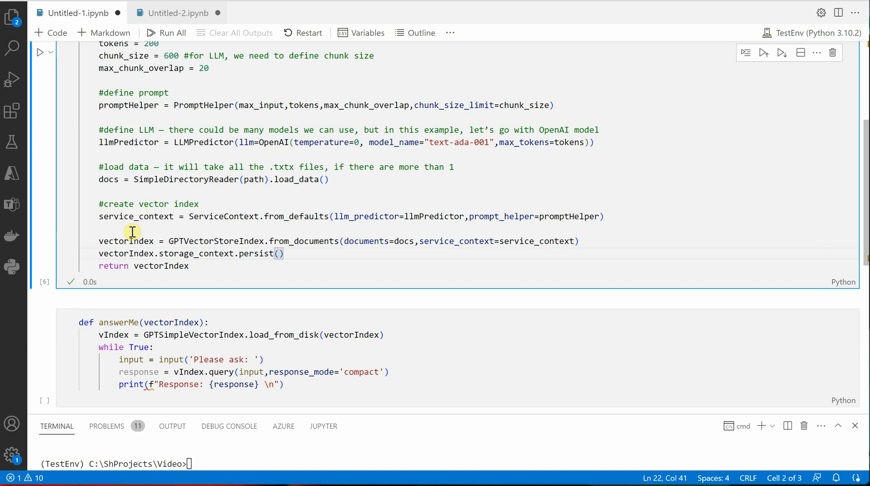
text(persis)
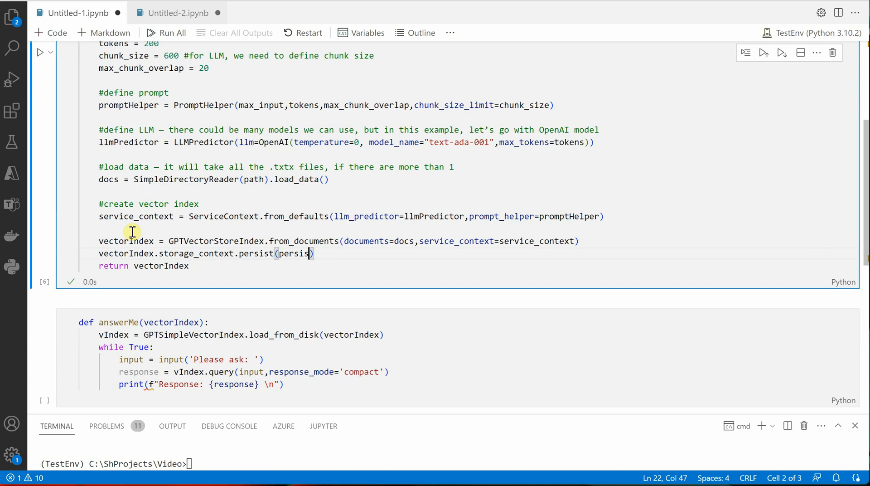
text(_)
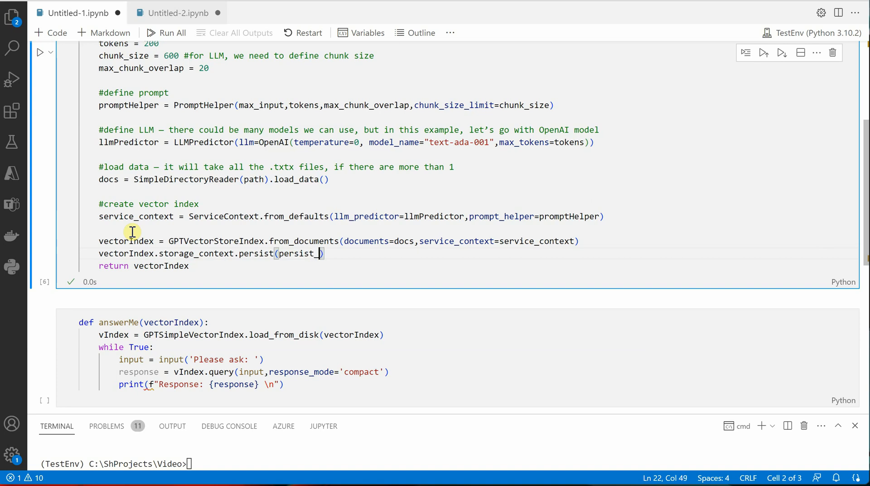
text(dir =)
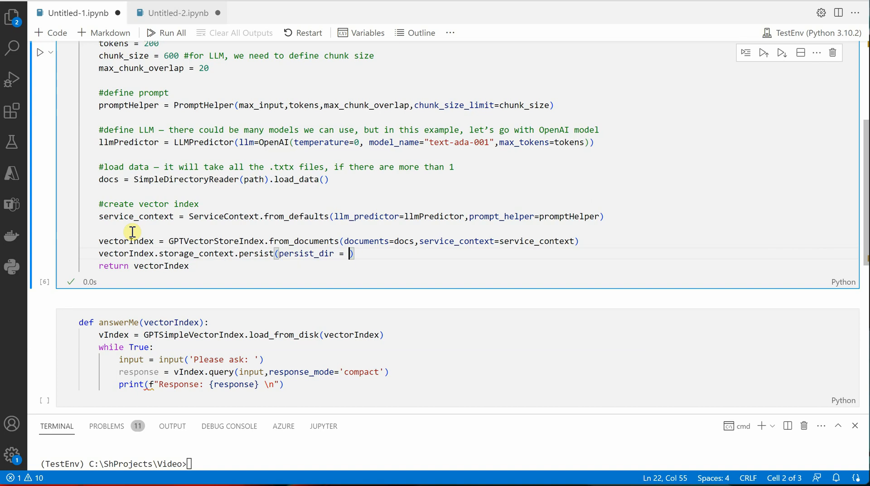
text('Sto)
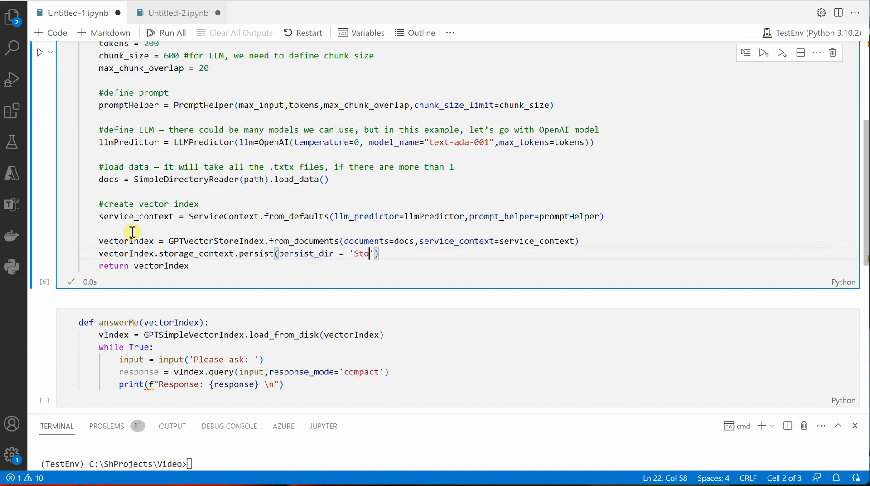
text(re)
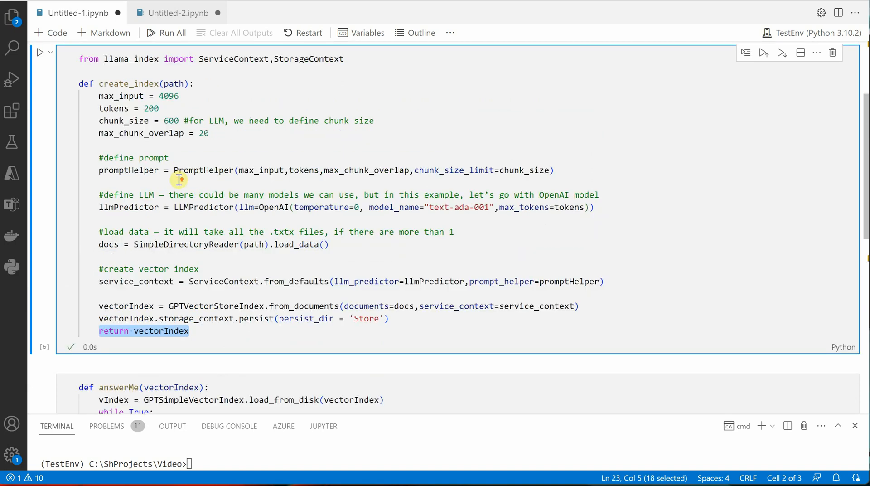
click(40, 52)
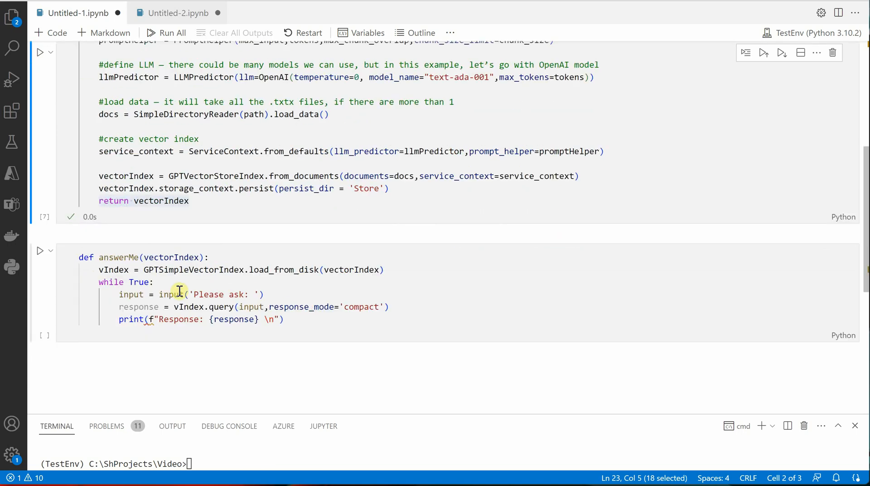
click(298, 294)
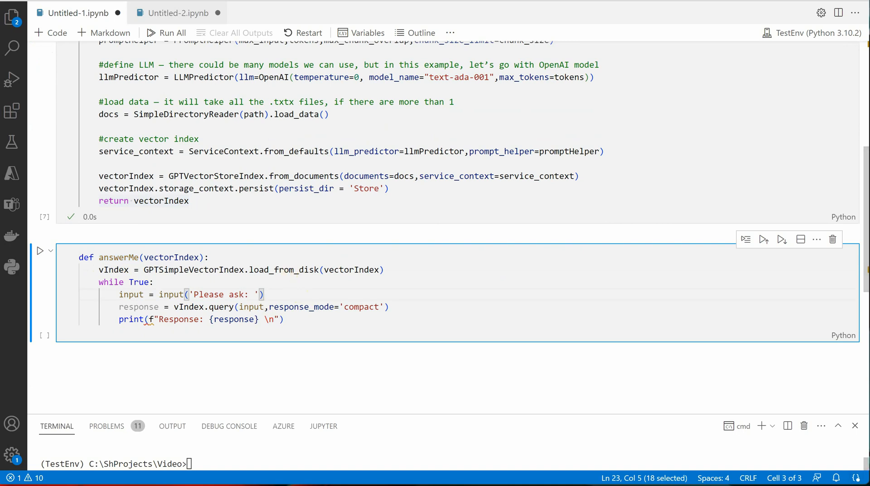
mouse_move(298, 269)
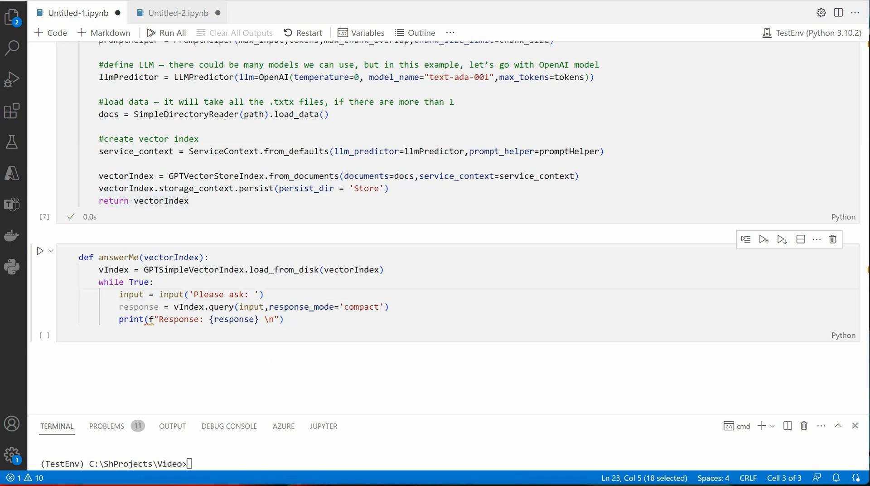
scroll(up, 3)
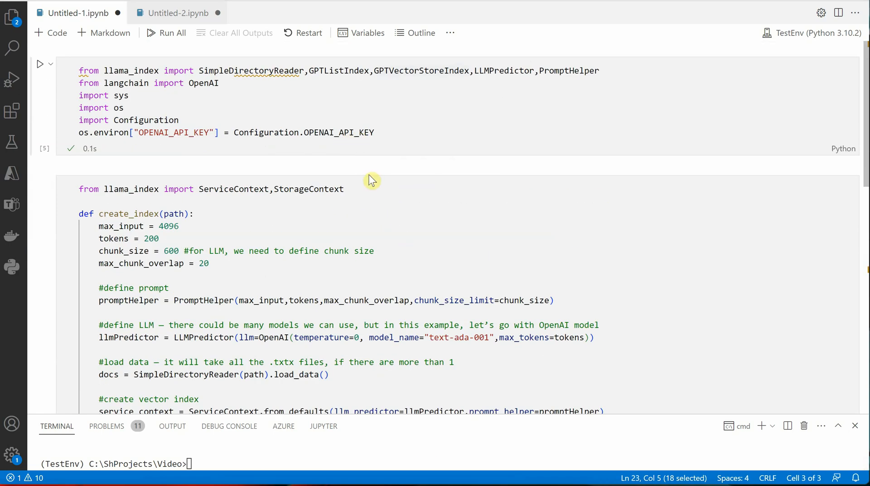
click(348, 189)
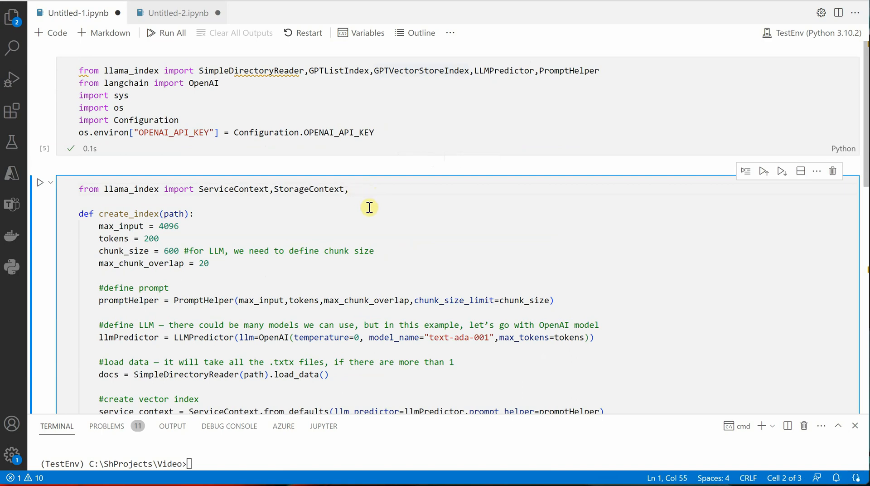
text(load_index_from_storage)
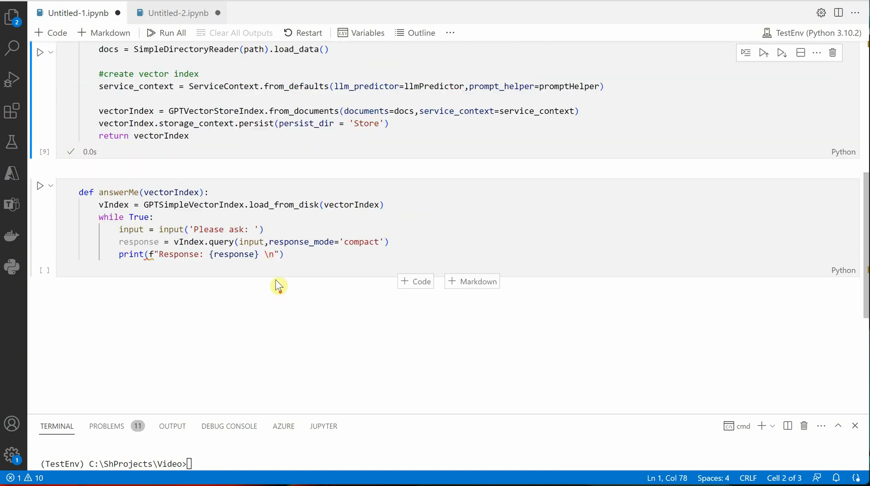
mouse_move(309, 261)
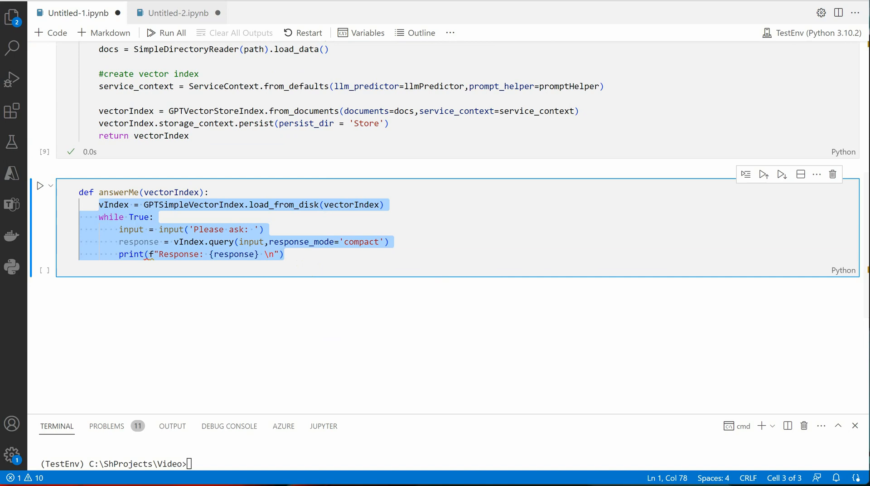
Step: Start answerMe with storage_context = StorageContext.from_defaults(persist_dir = 'Store')
text(storag)
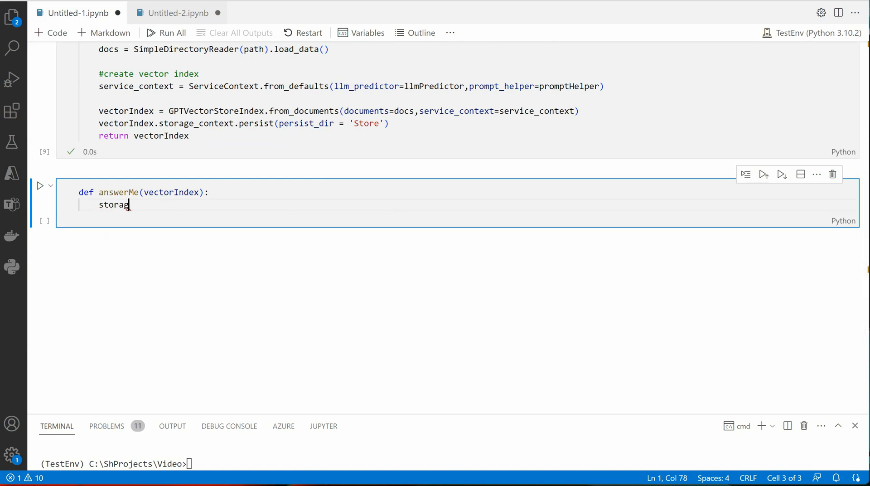
text(e_context)
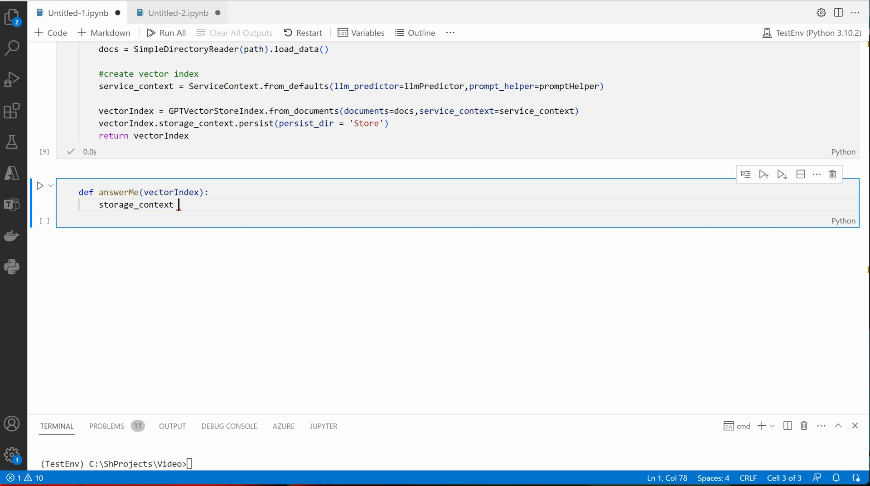
text(= Storage)
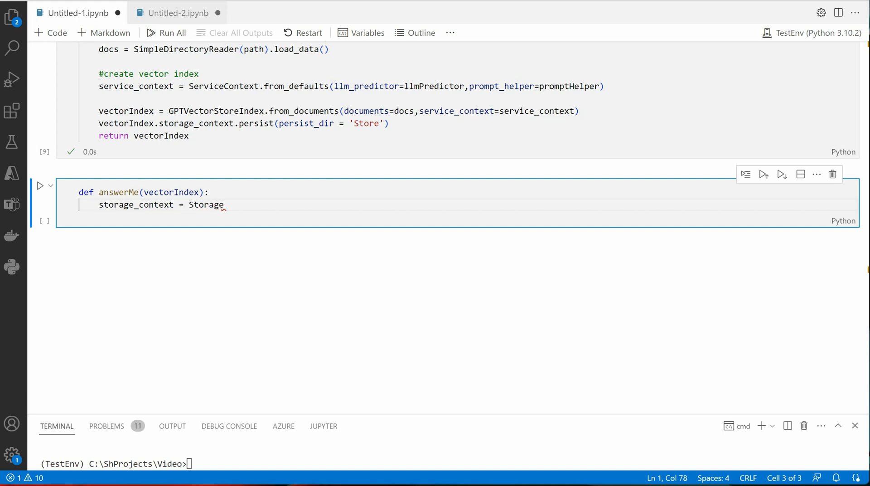
text(Context)
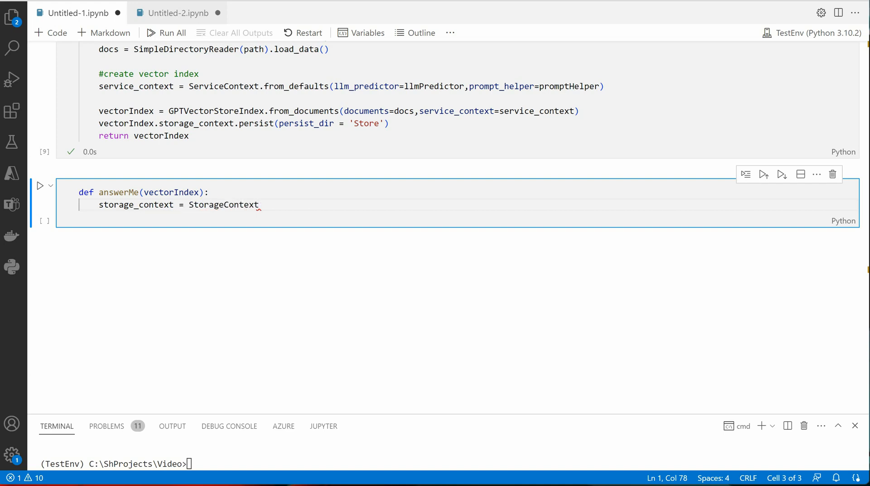
text(.from_)
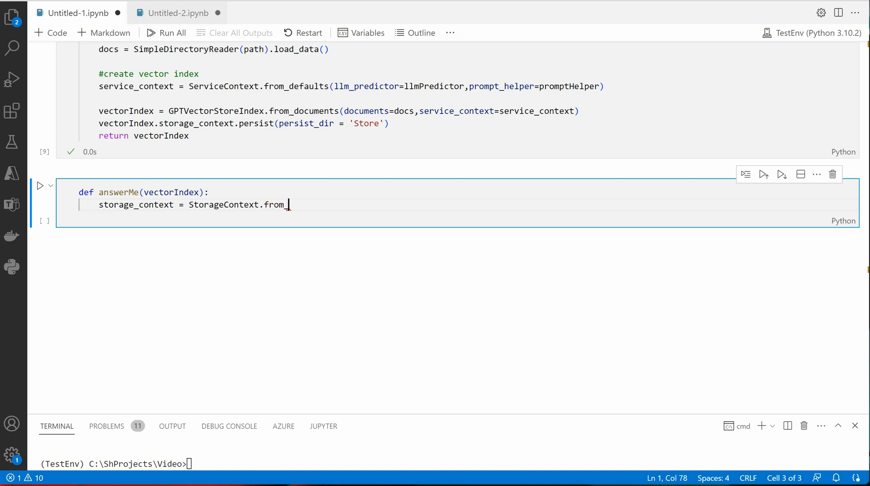
text(default)
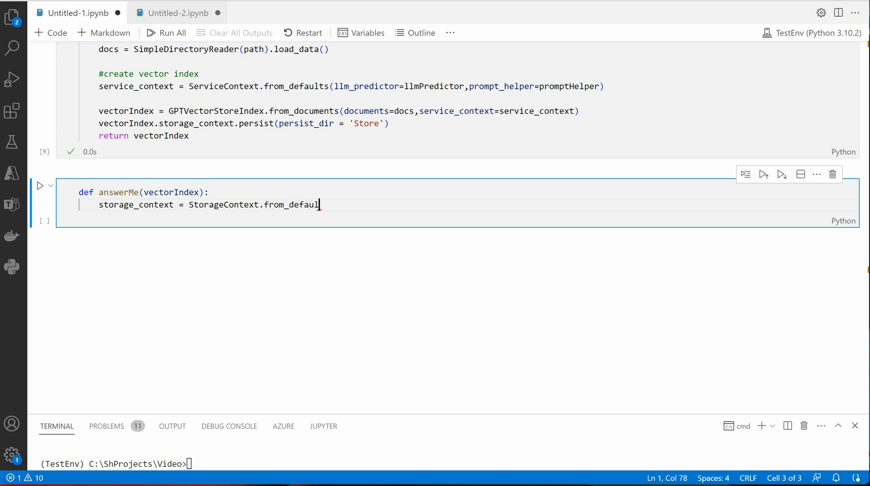
text(())
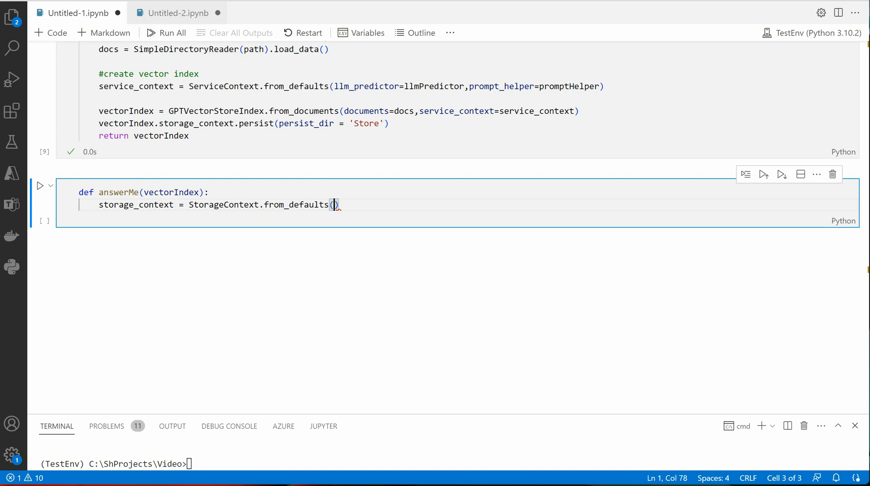
mouse_move(318, 54)
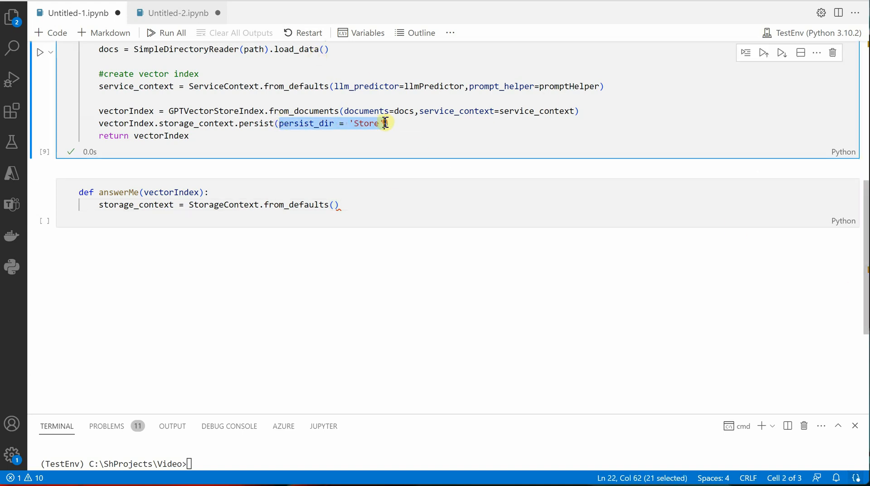
click(333, 204)
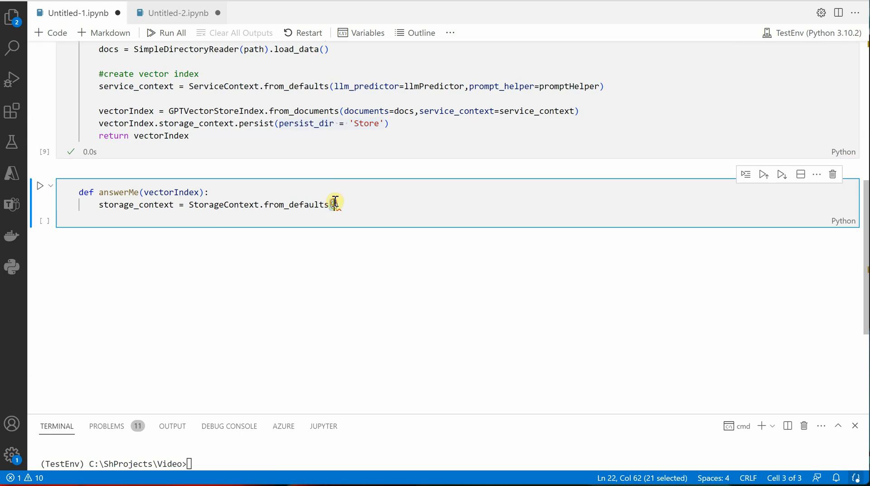
text((persist_dir = 'Store'))
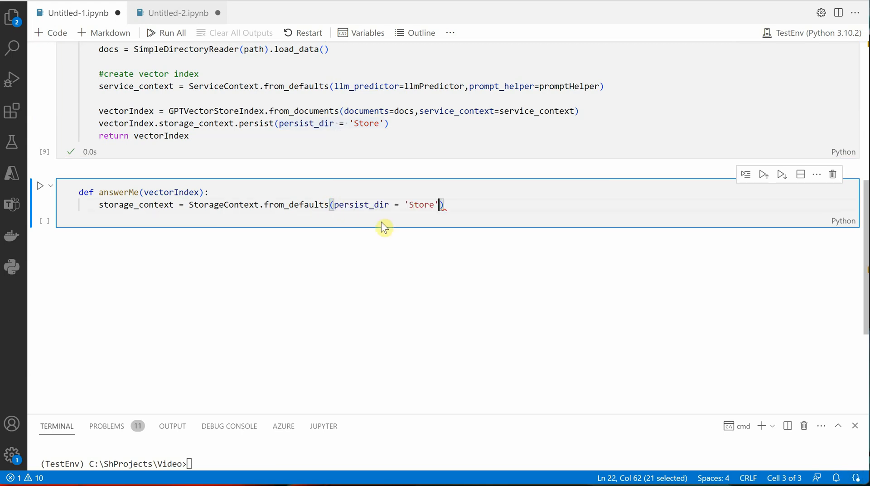
mouse_move(401, 203)
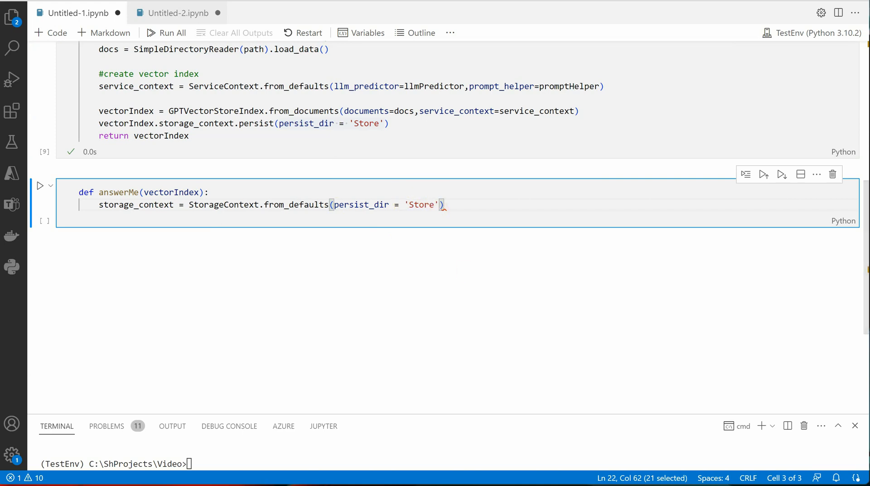
mouse_move(439, 256)
text(inde)
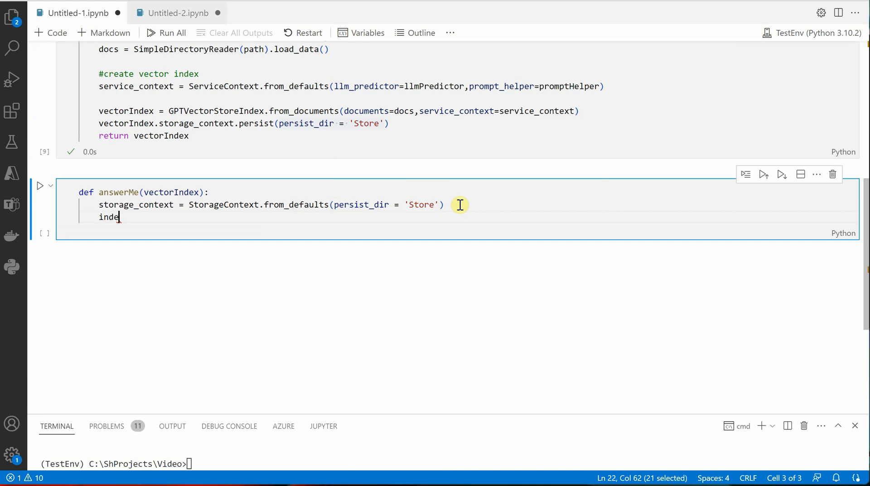
Step: Add index = load_index_from_storage(storage_context) as the next line of answerMe
text(x = load)
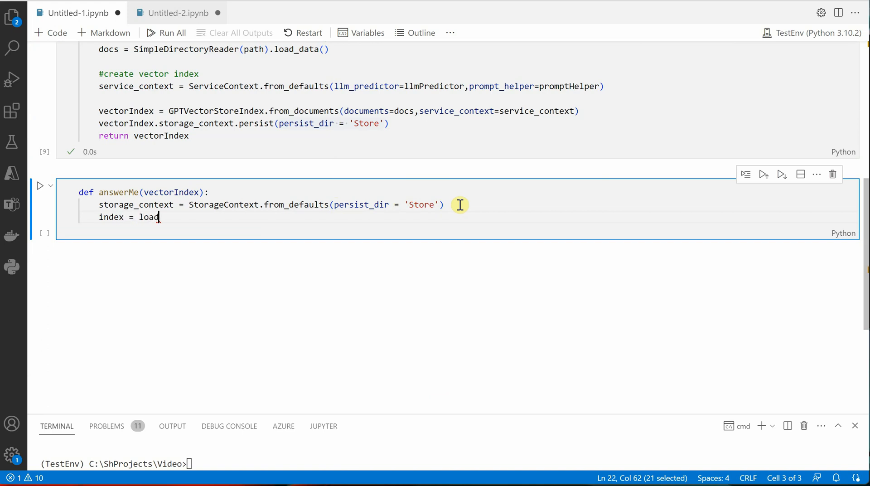
text(_index)
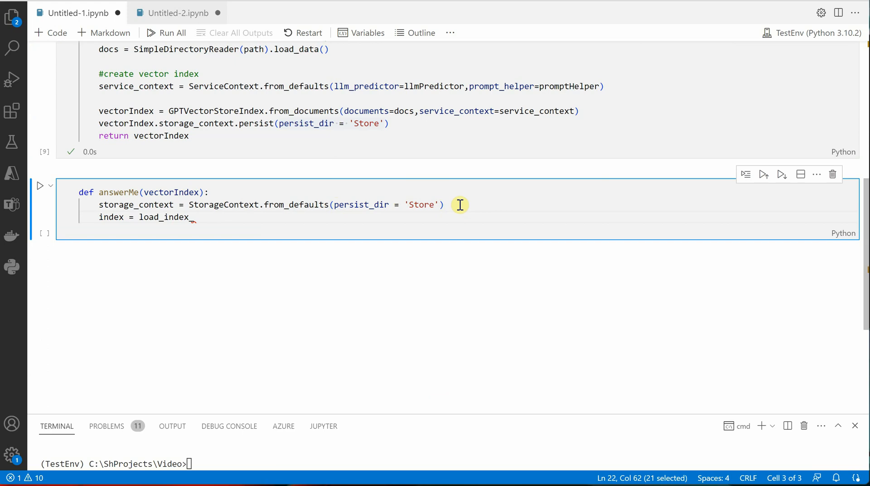
text(_from_sto)
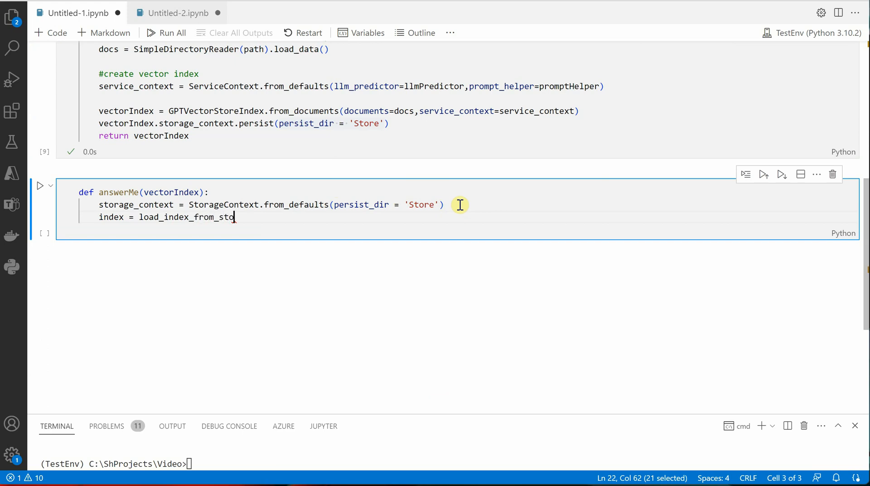
text(rage)
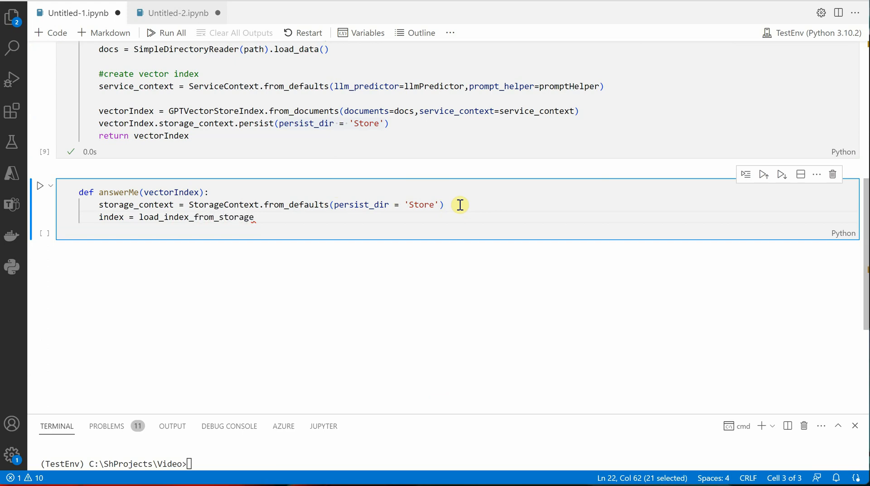
text((stoa)
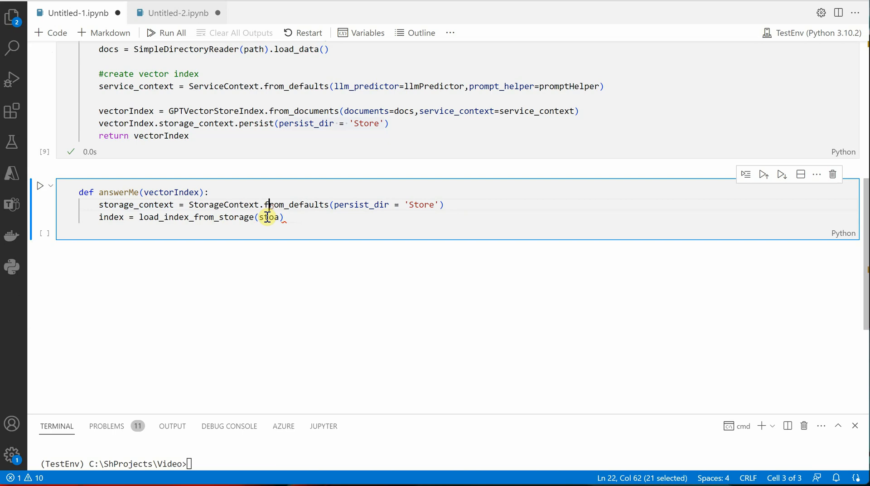
text(storage_context)
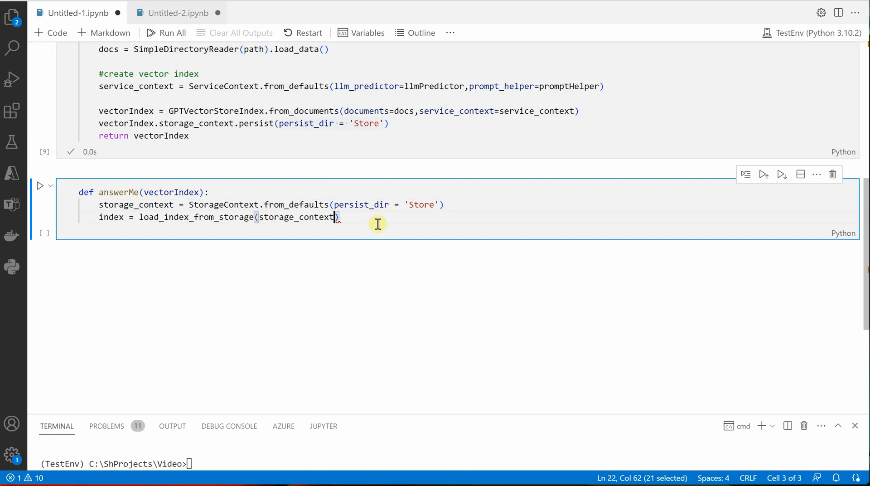
key(Enter)
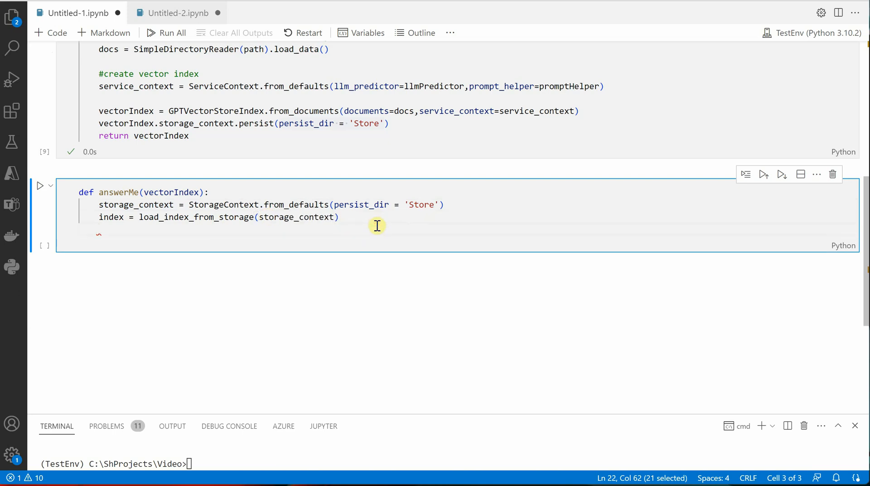
Step: Add query_engine = index.as_query_engine() as the third line of answerMe
text(query)
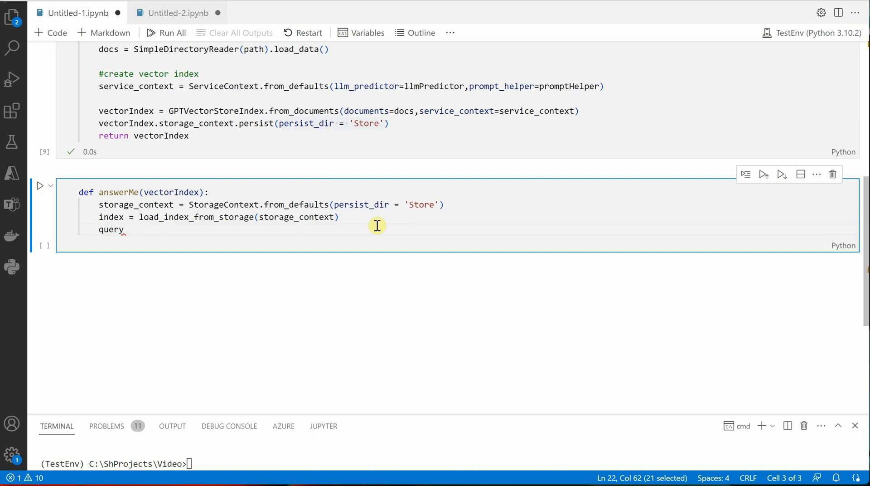
text(_engine)
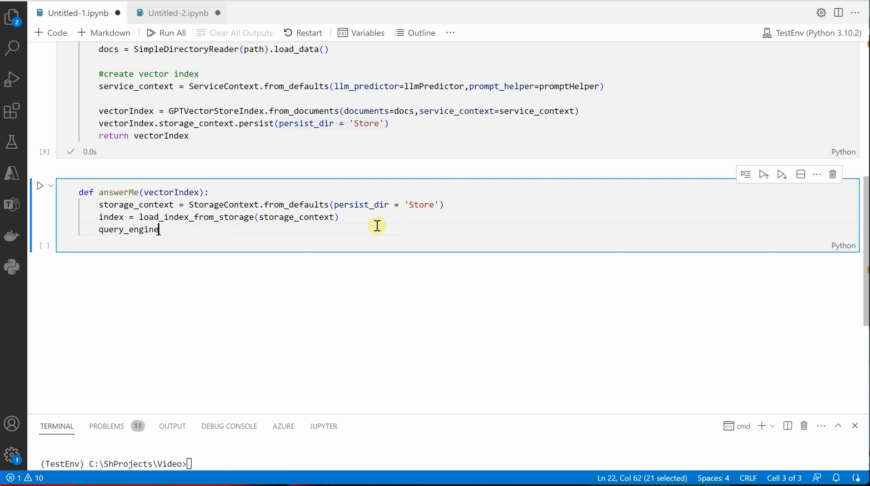
text(= inde)
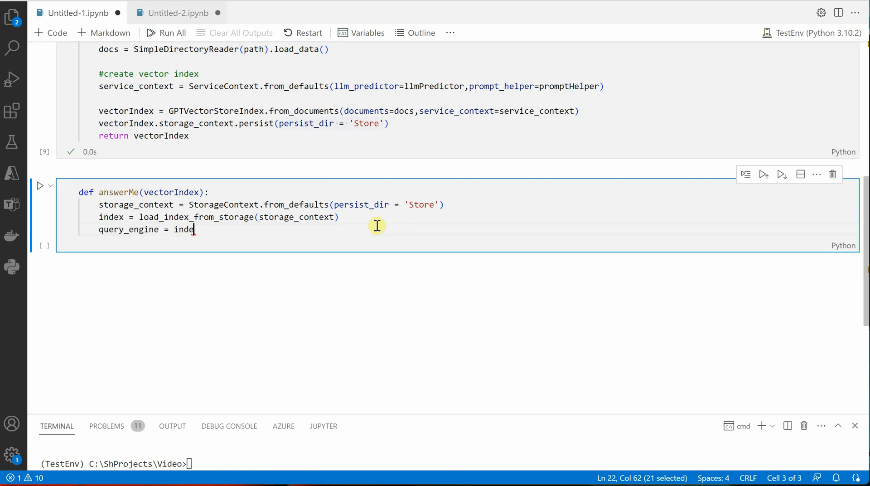
text(.ad)
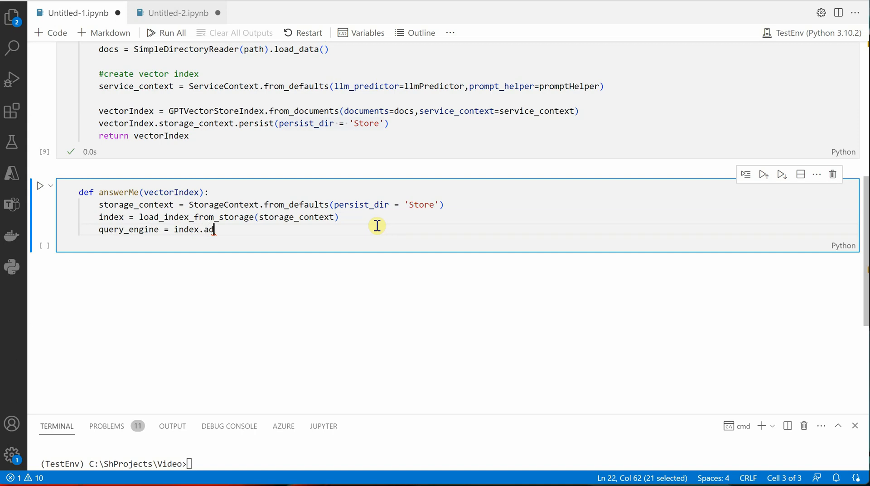
text(_que)
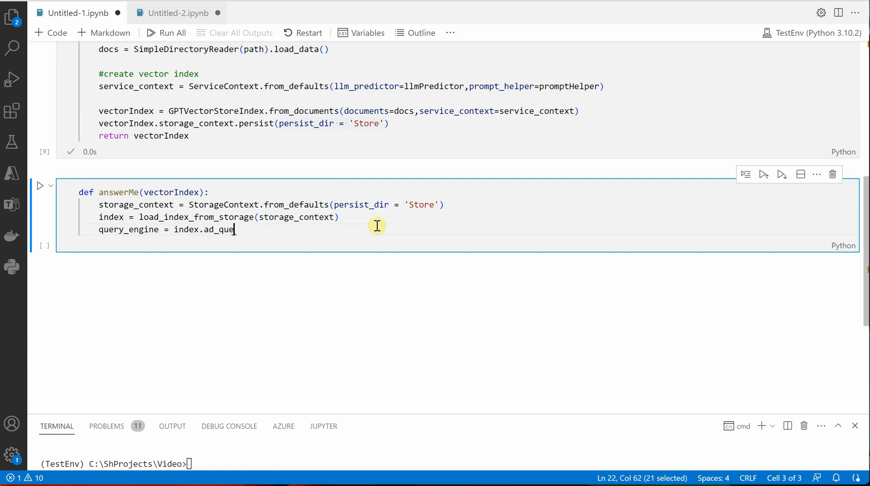
text(ry)
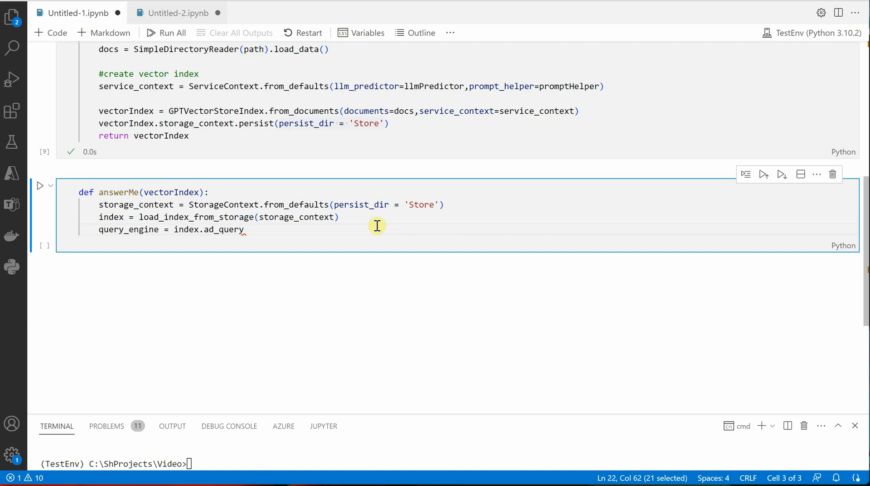
key(BackSpace)
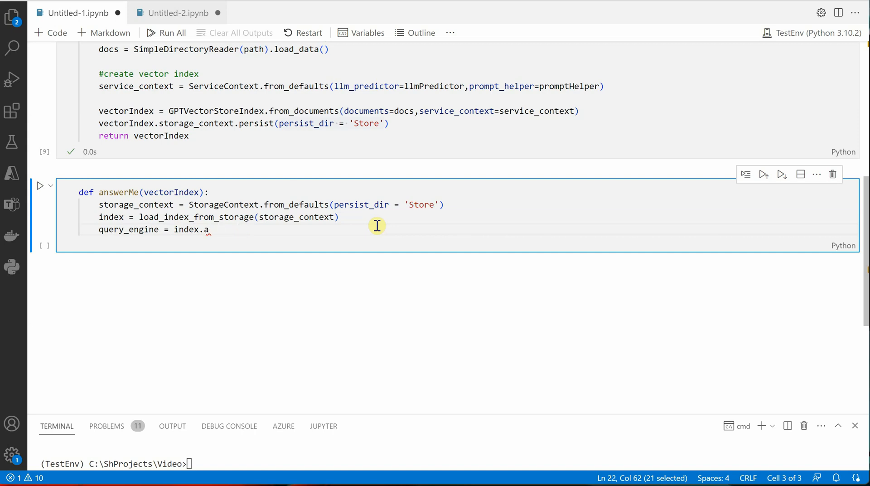
text(s_que)
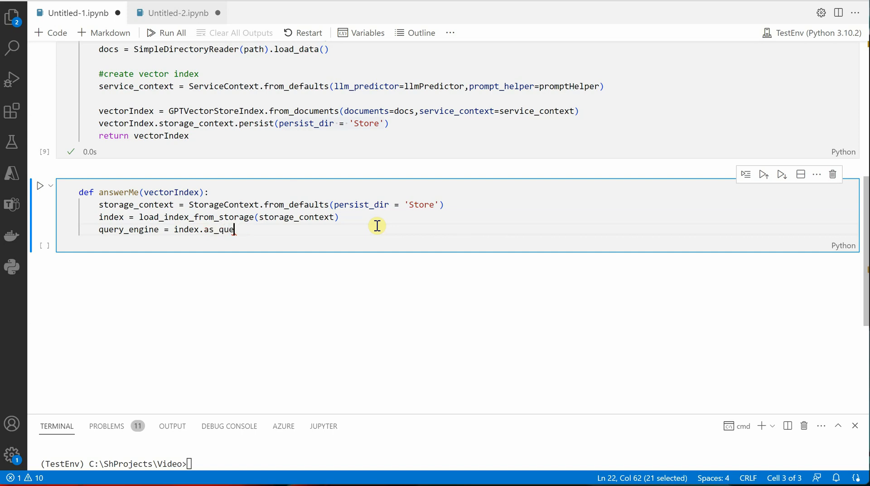
text(ry_)
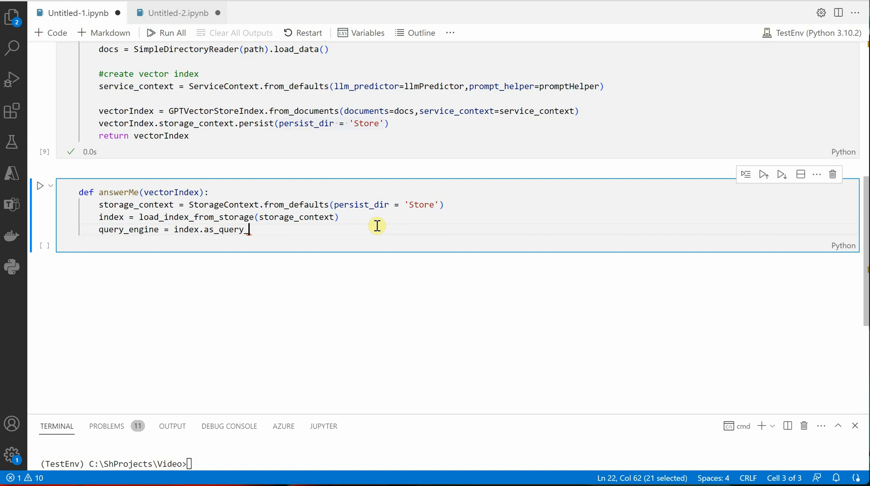
text(engine())
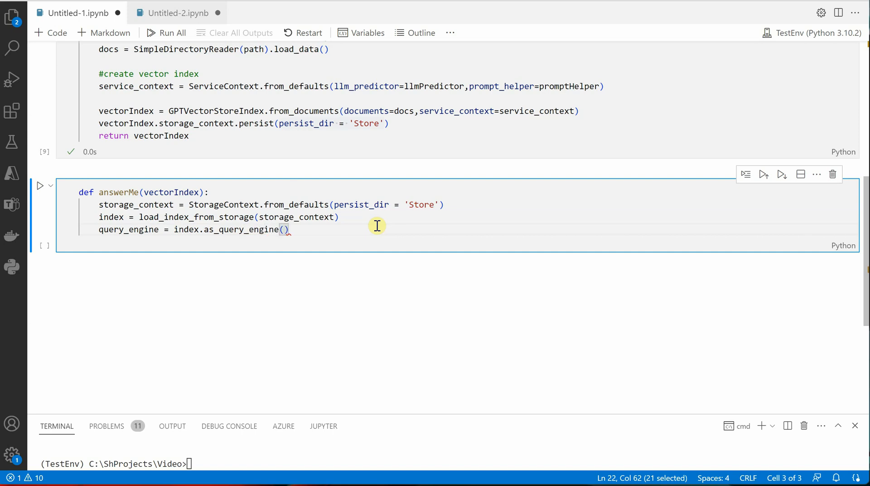
mouse_move(400, 217)
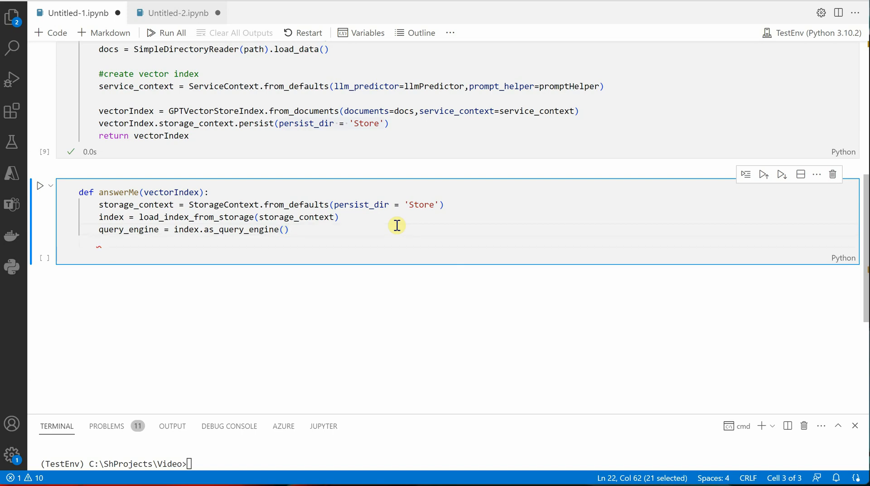
Step: Add response = query_engine.query(question) and rename the answerMe parameter to question
text(r)
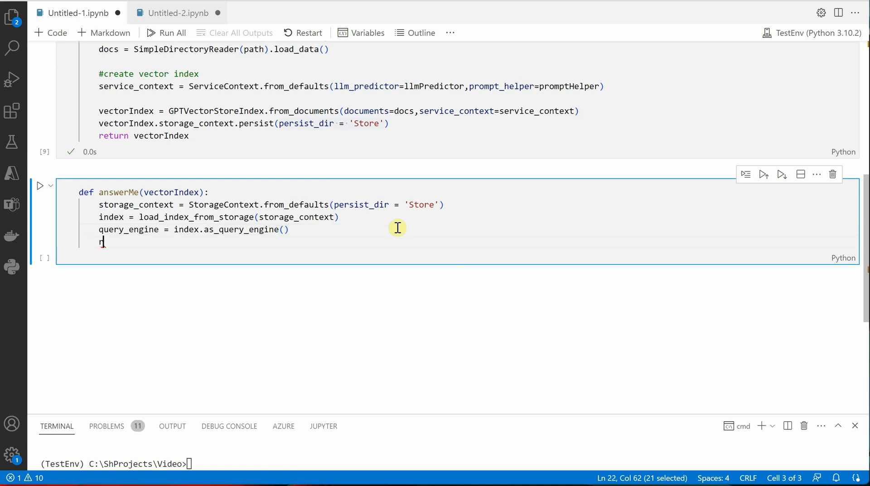
text(esponse =)
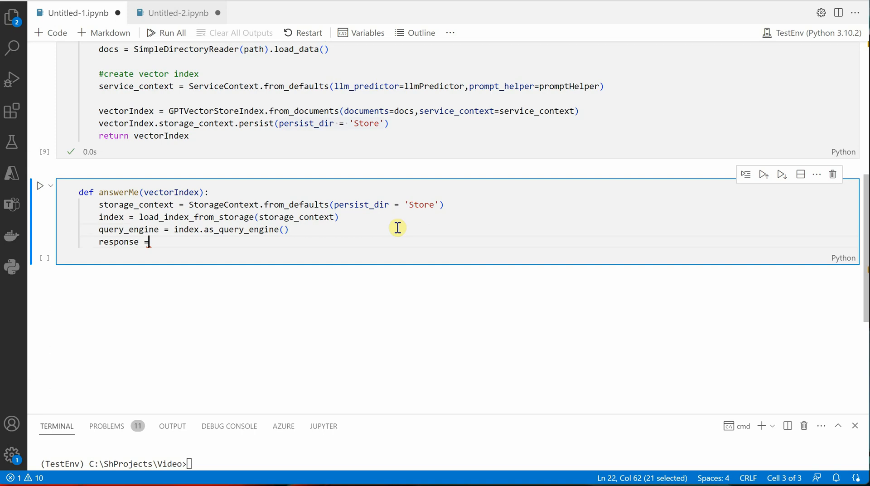
text(query)
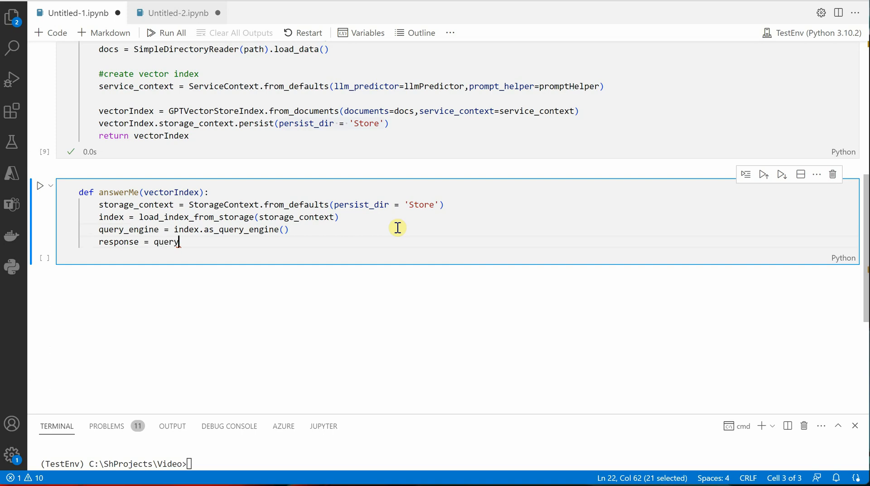
text(_em)
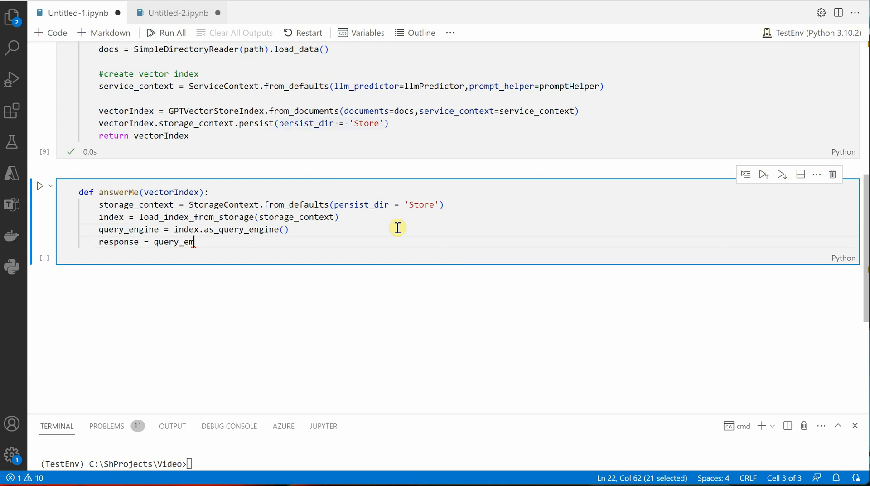
text(gine)
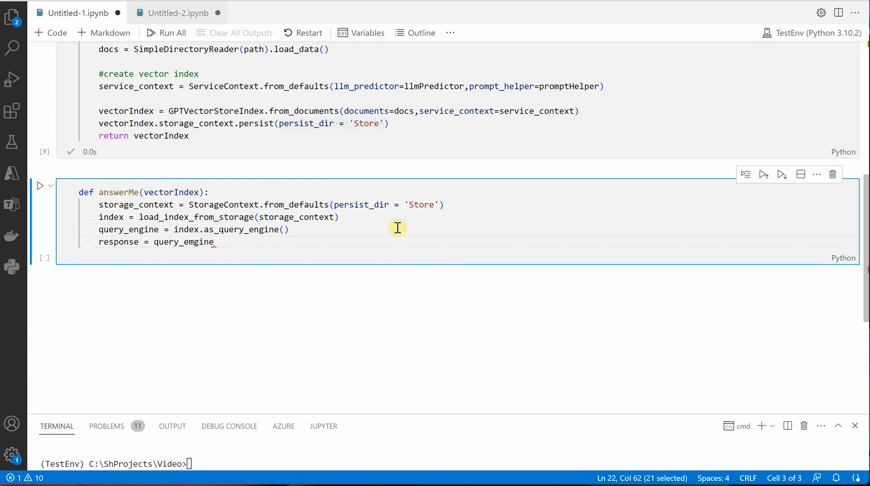
text(.query)
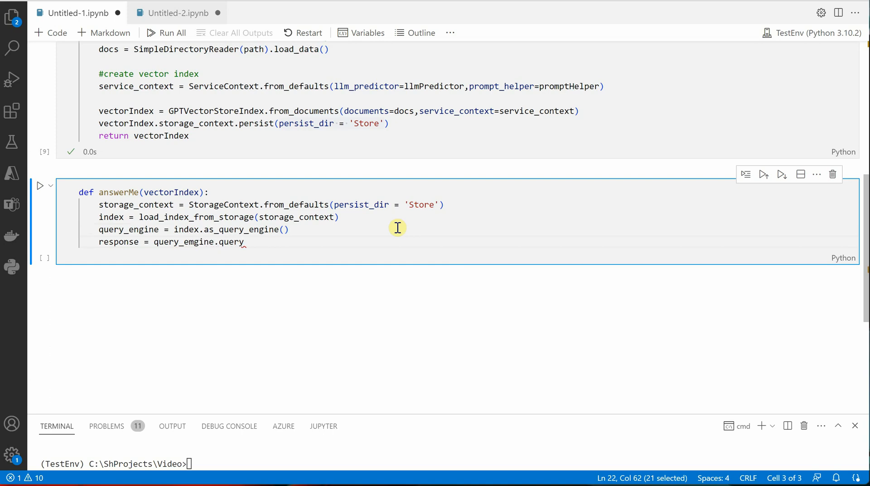
text(())
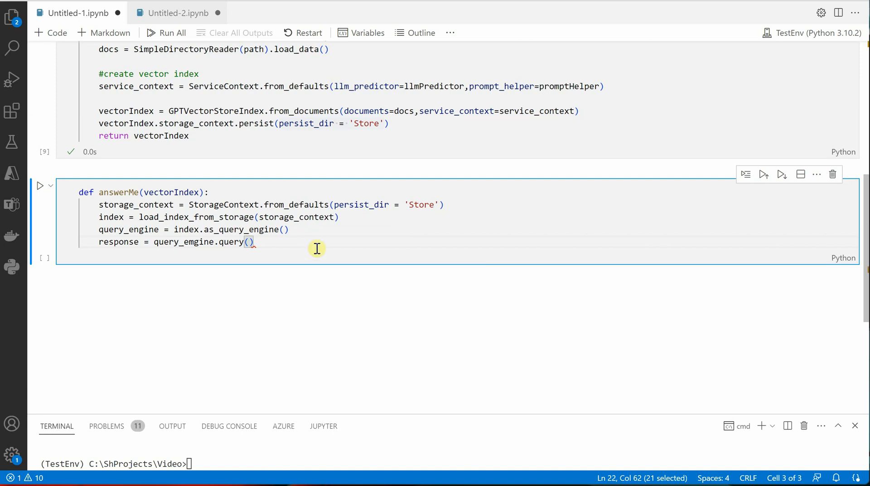
double_click(171, 192)
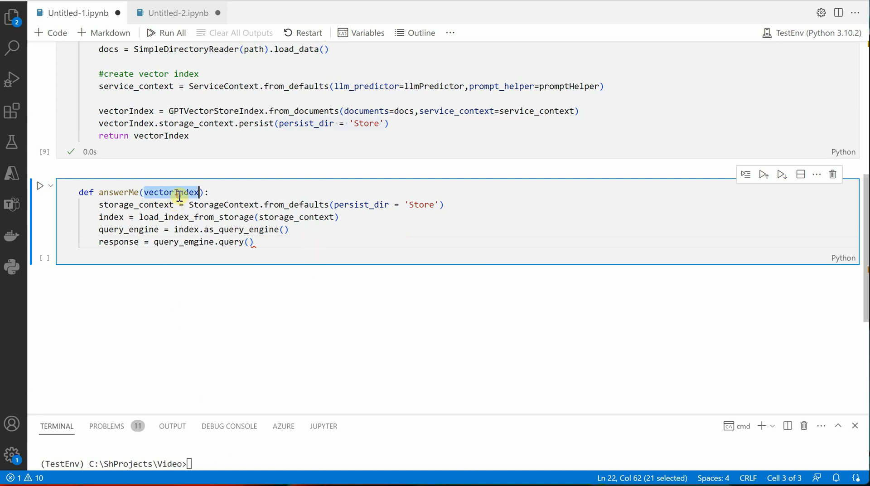
text(questi)
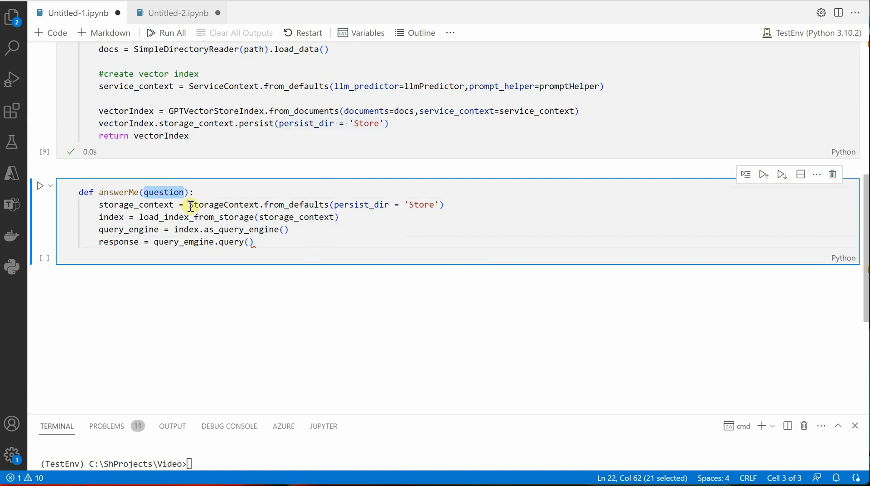
text(question)
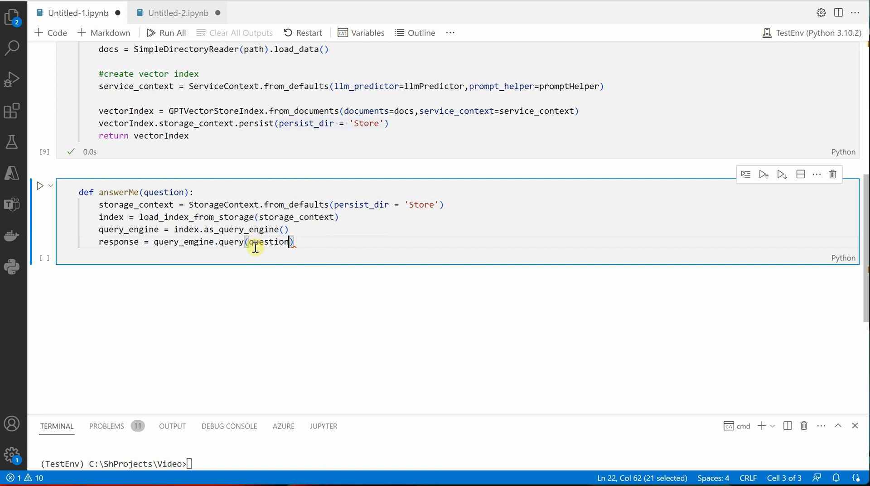
mouse_move(310, 286)
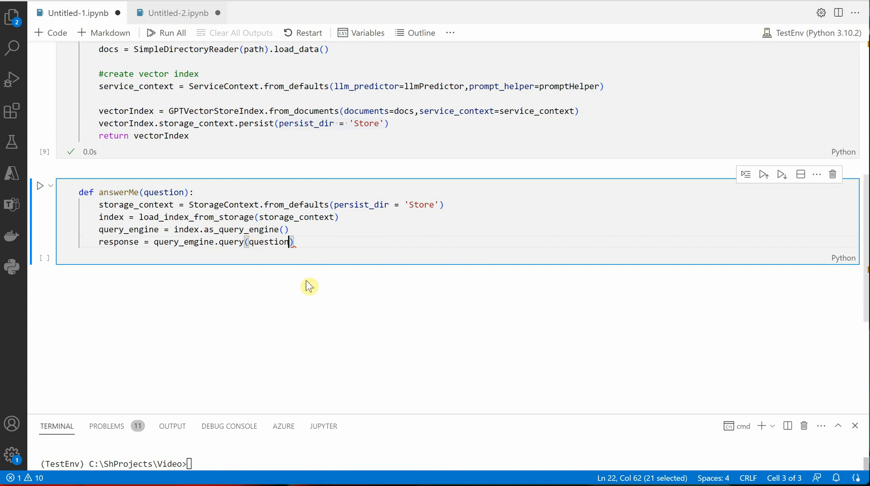
mouse_move(313, 236)
text(resturn res)
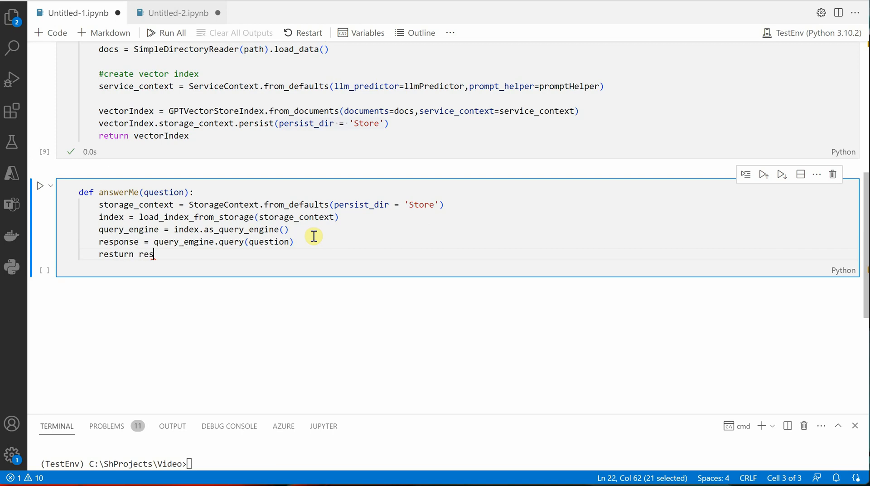
Step: End answerMe with 'return response' and run the cell successfully
key(Backspace)
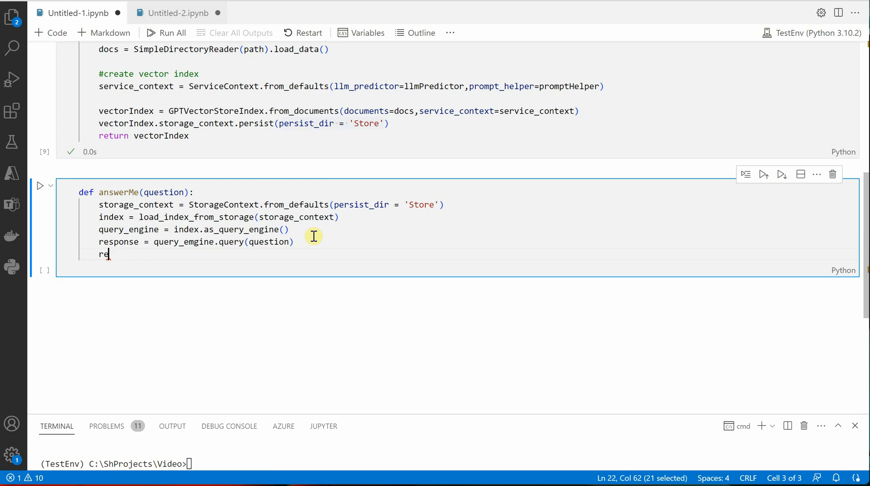
text(turn respo)
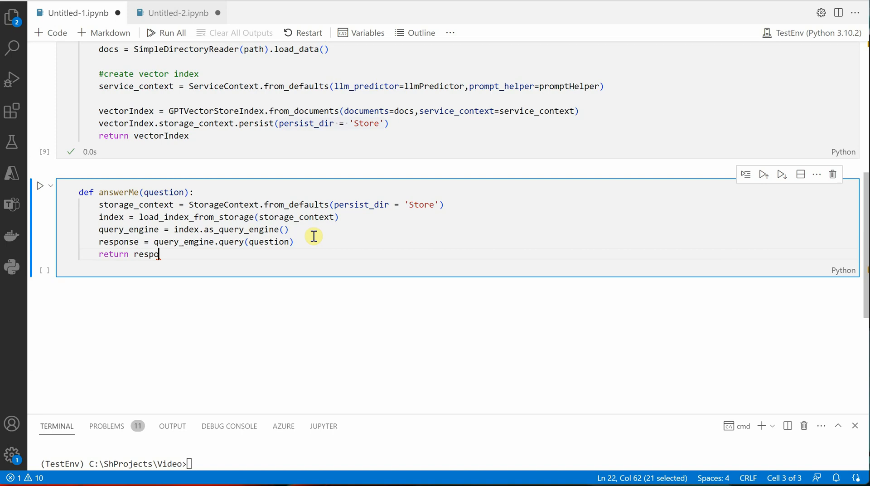
text(nse)
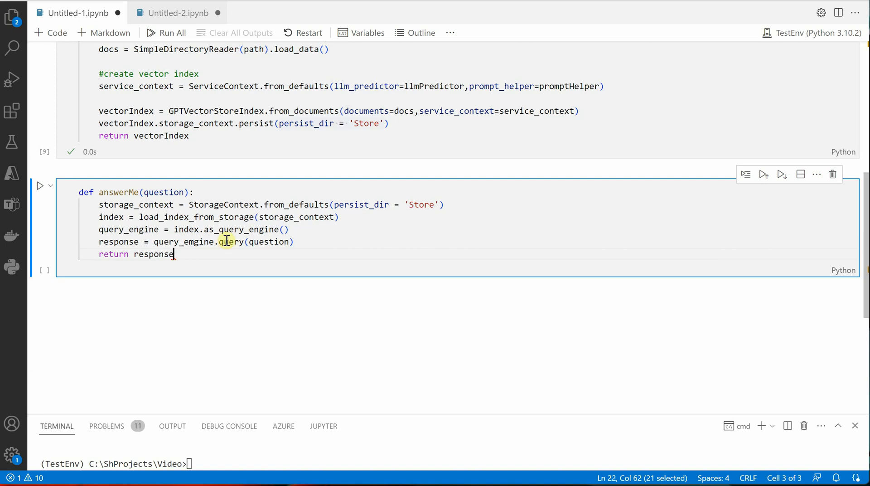
mouse_move(41, 186)
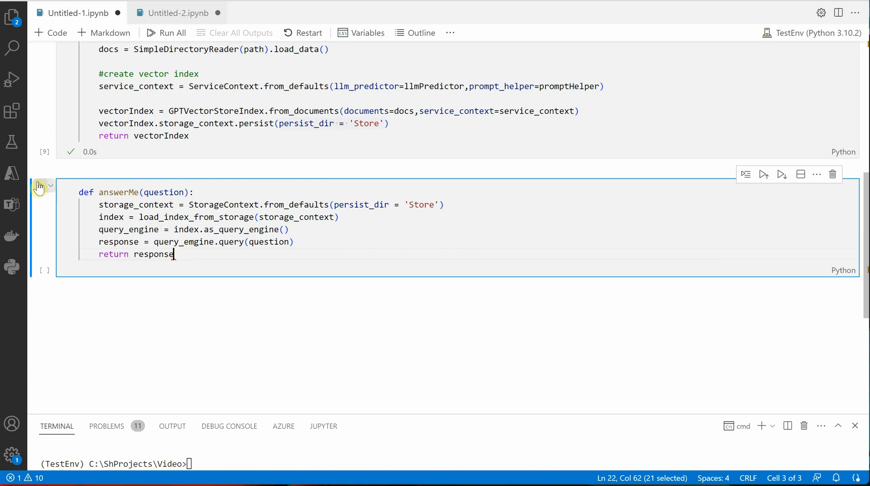
click(39, 186)
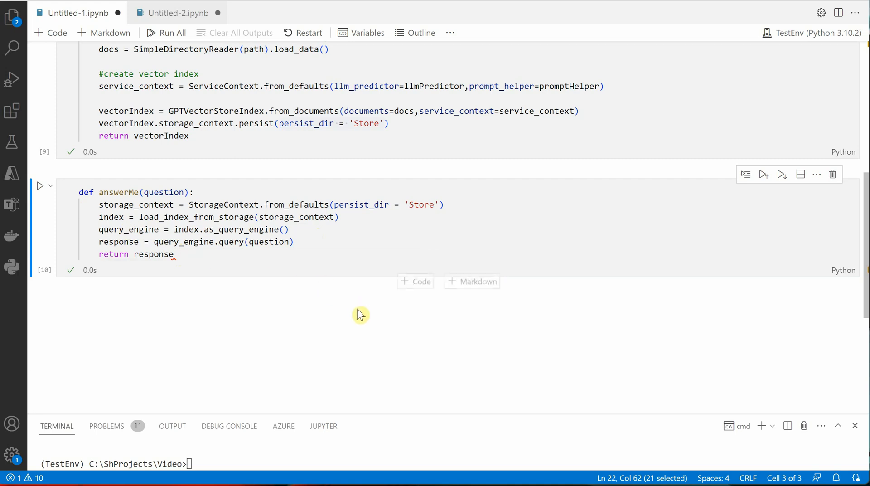
scroll(up, 3)
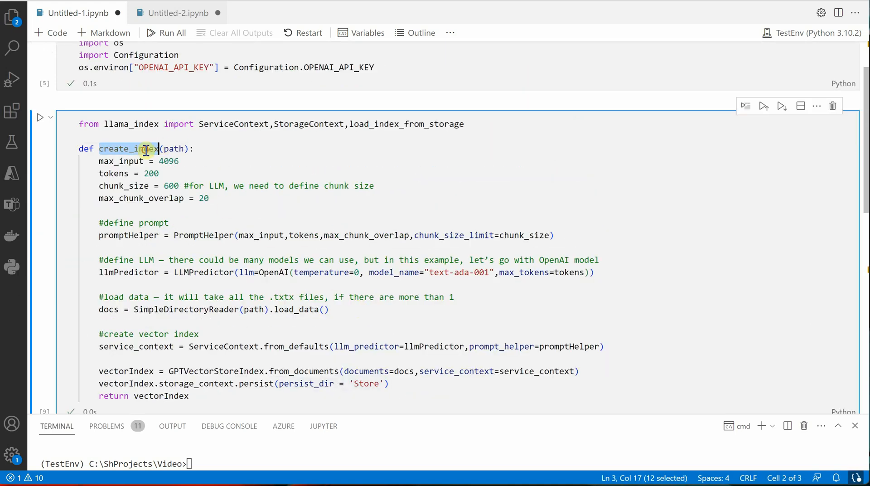
mouse_move(344, 346)
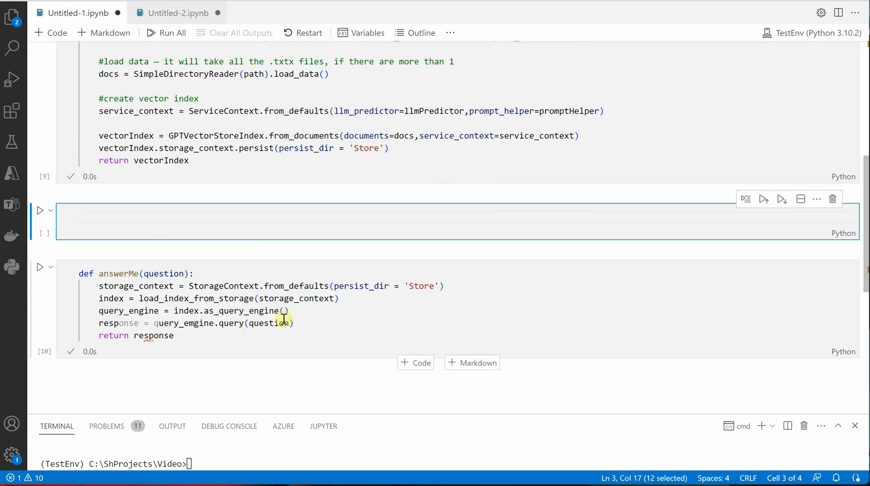
Step: Run a new cell with create_index('input') to build the GPTVectorStoreIndex
text(create_index)
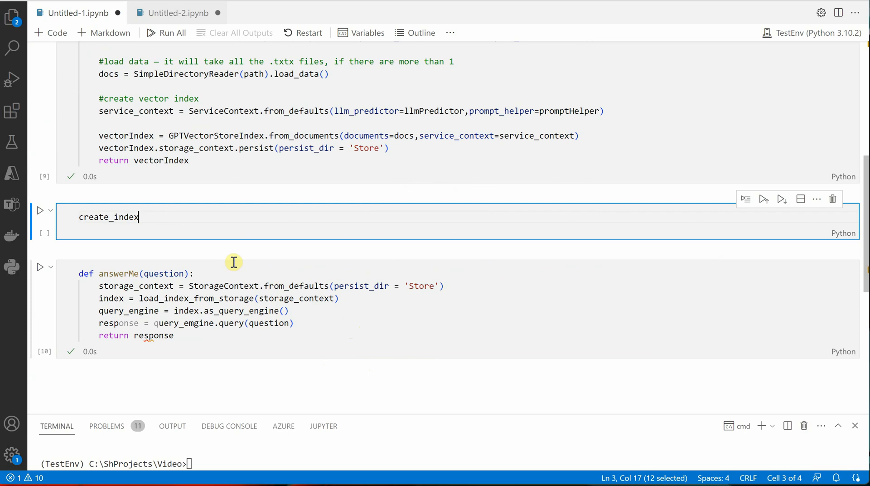
text(('input'))
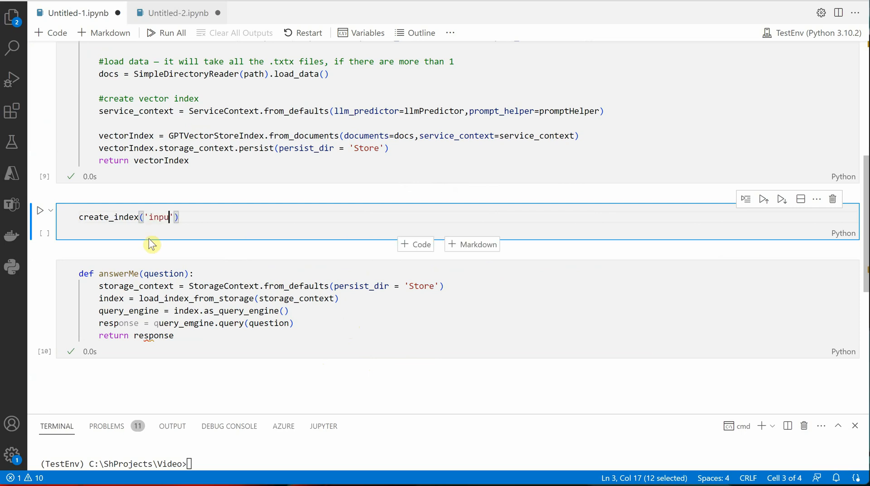
text(t)
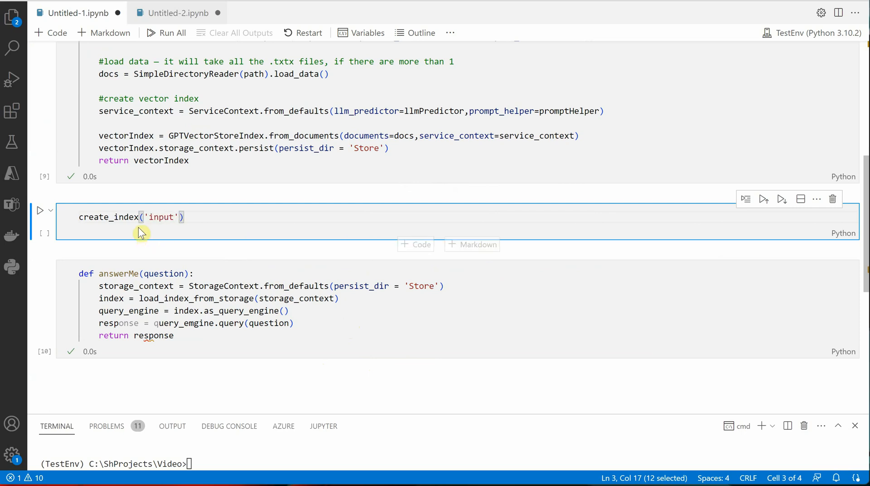
mouse_move(171, 239)
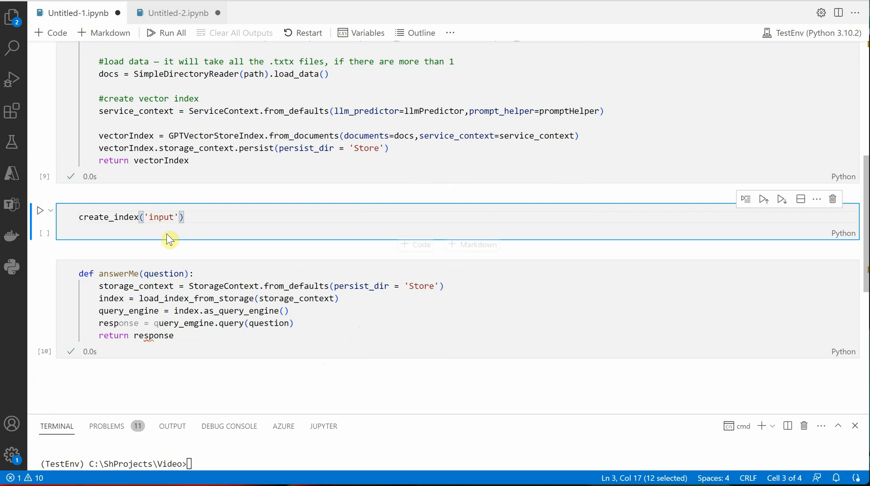
click(38, 210)
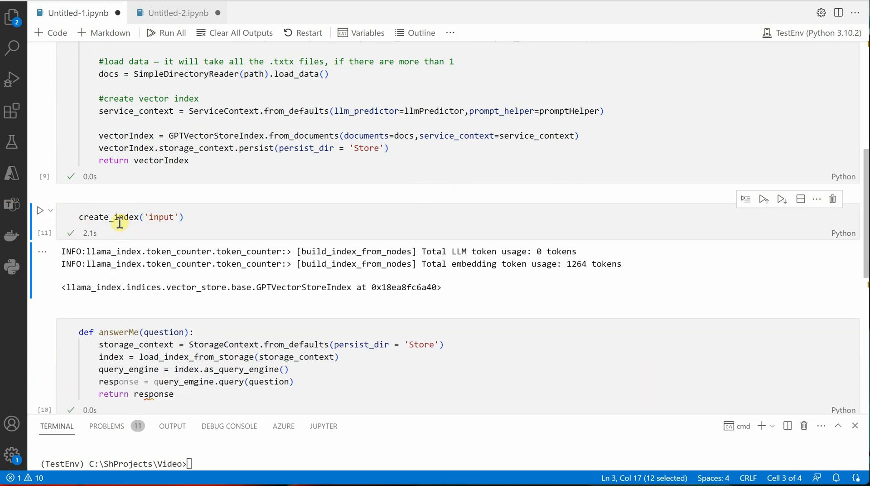
mouse_move(290, 284)
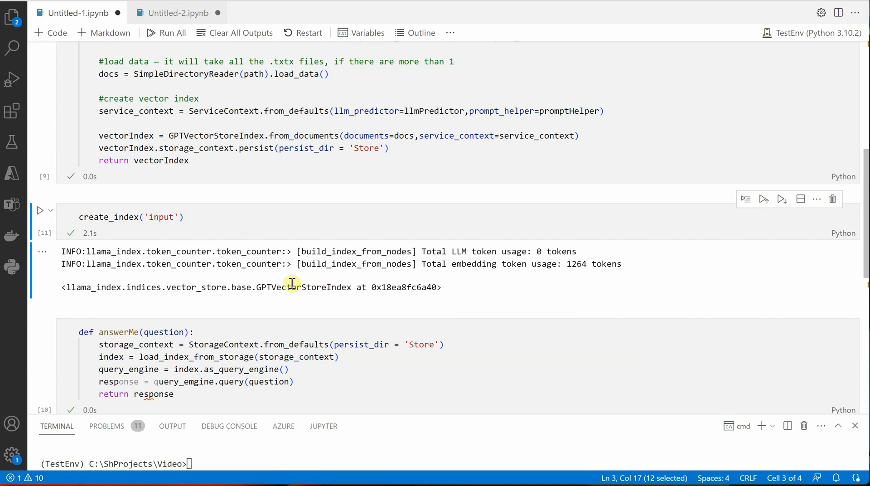
mouse_move(12, 19)
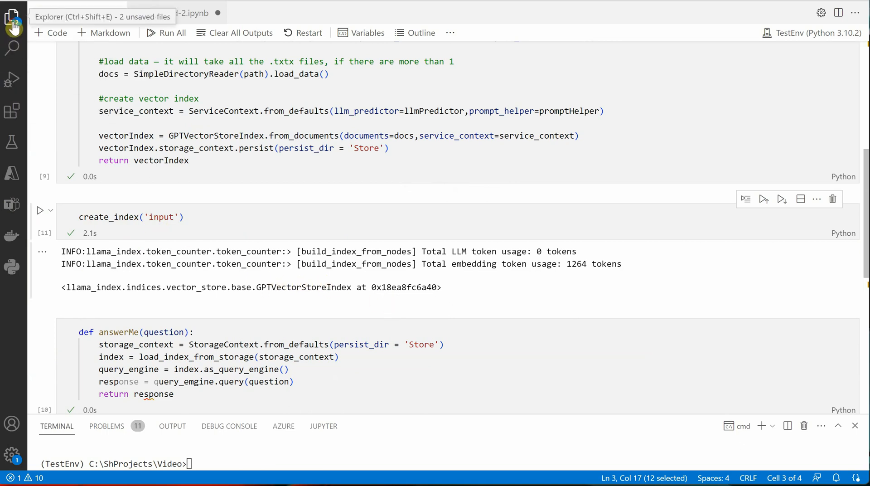
Step: Expand the Store folder showing docstore.json, index_store.json and vector_store.json, then hide the Explorer
click(11, 12)
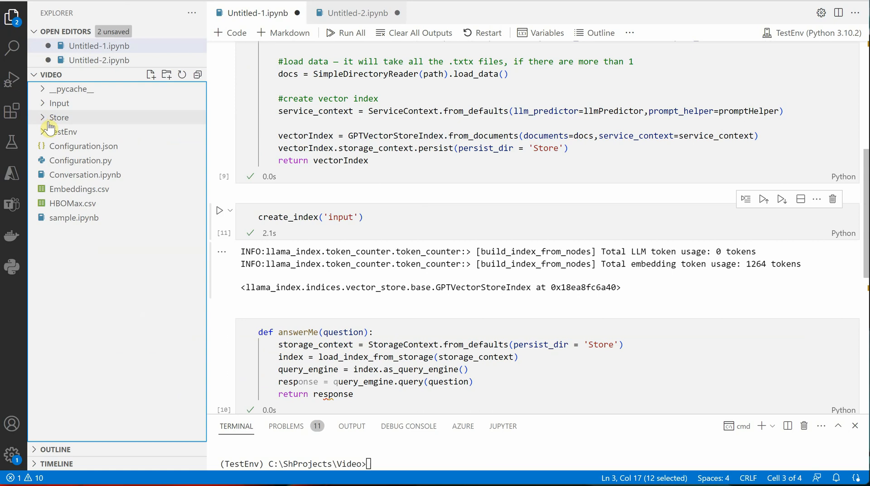
click(59, 117)
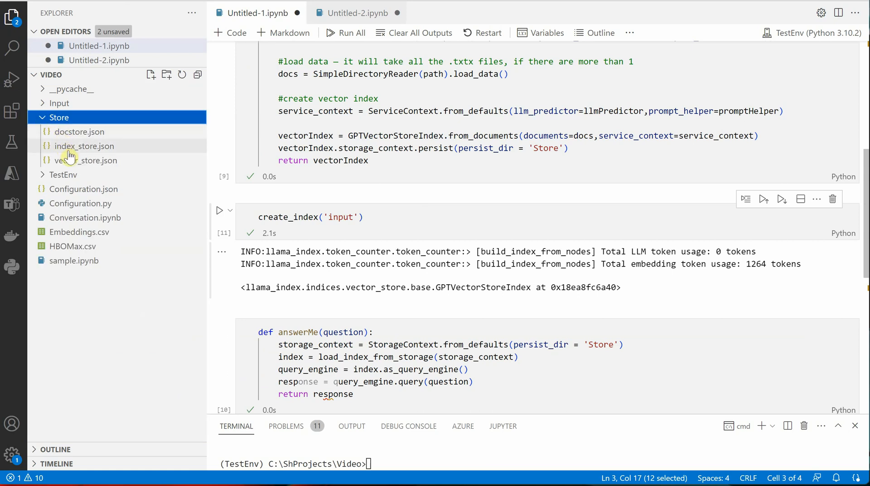
click(50, 73)
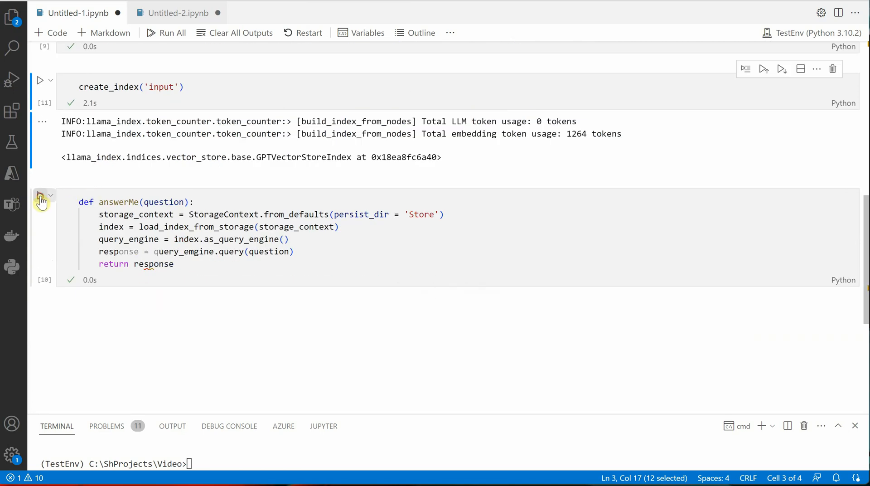
Step: Rerun the answerMe definition and add an empty code cell below it
click(40, 194)
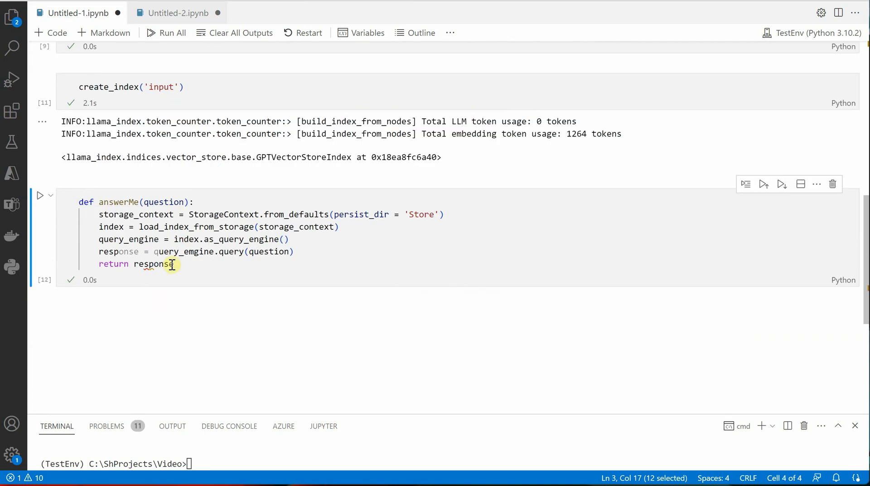
click(324, 339)
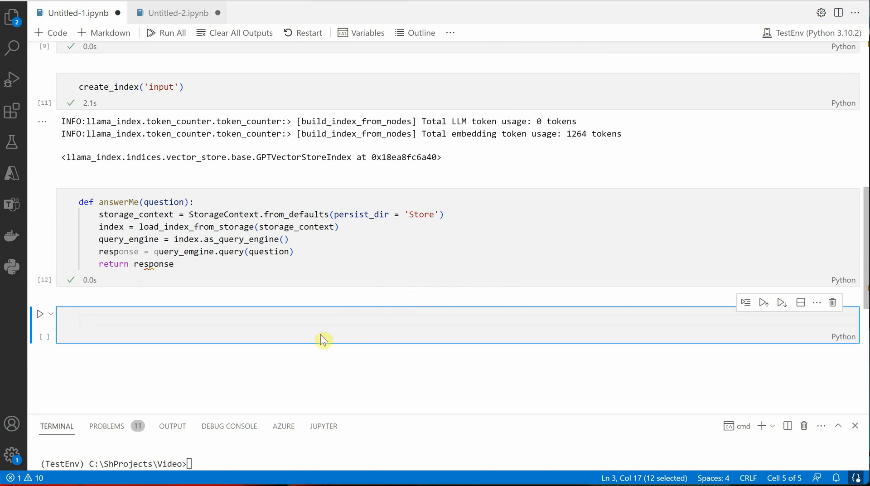
Step: Run response = answerMe("Which was the recent release?") in the new cell, hitting a query_emgine NameError
text(answe)
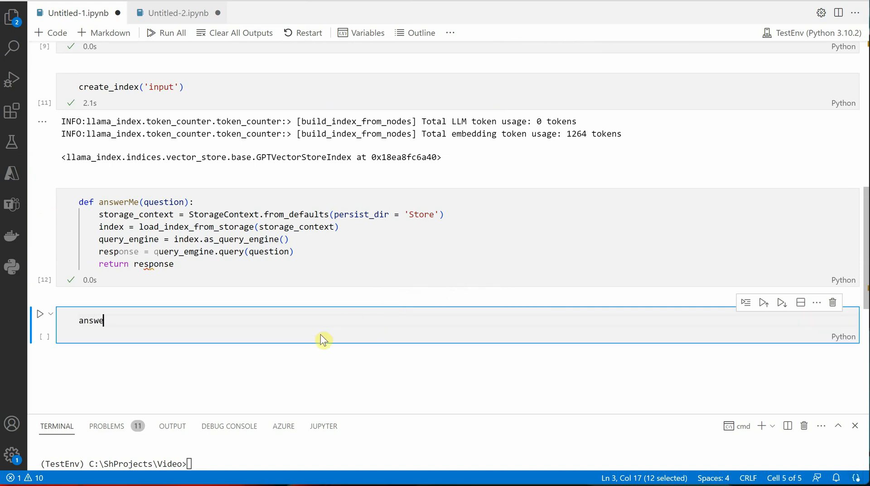
text(rMe)
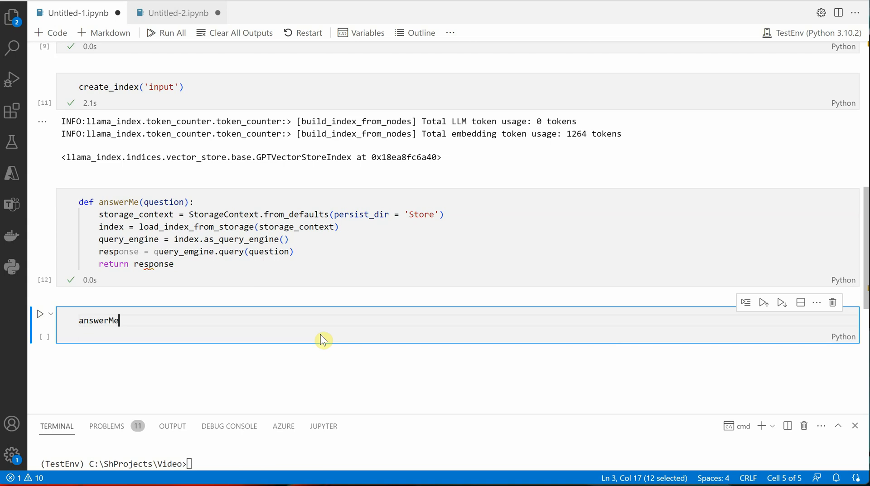
text(("W")
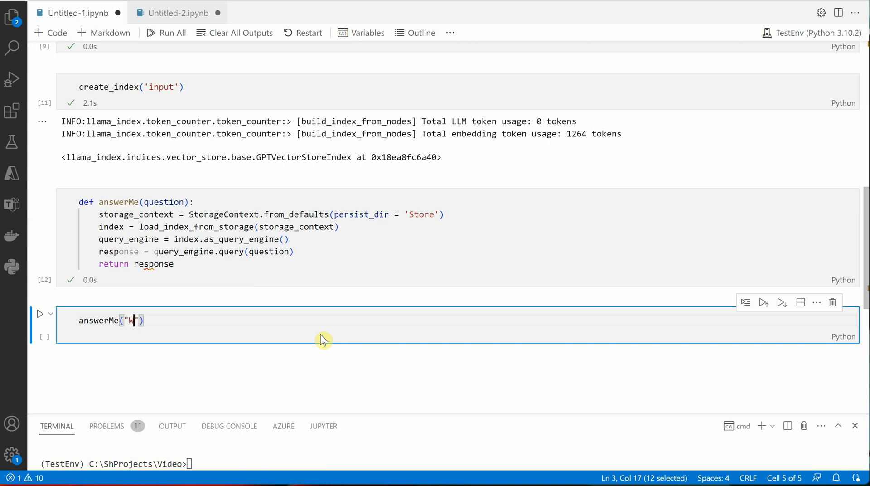
text(hich)
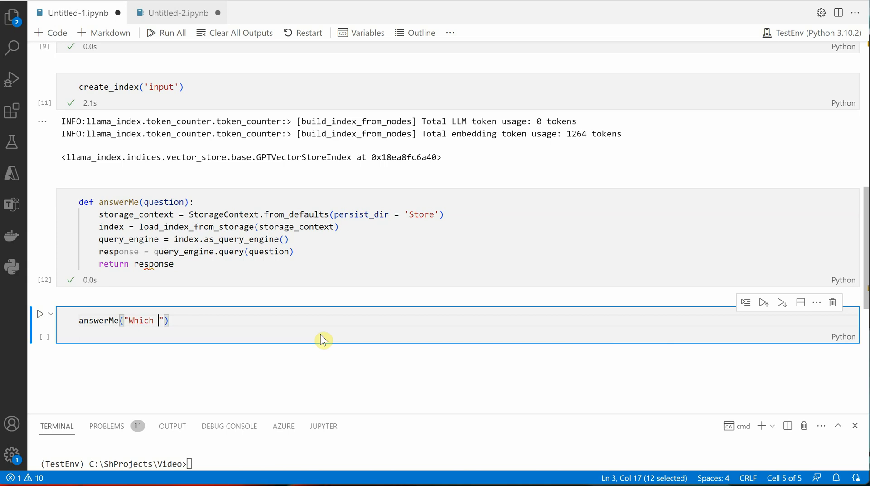
text(was the recent release)
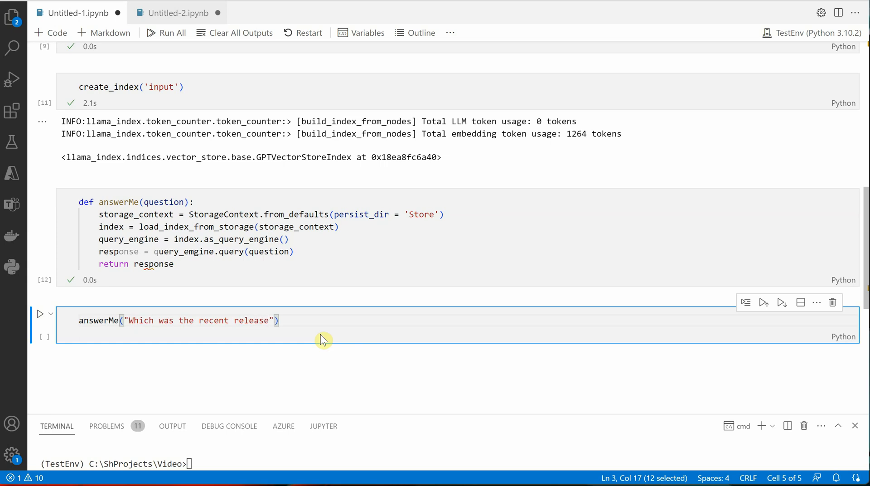
text(?)
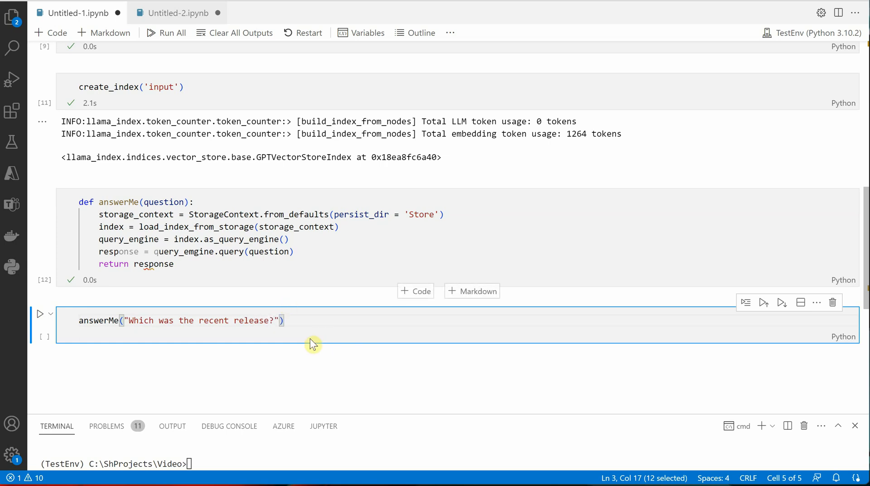
mouse_move(80, 319)
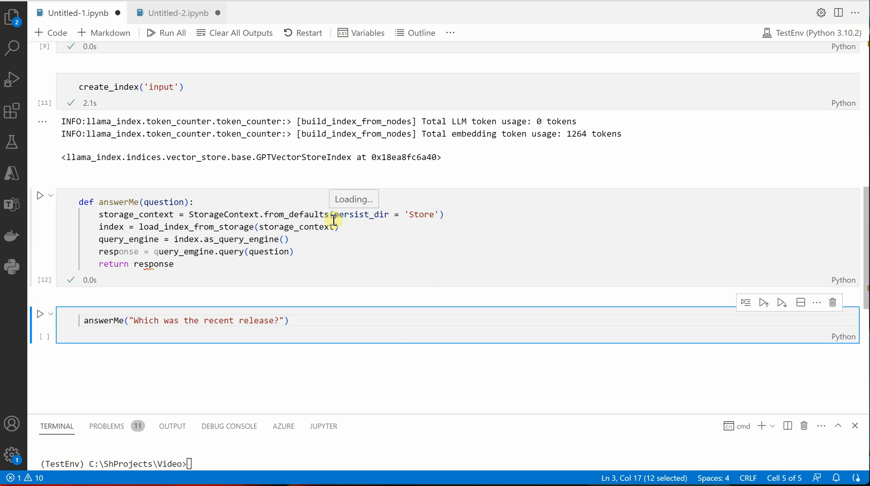
text(response =)
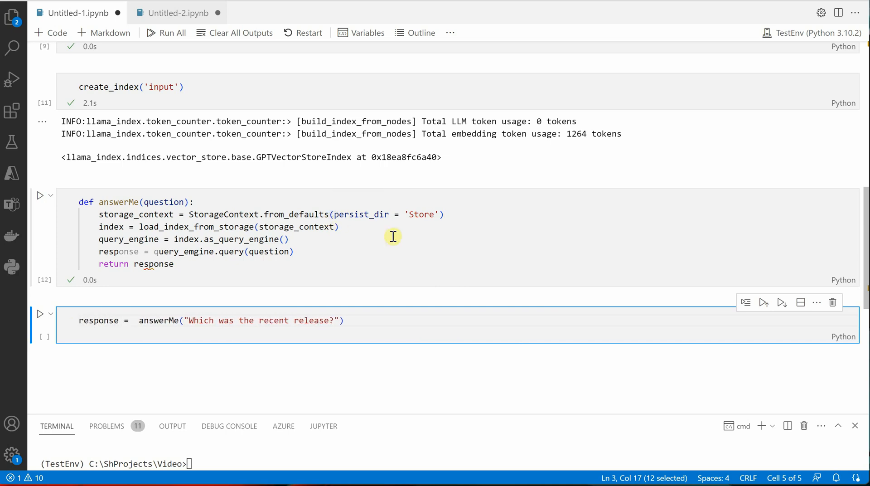
click(40, 313)
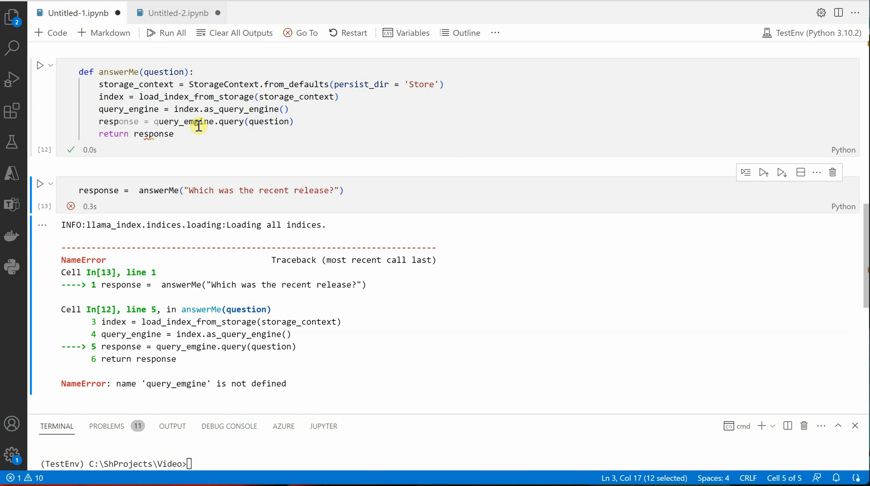
Step: Correct query_emgine to query_engine in answerMe and rerun the question successfully
click(199, 121)
text(n)
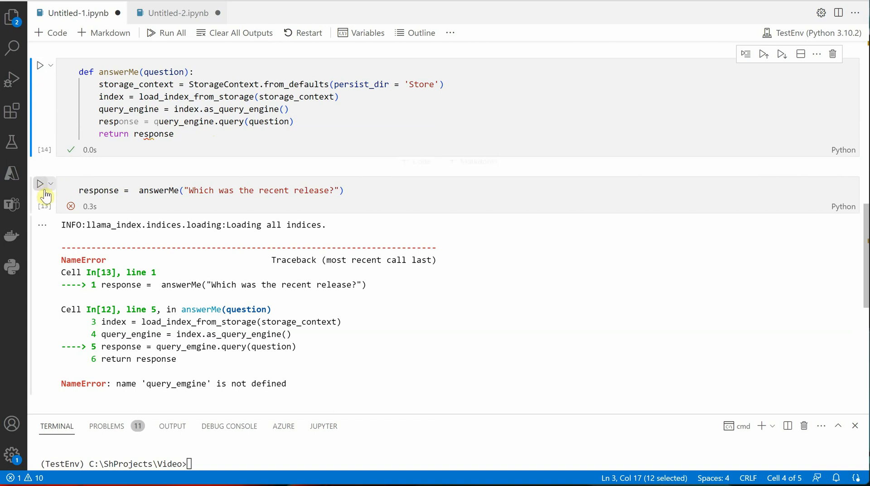
click(40, 190)
text(res)
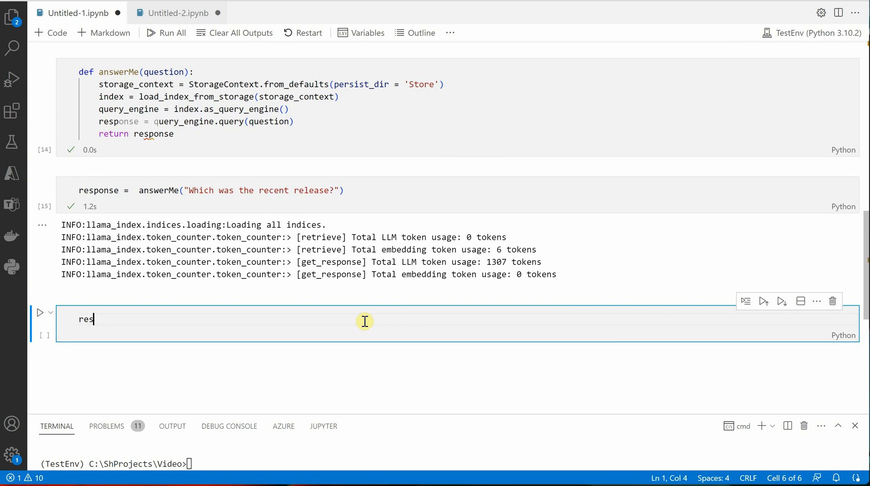
Step: Run a new cell evaluating response.response to show the answer text
text(ponse)
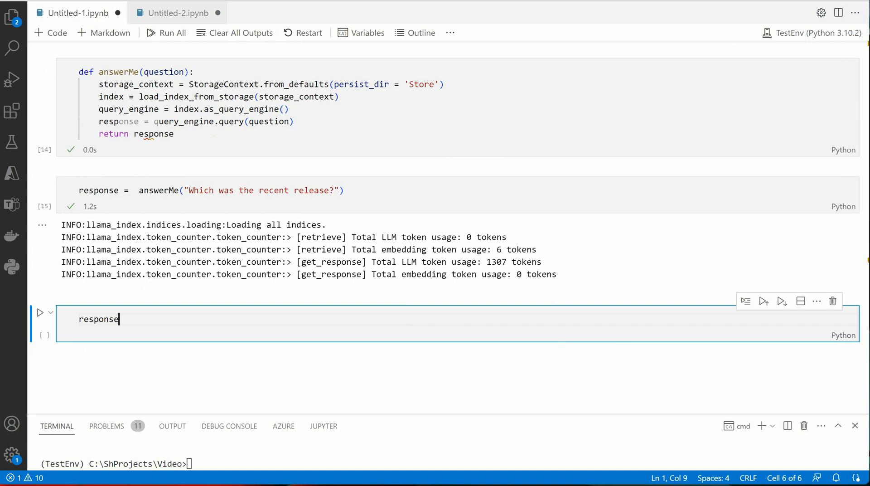
mouse_move(267, 308)
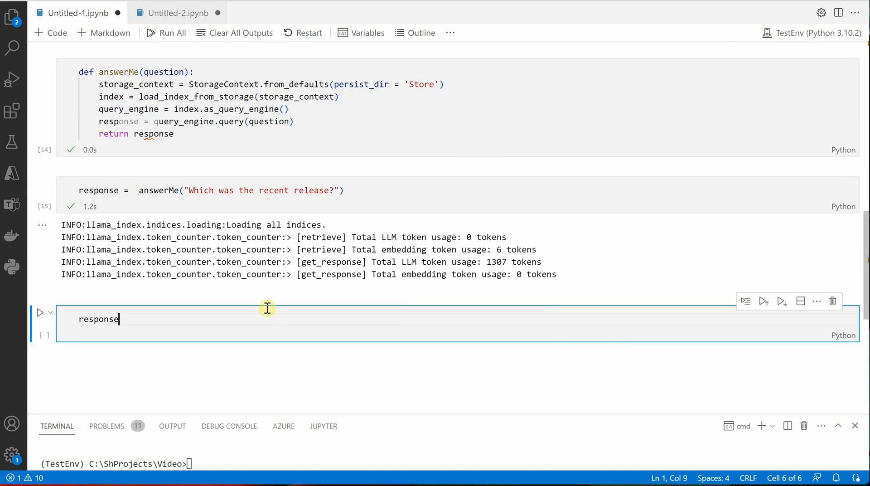
text(.resposn)
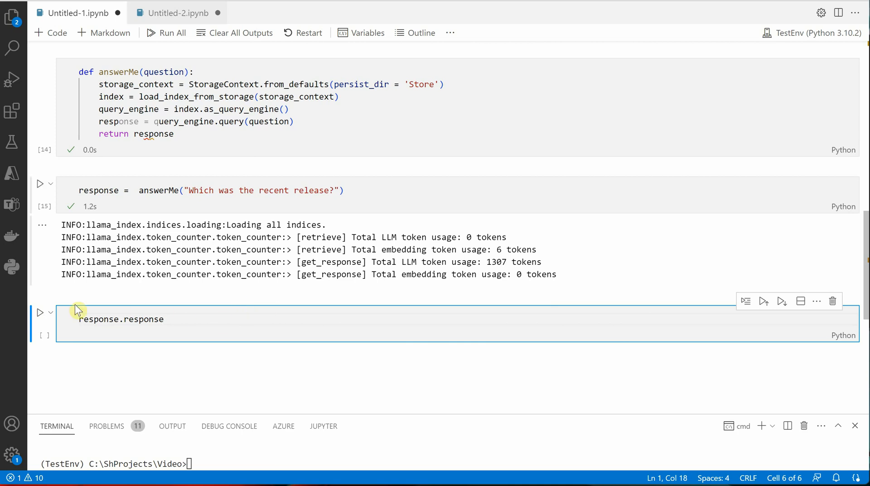
click(40, 312)
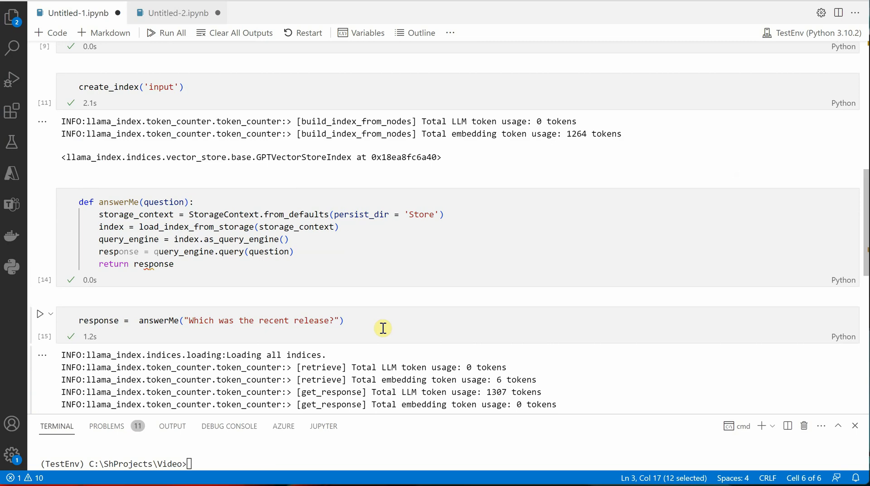
scroll(up, 3)
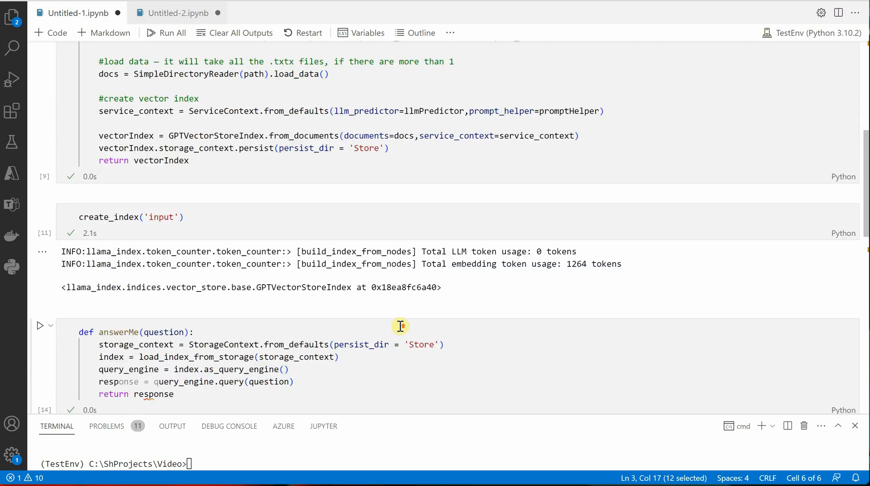
scroll(up, 3)
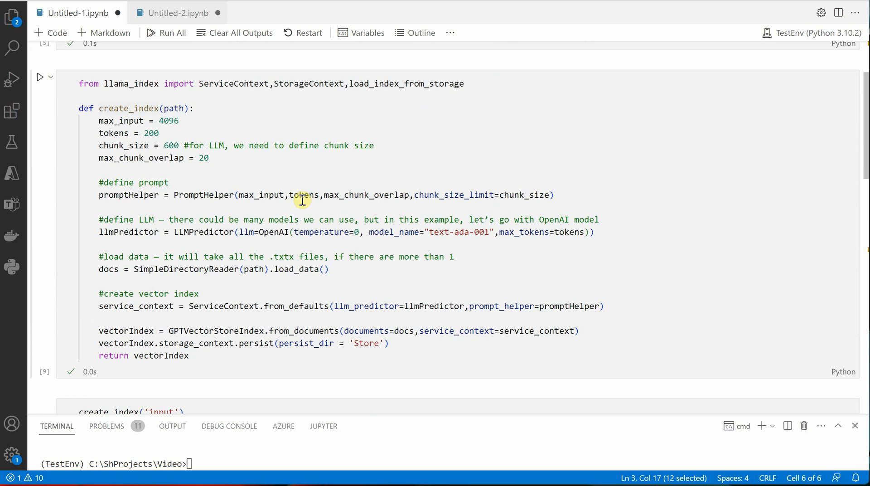
scroll(up, 3)
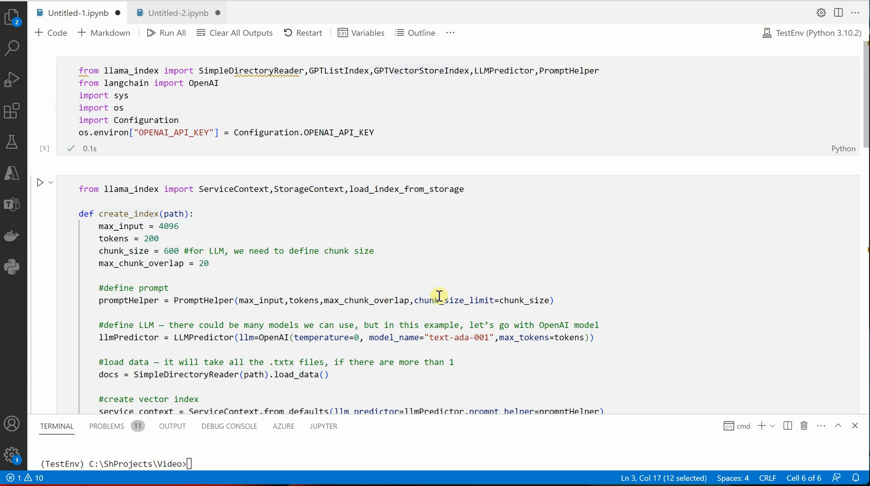
mouse_move(514, 293)
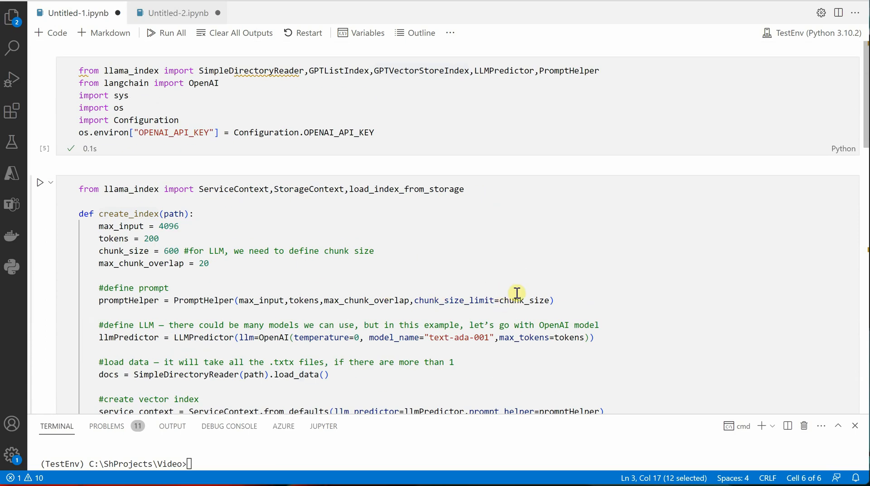